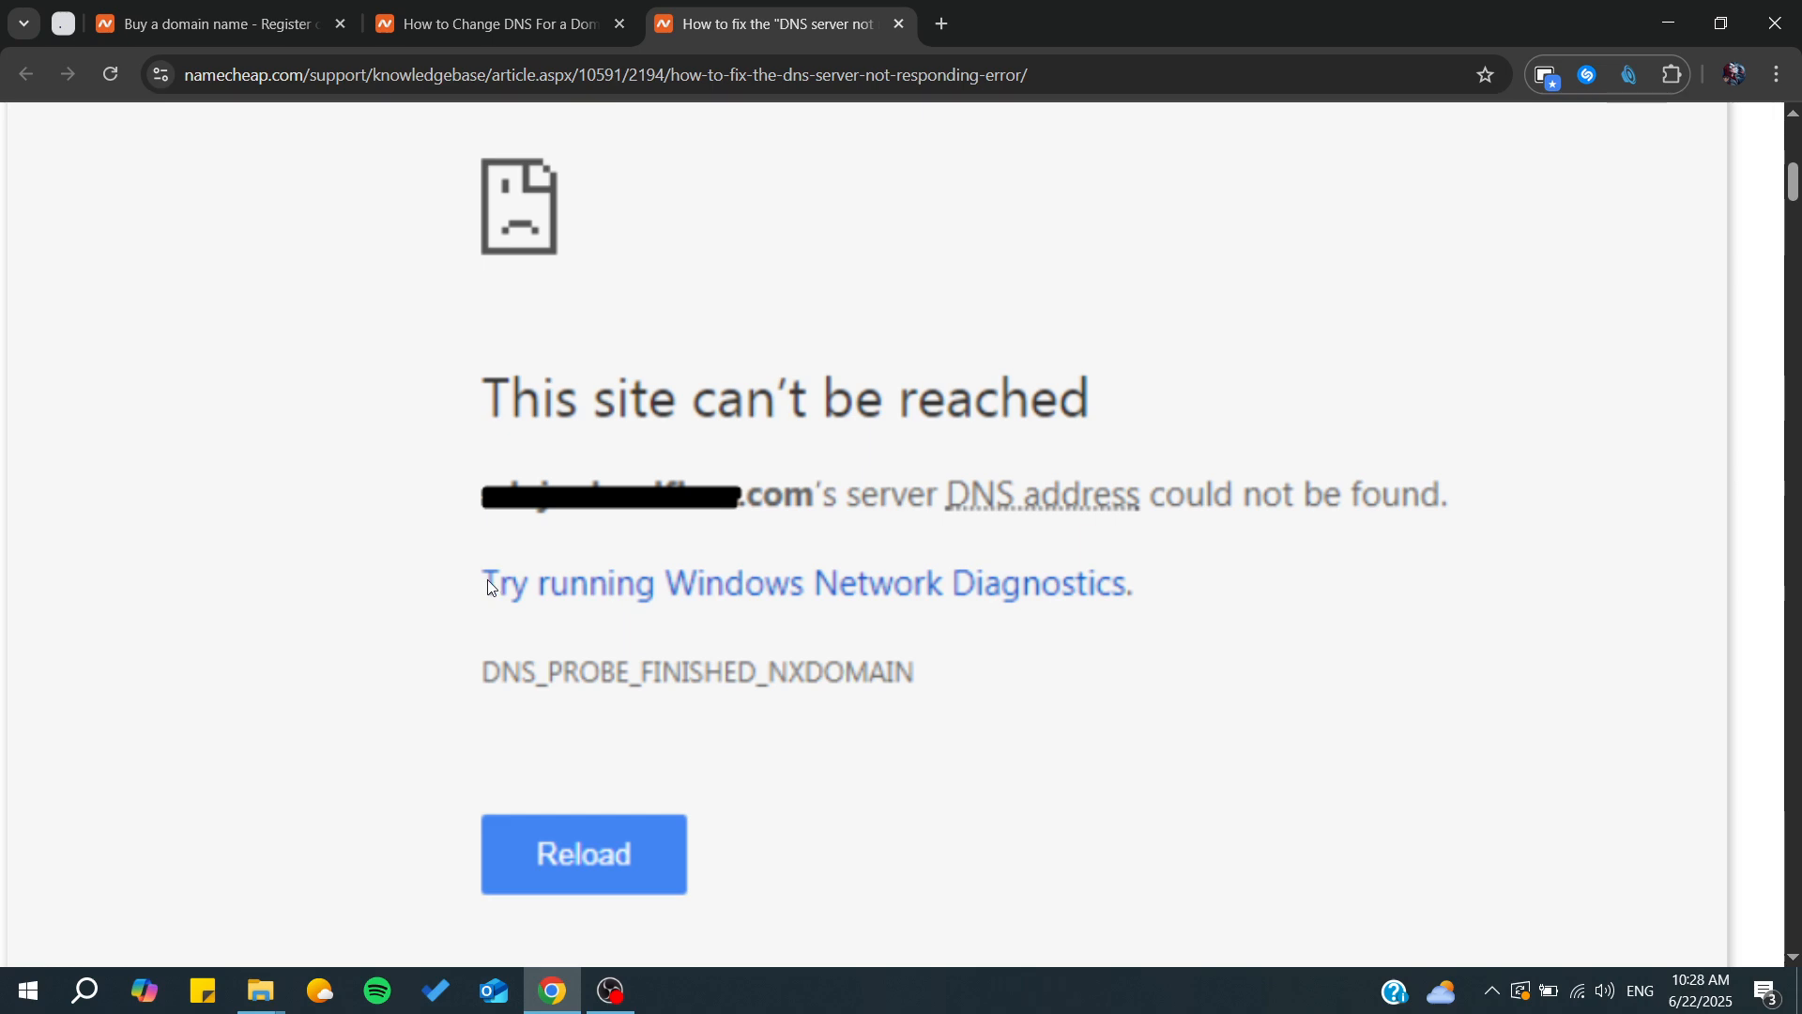
Step: Review the 'How to Change DNS For a Domain' guide's step-by-step instructions from its browser tab
scroll("down", 3)
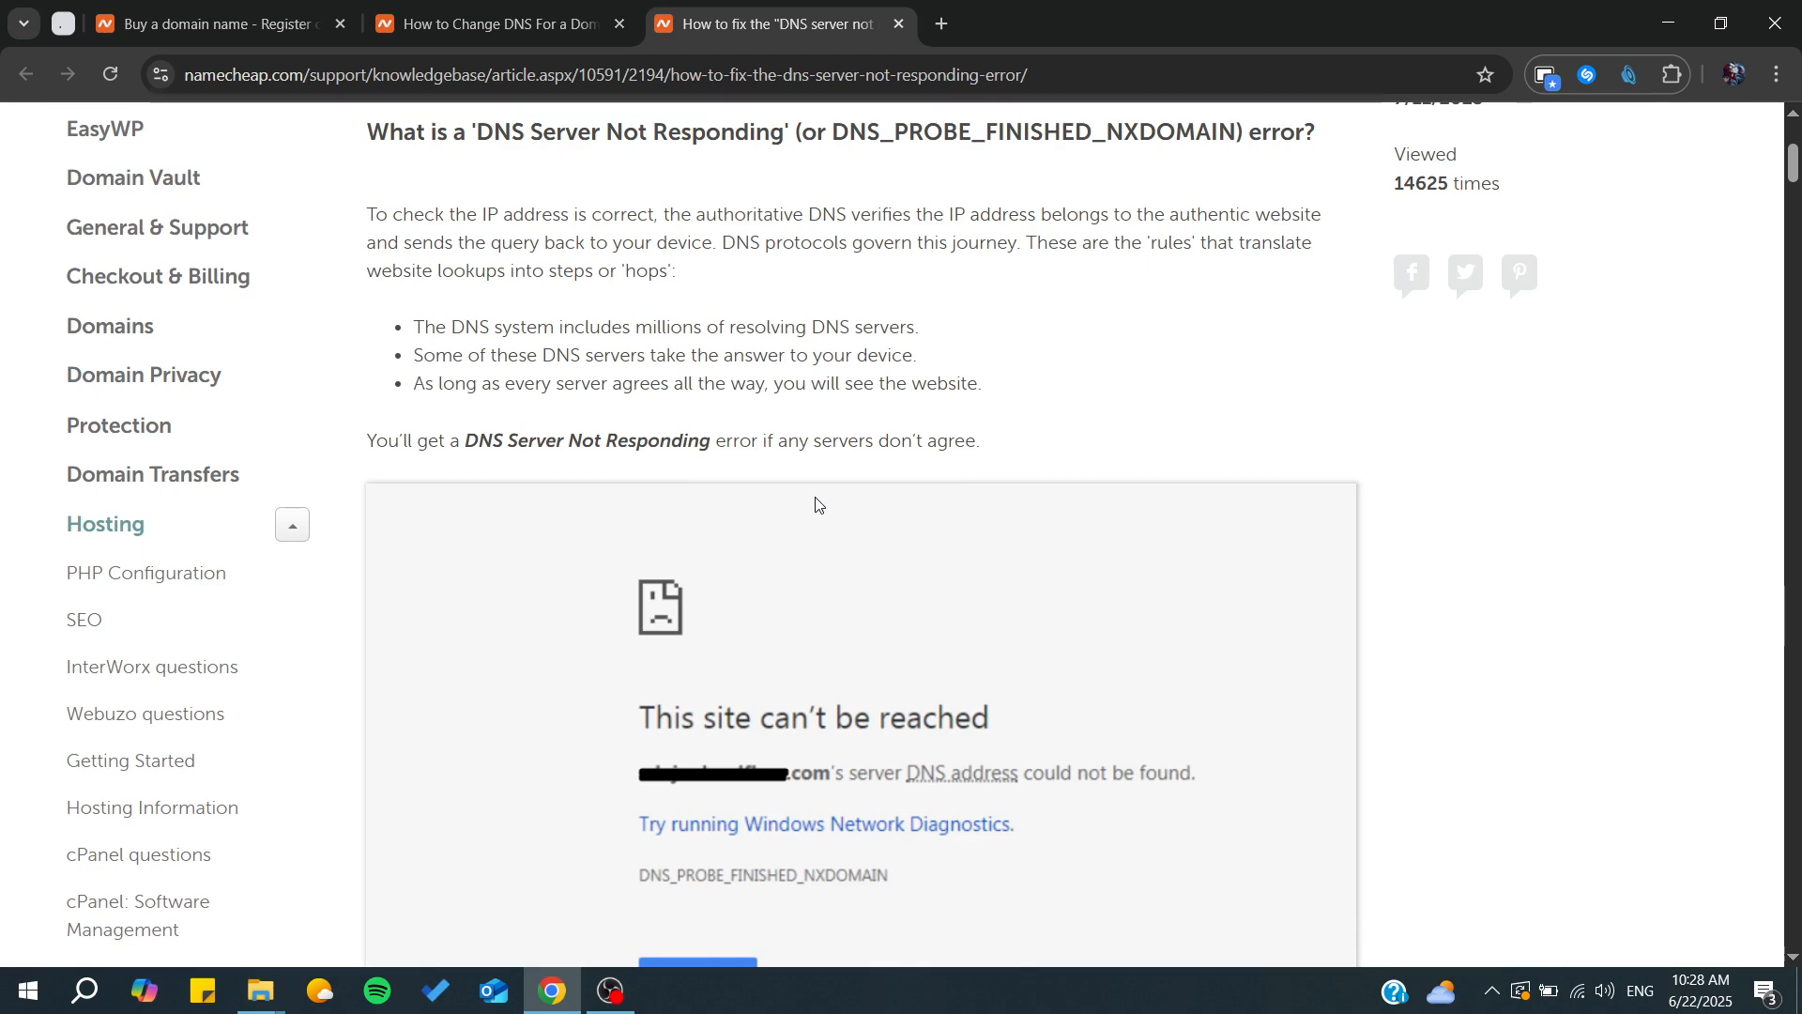
left_click(494, 22)
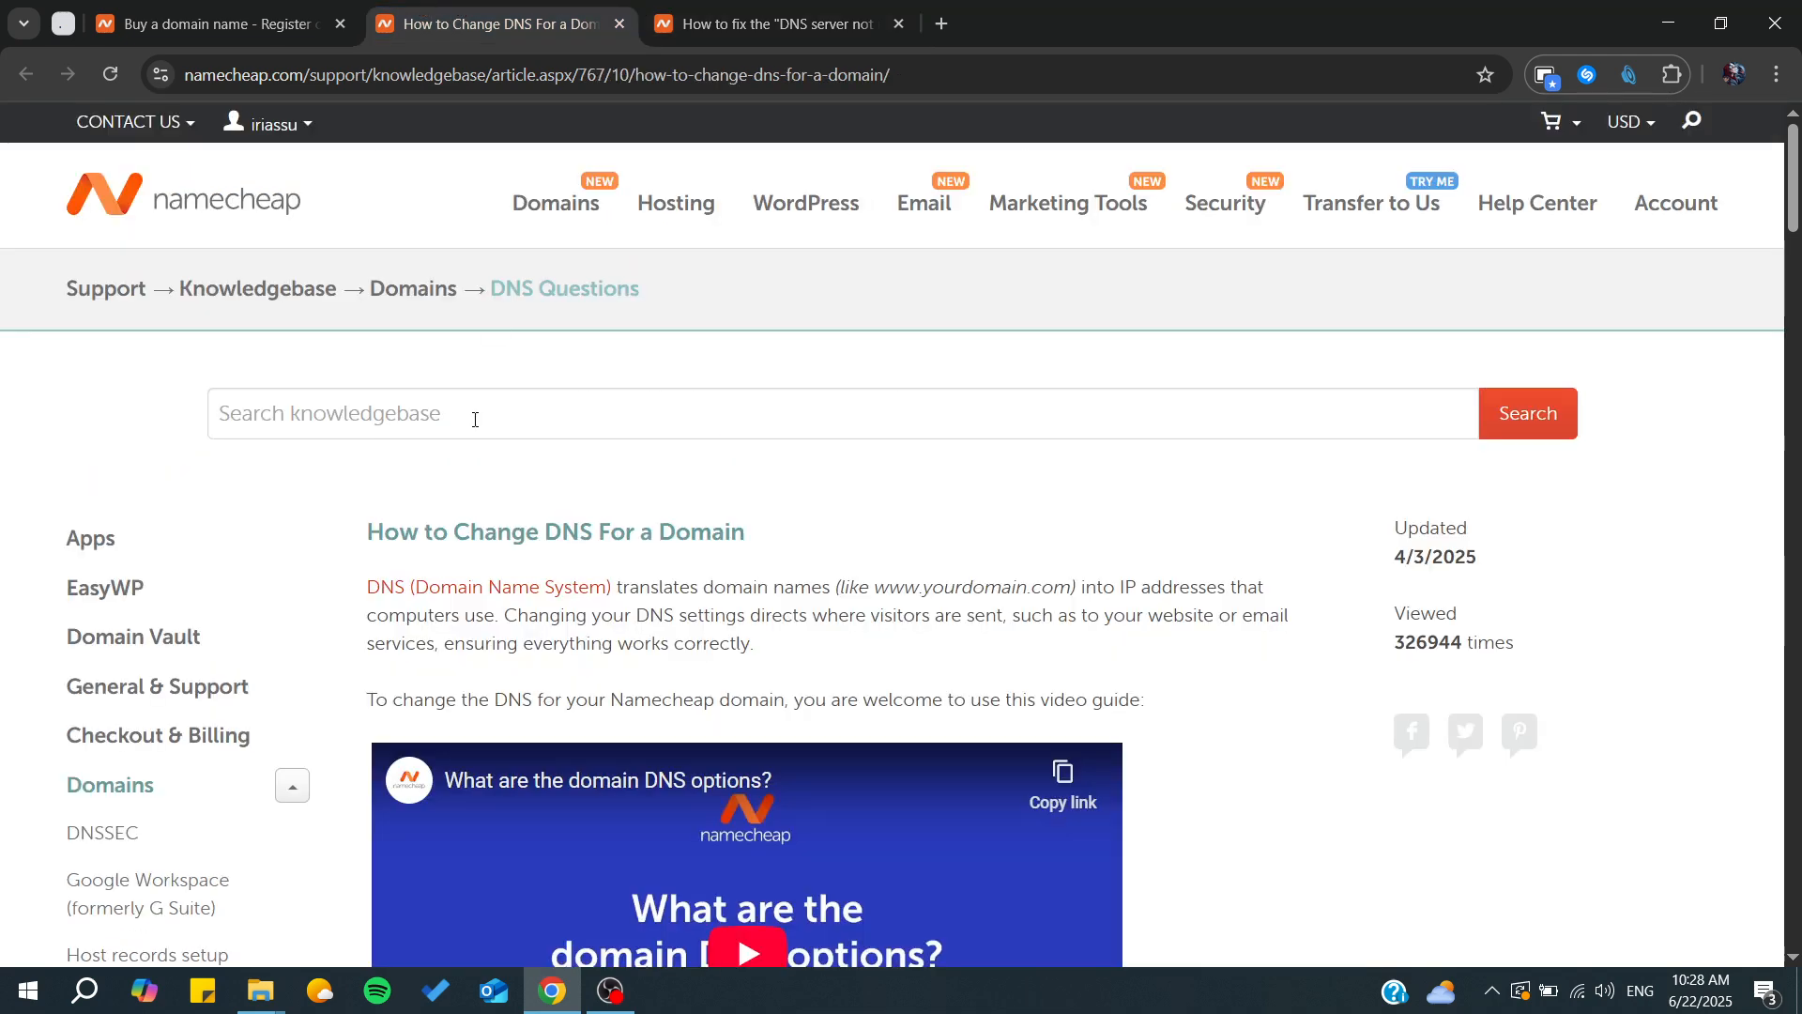
scroll("down", 3)
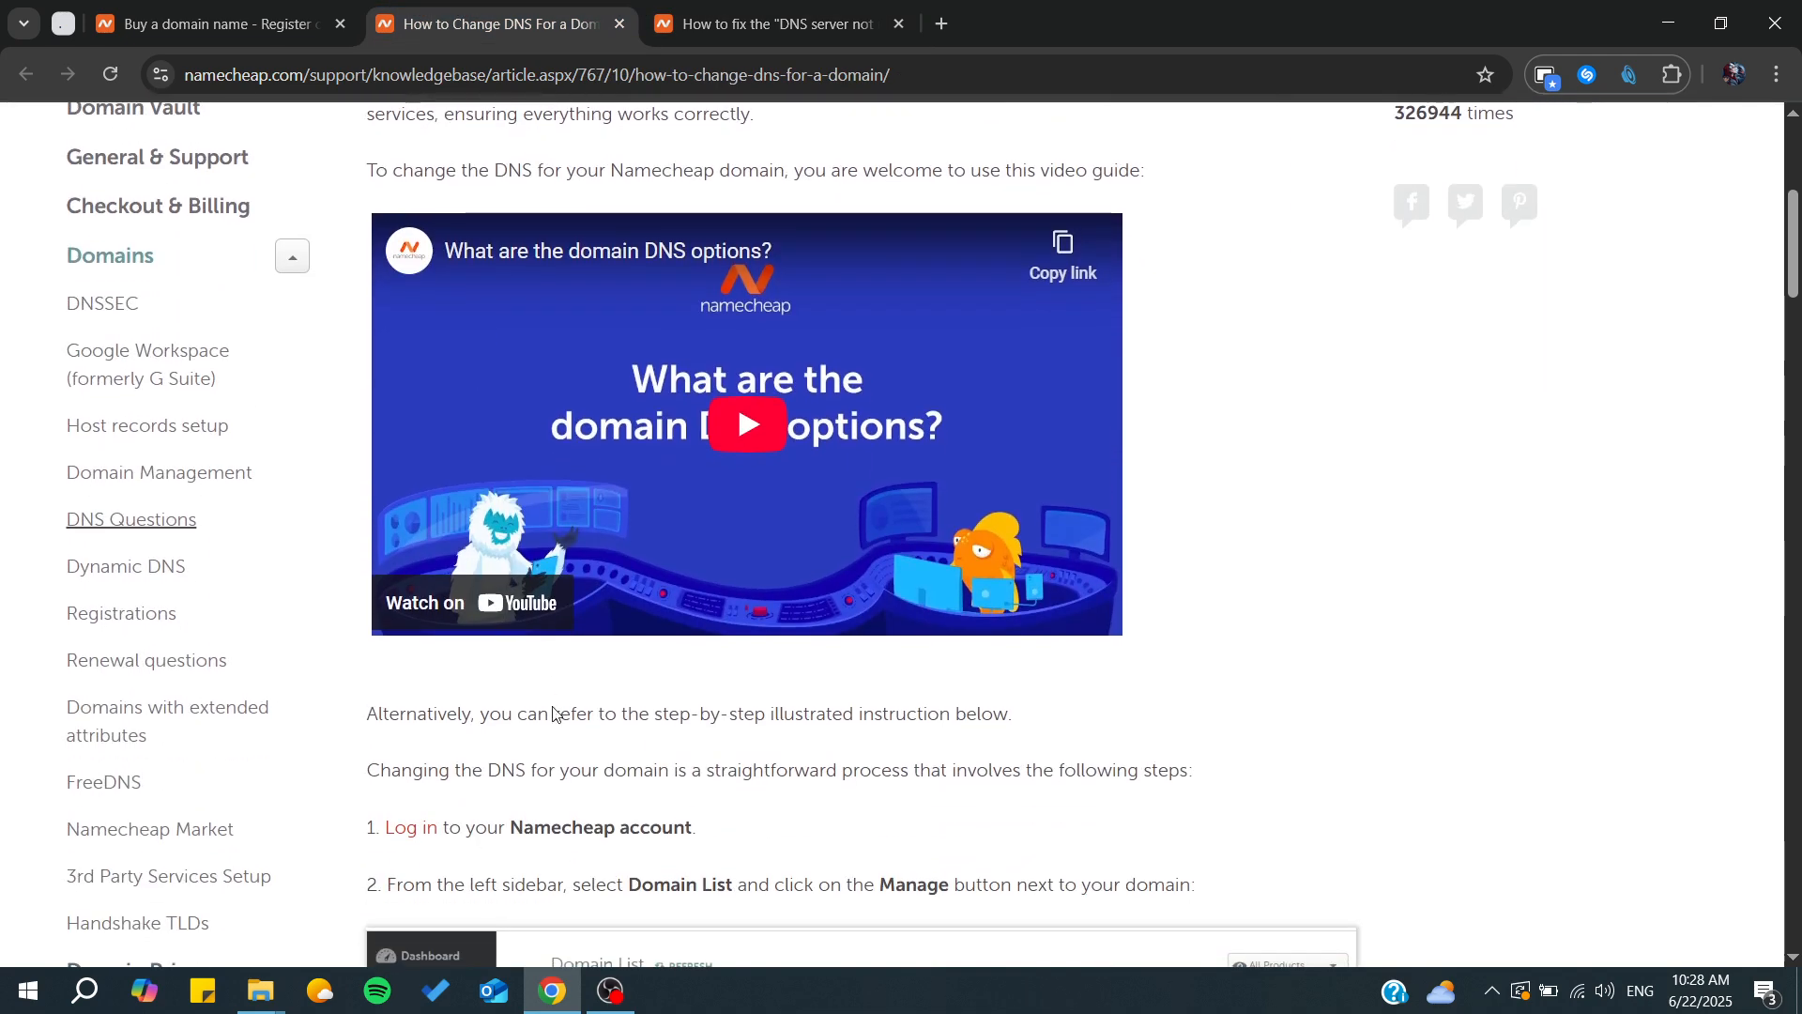
scroll("down", 3)
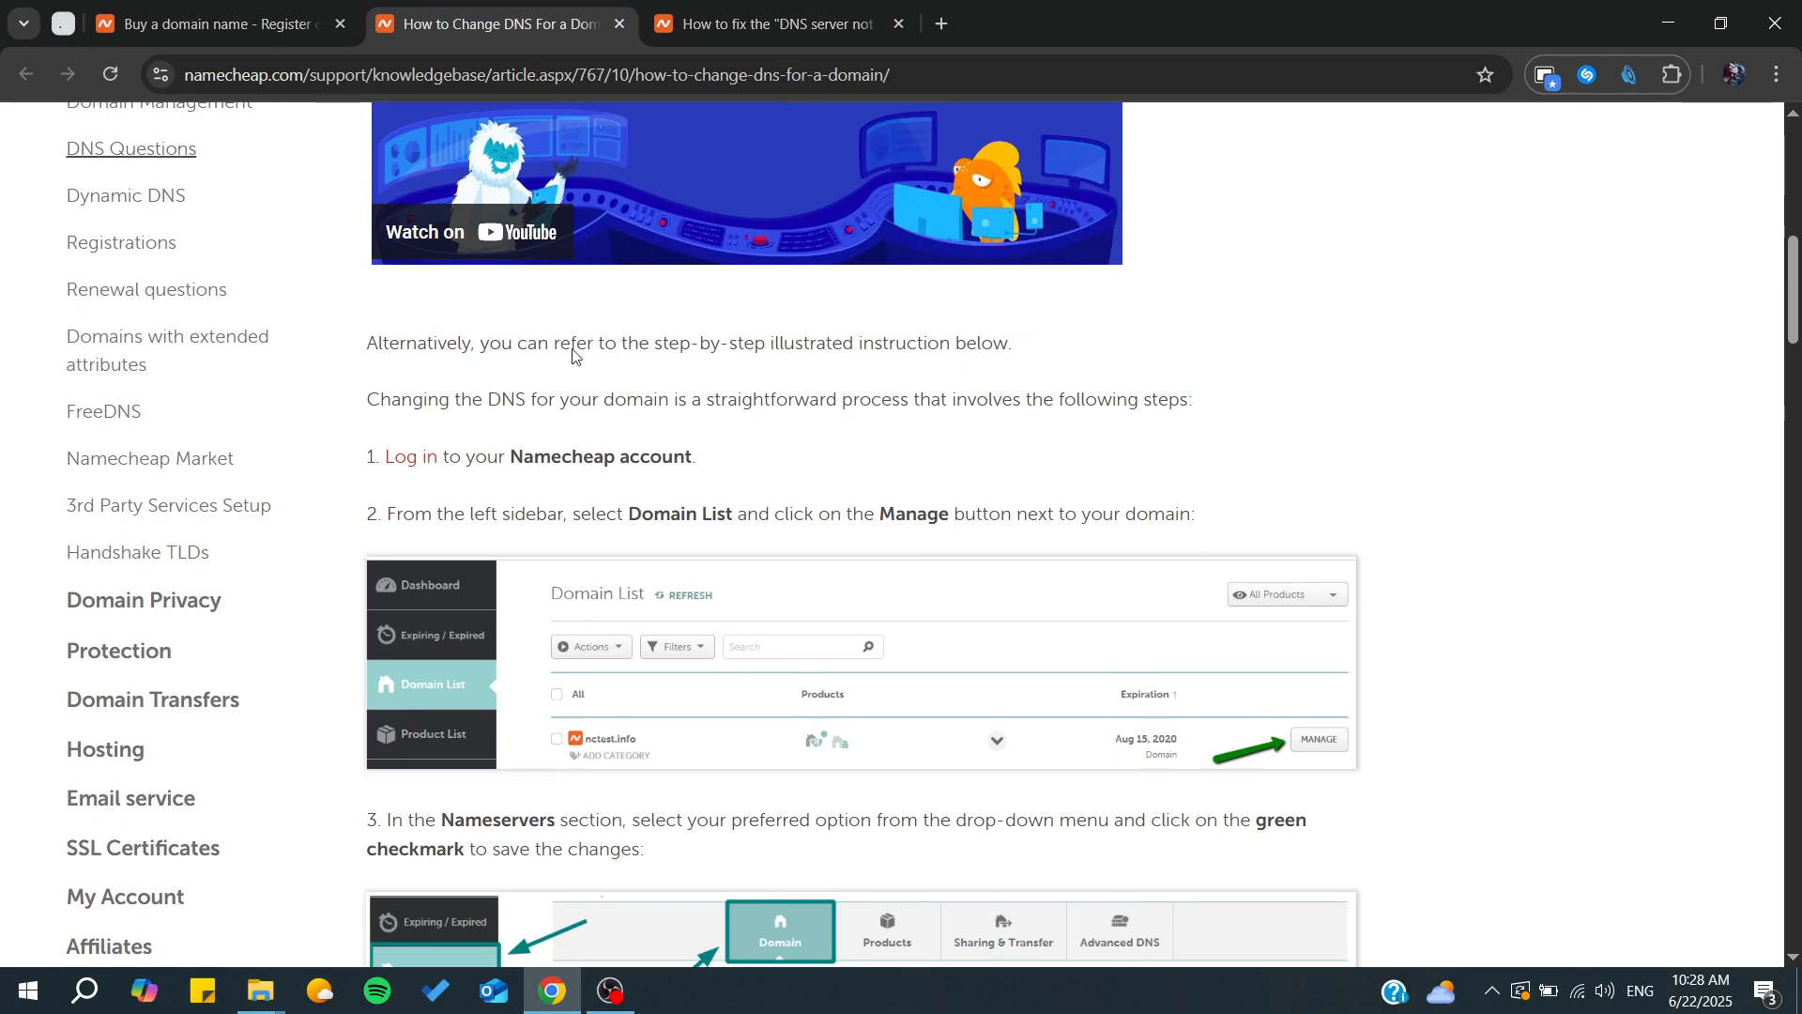
scroll("down", 3)
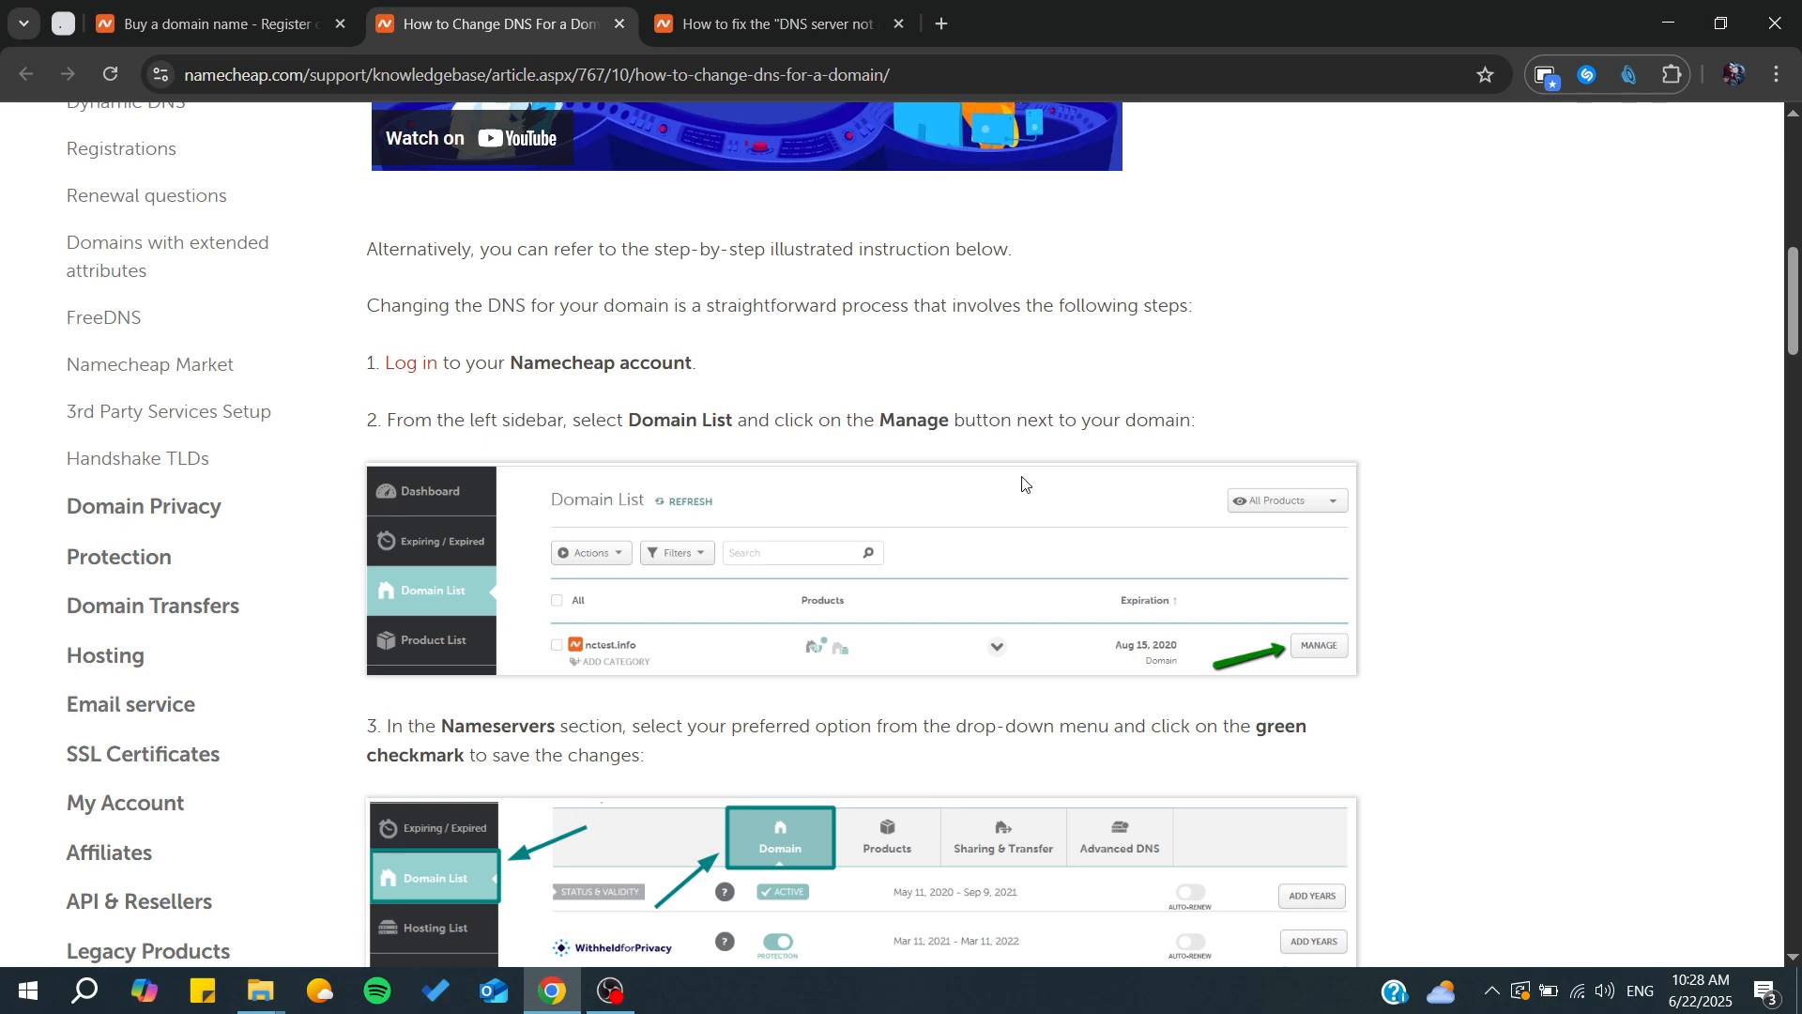
scroll("down", 3)
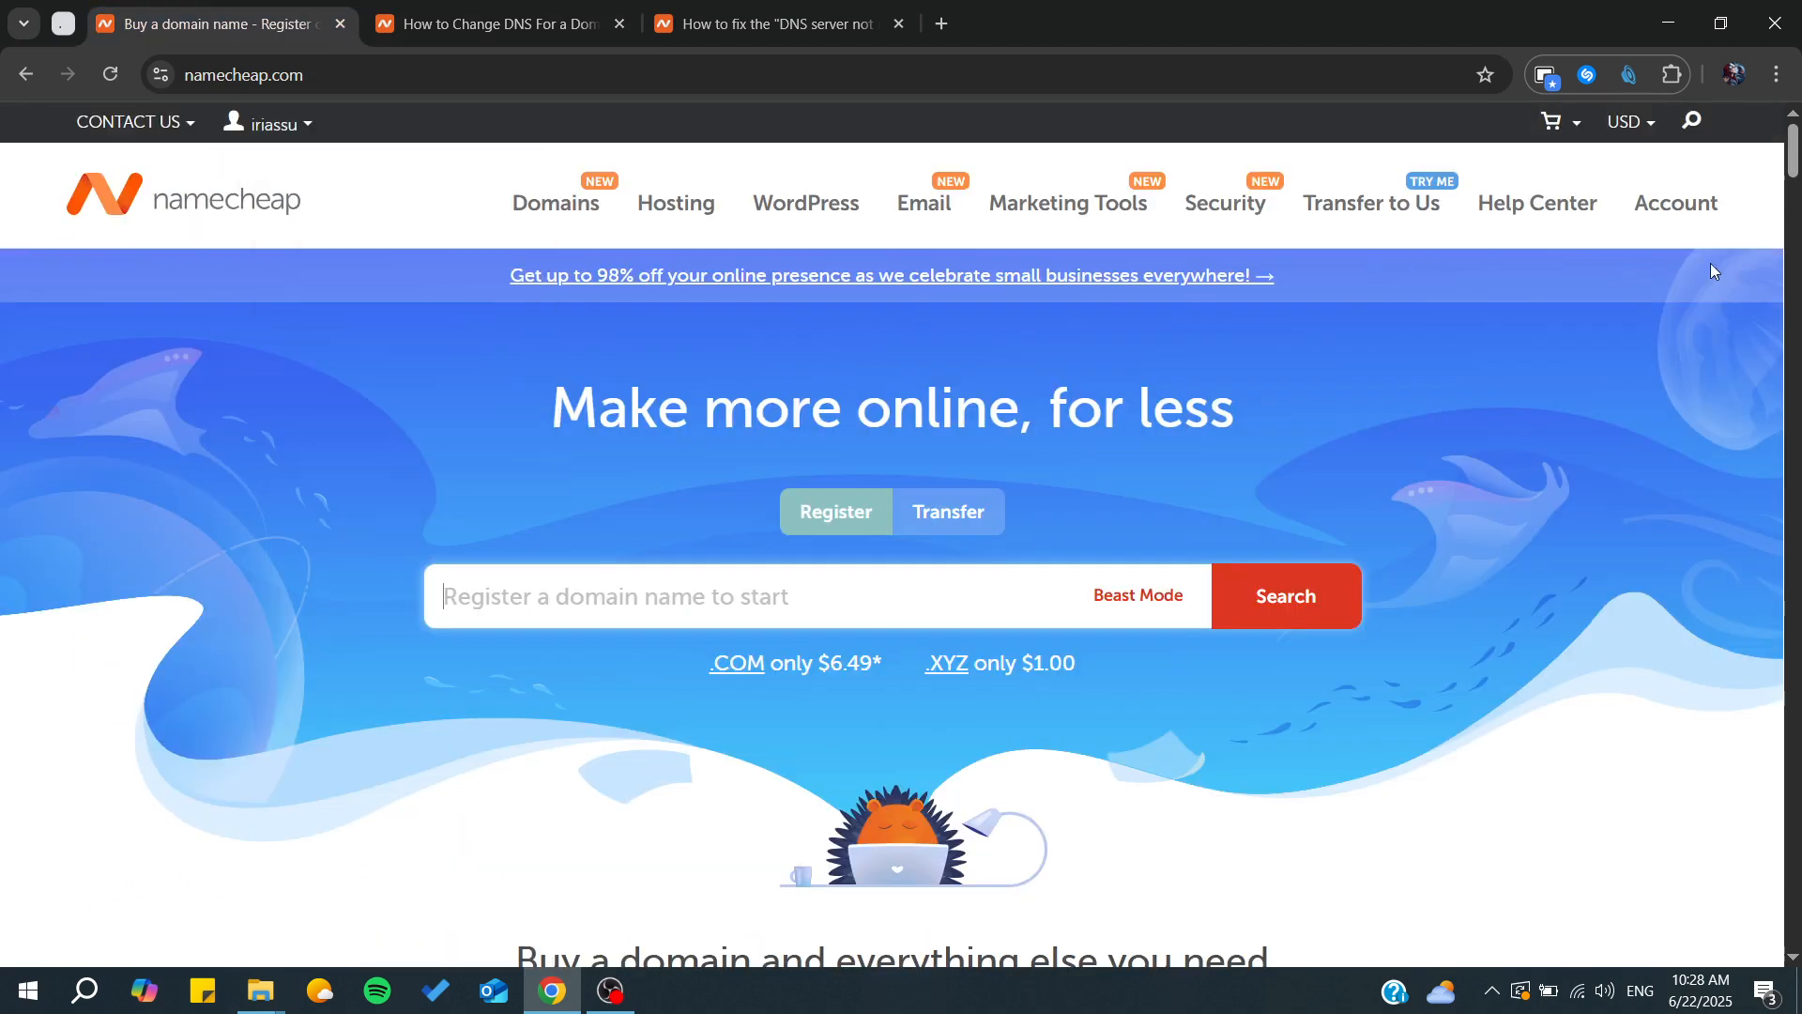
Step: Visit the account's Domain List from site navigation, then return to the DNS guide's Manage-button step
left_click(556, 203)
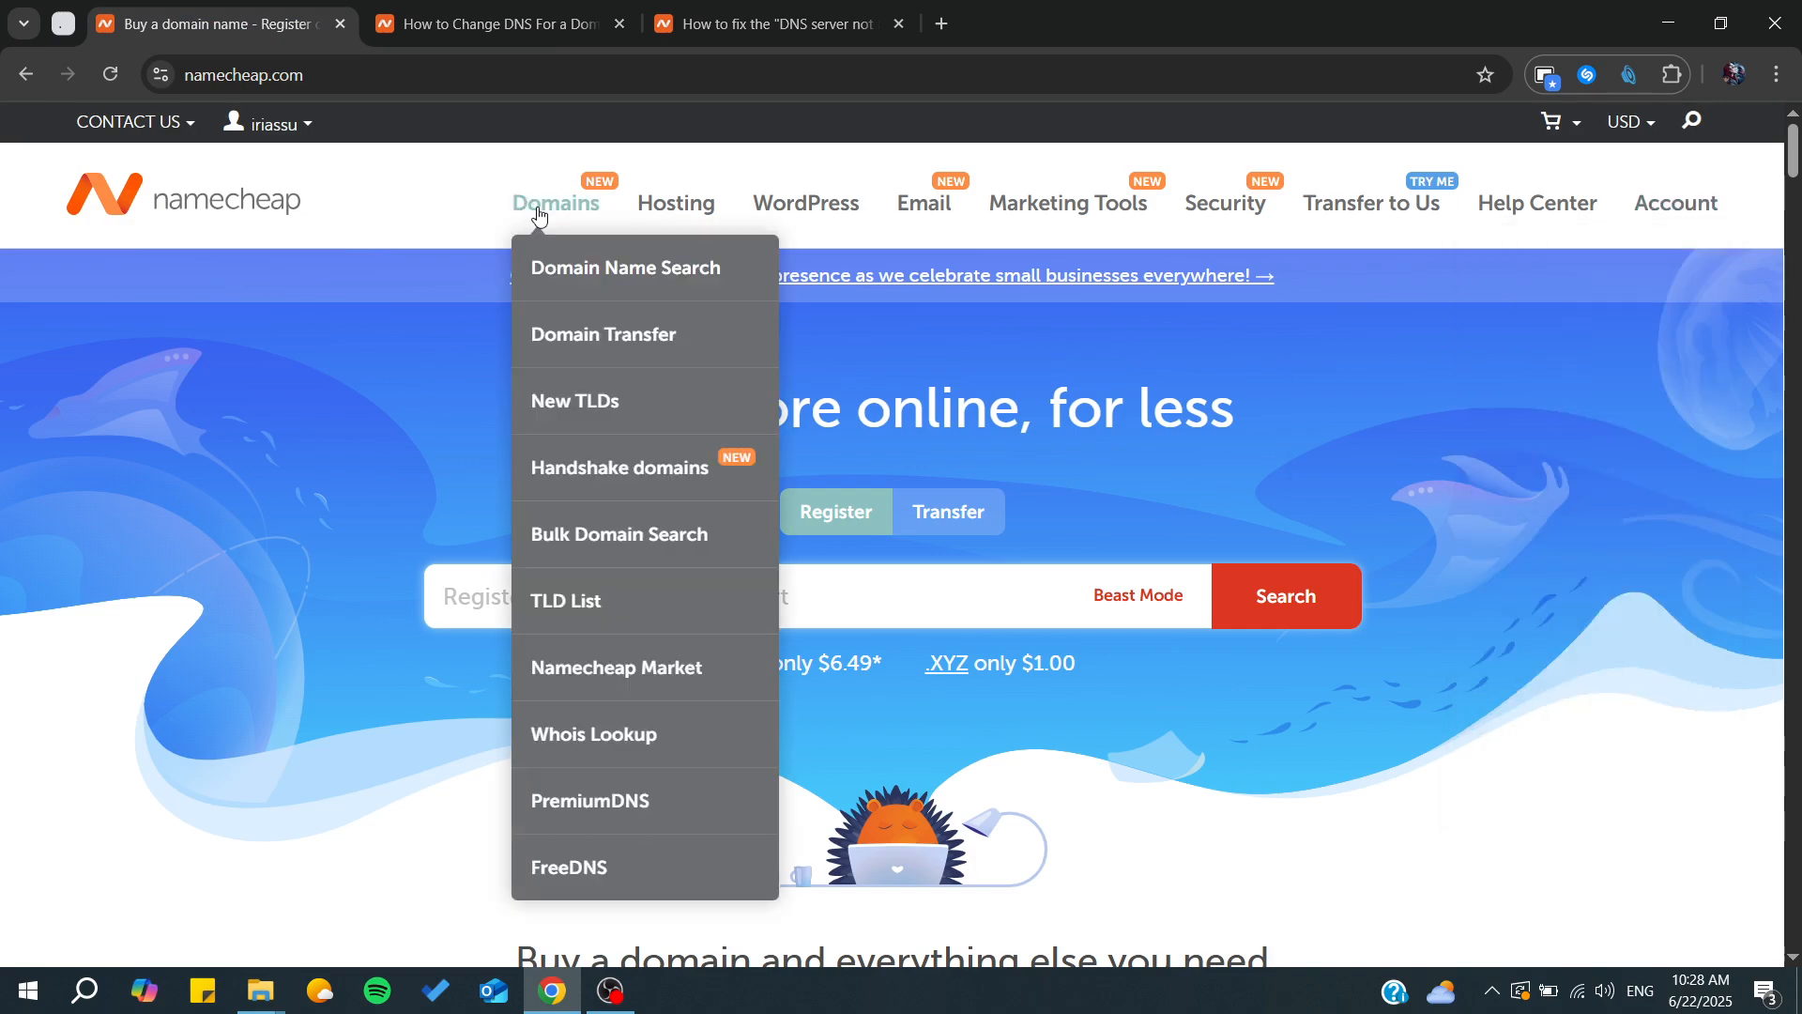
left_click(556, 203)
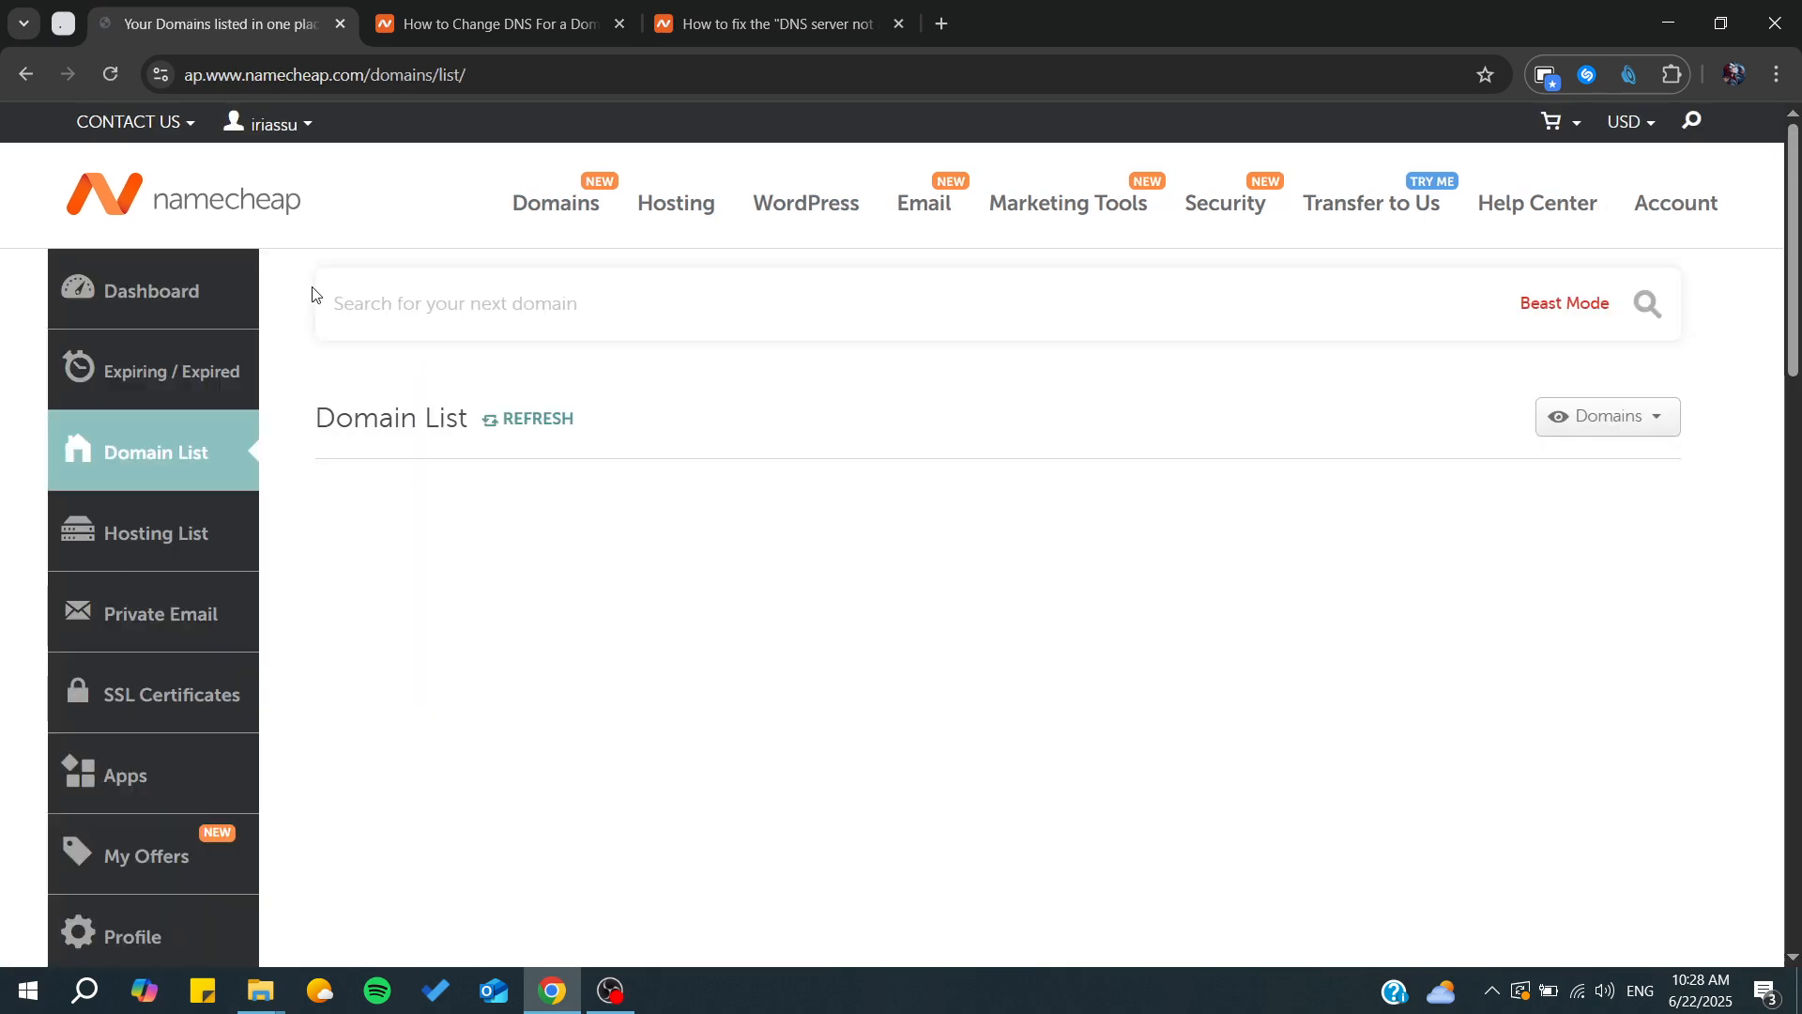
mouse_move(1489, 535)
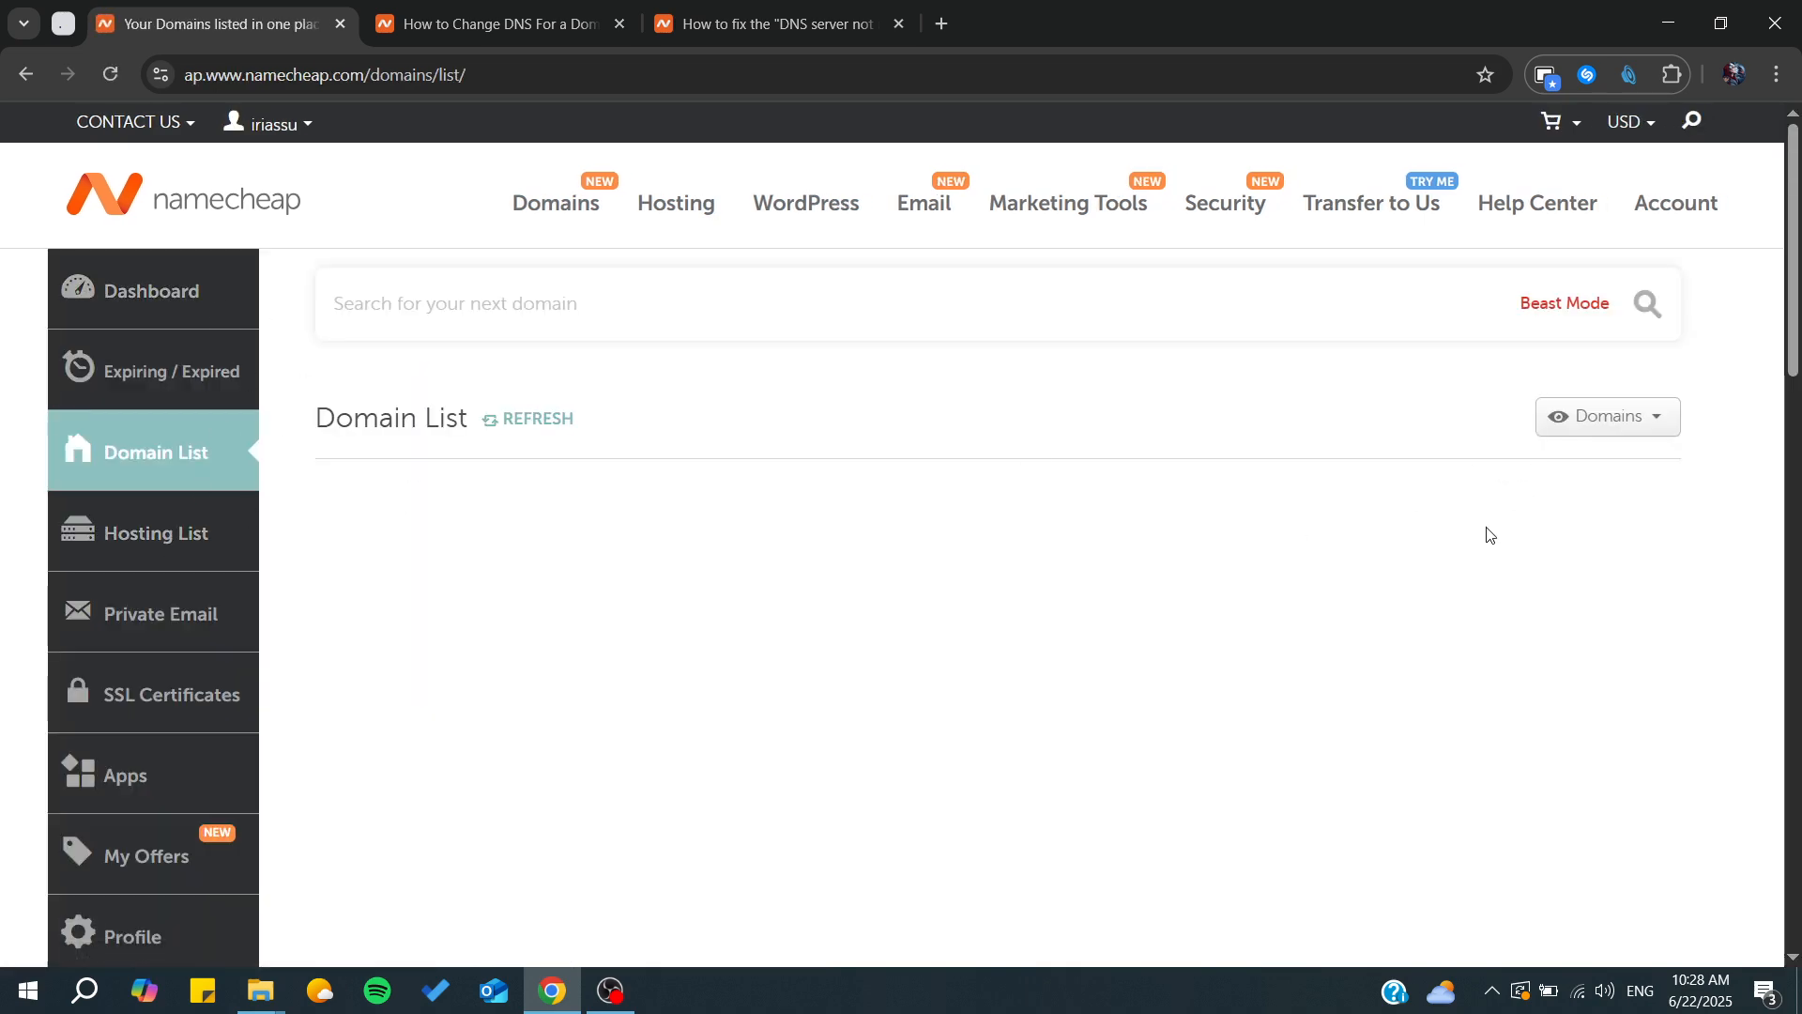
mouse_move(1627, 544)
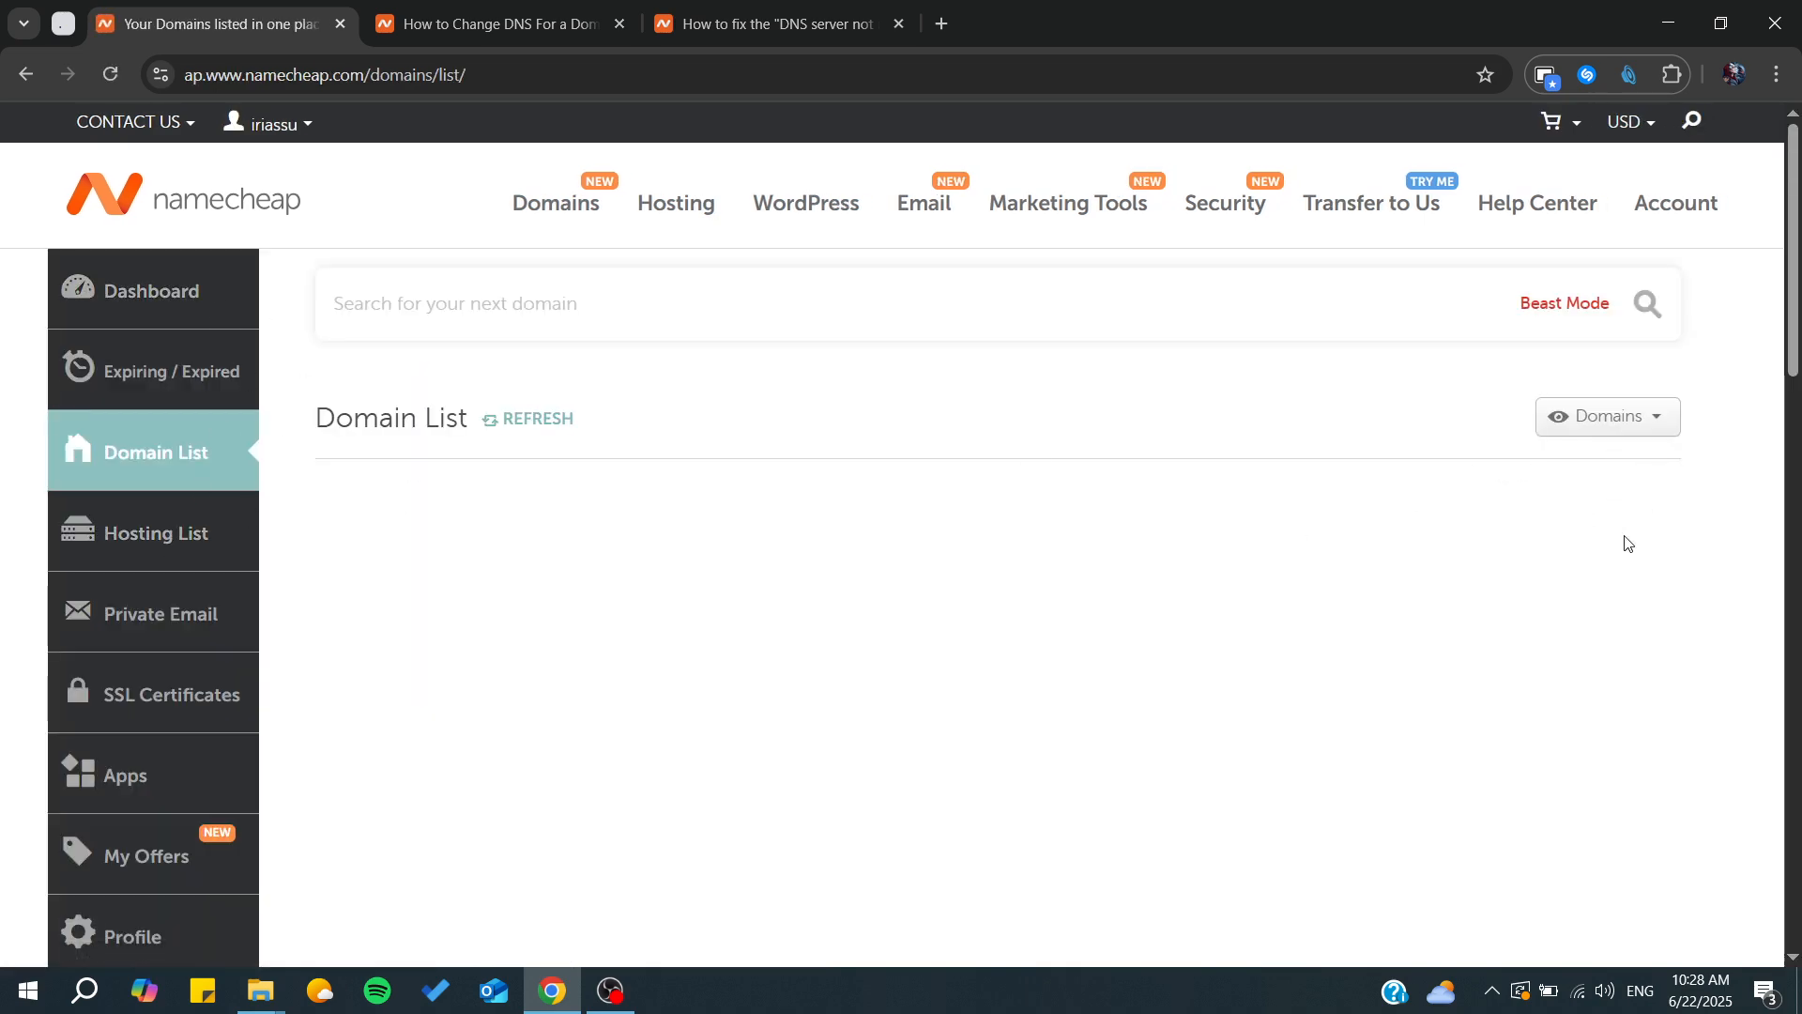
left_click(494, 22)
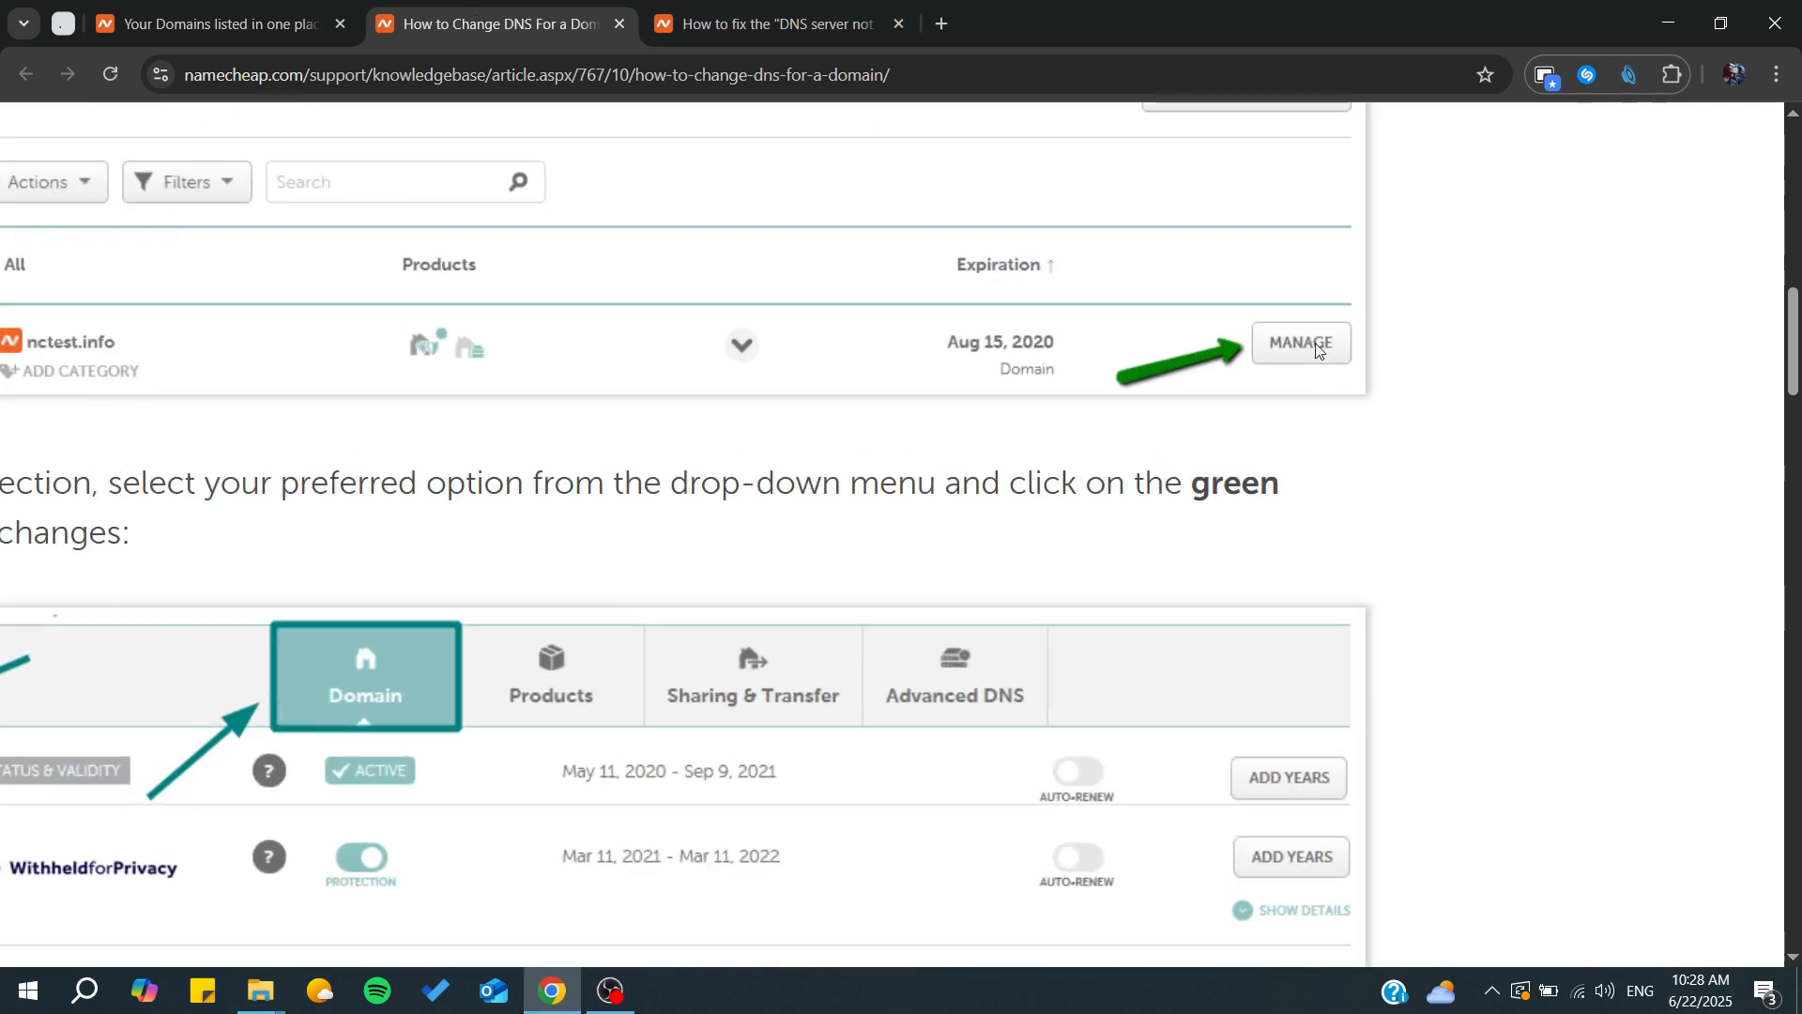
scroll("down", 3)
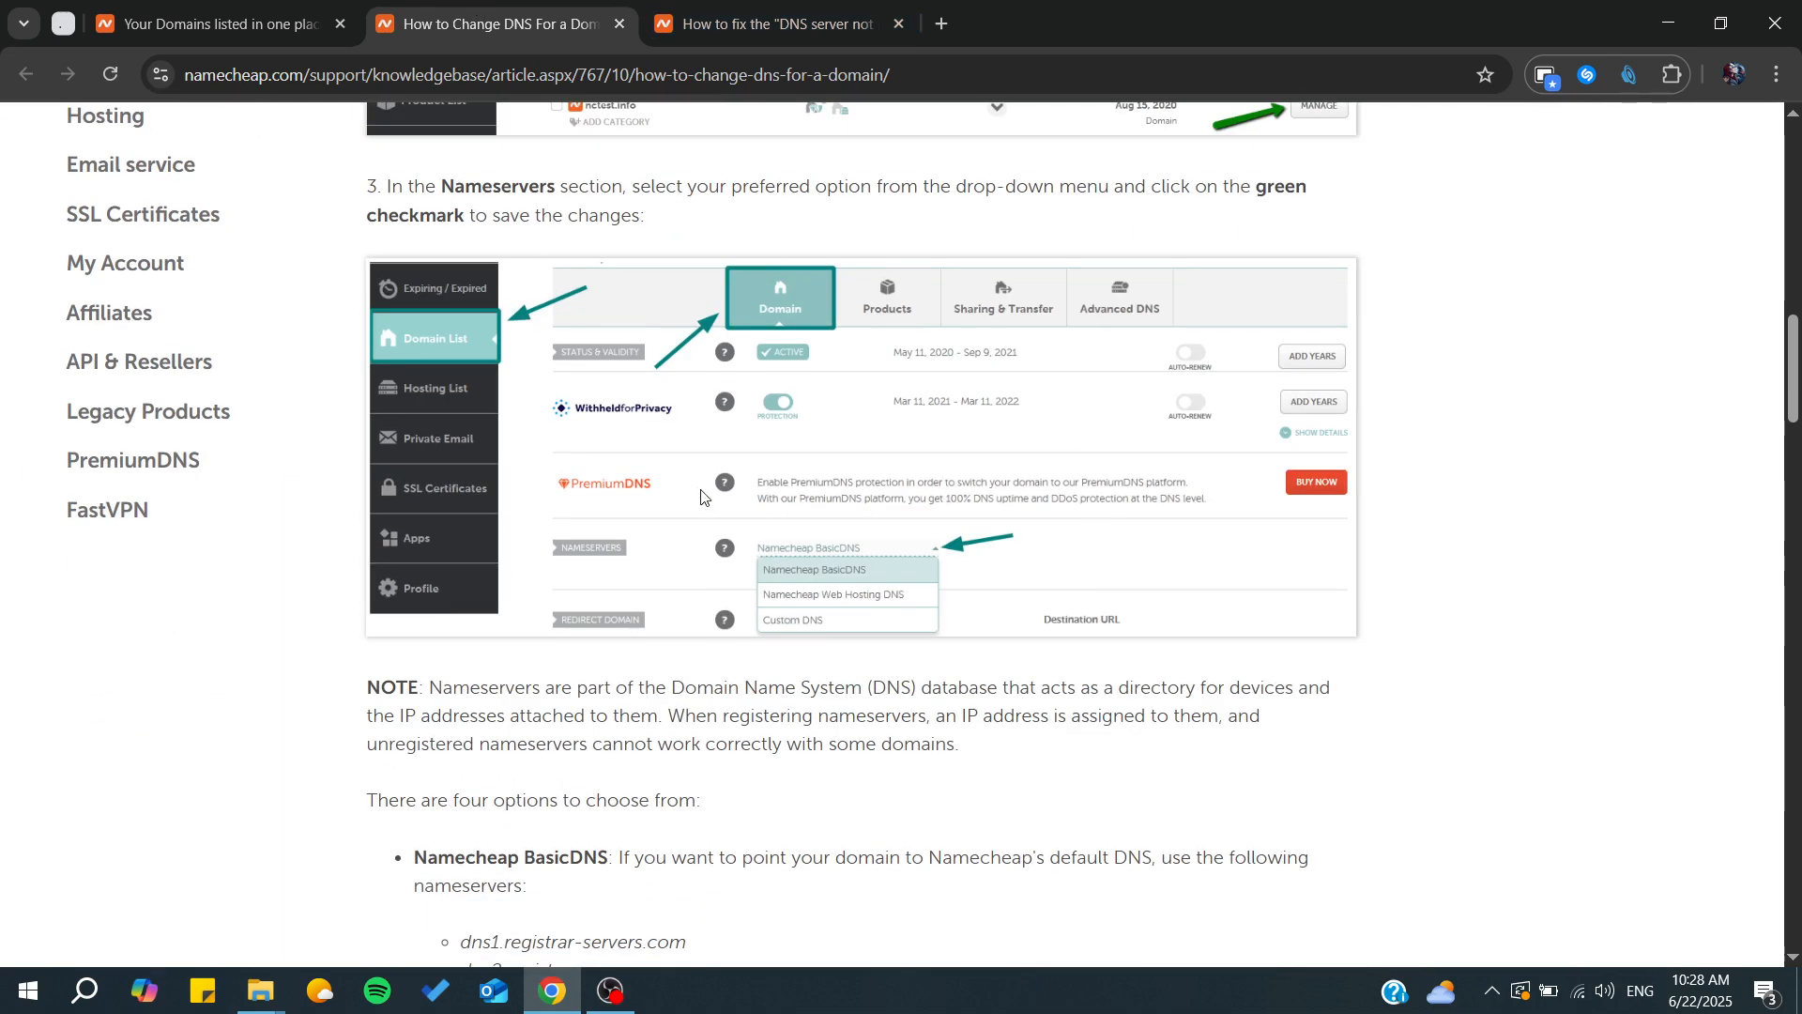
scroll("down", 3)
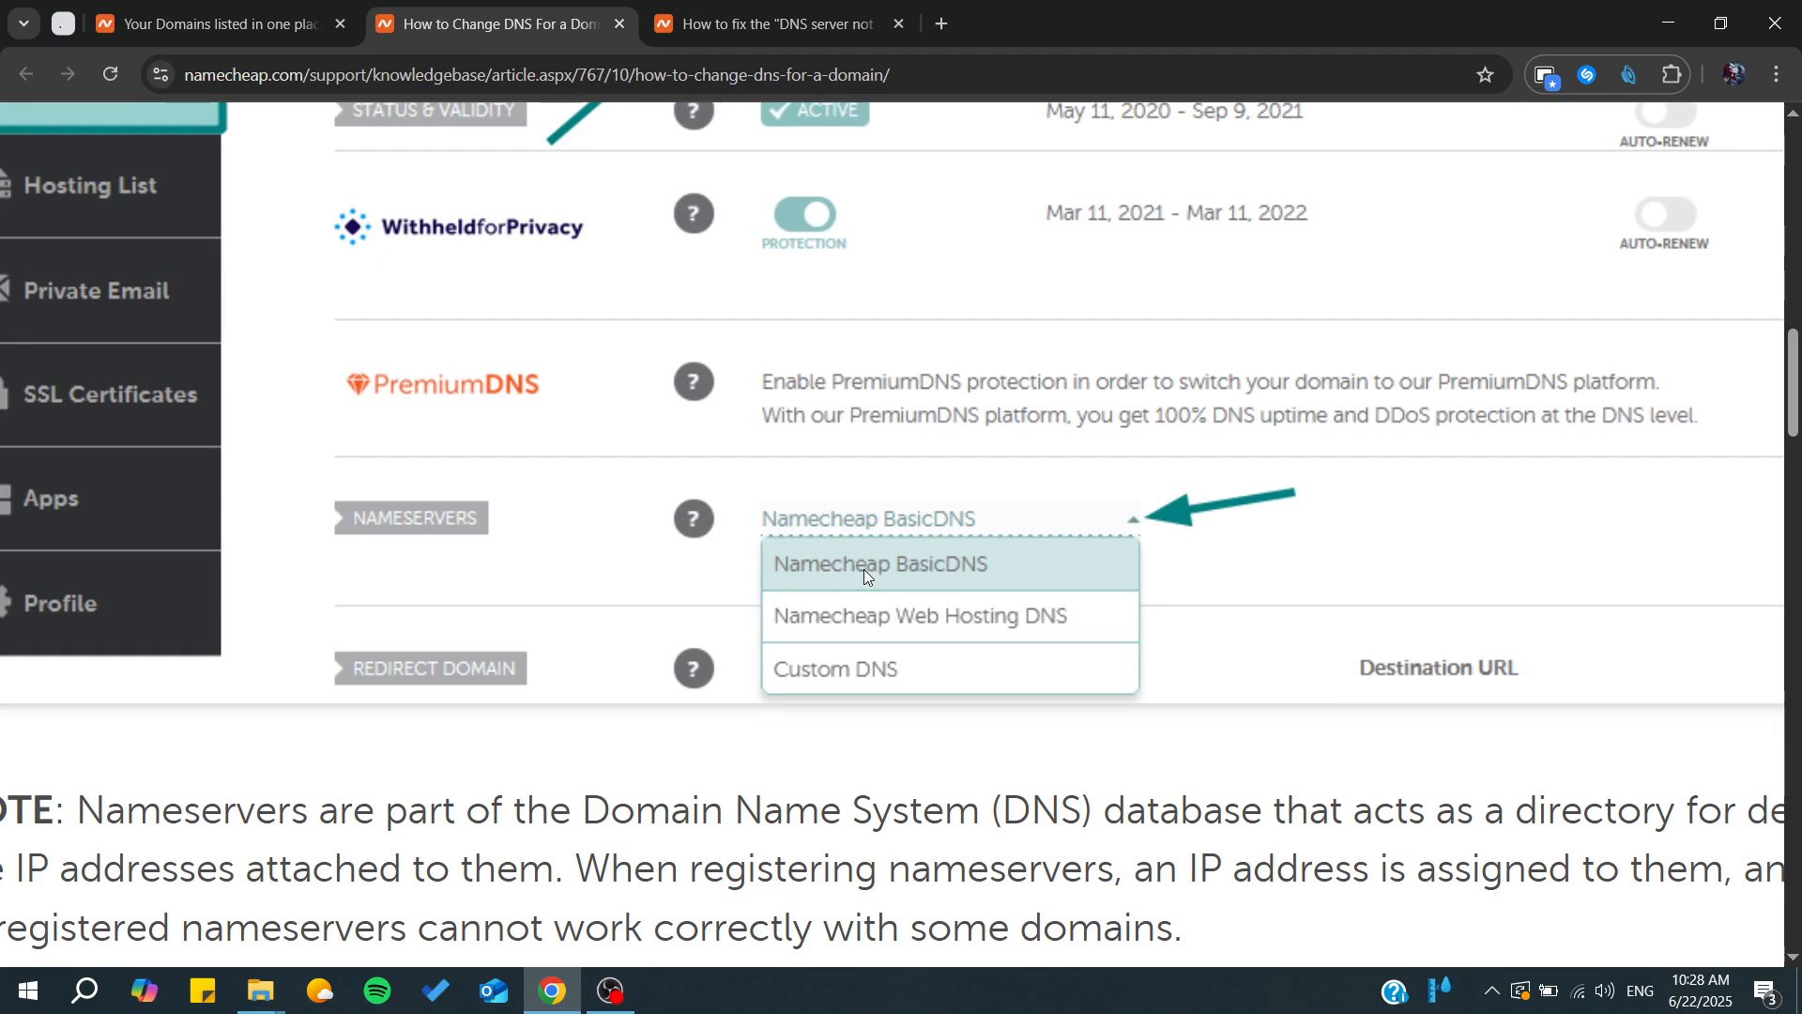
scroll("down", 3)
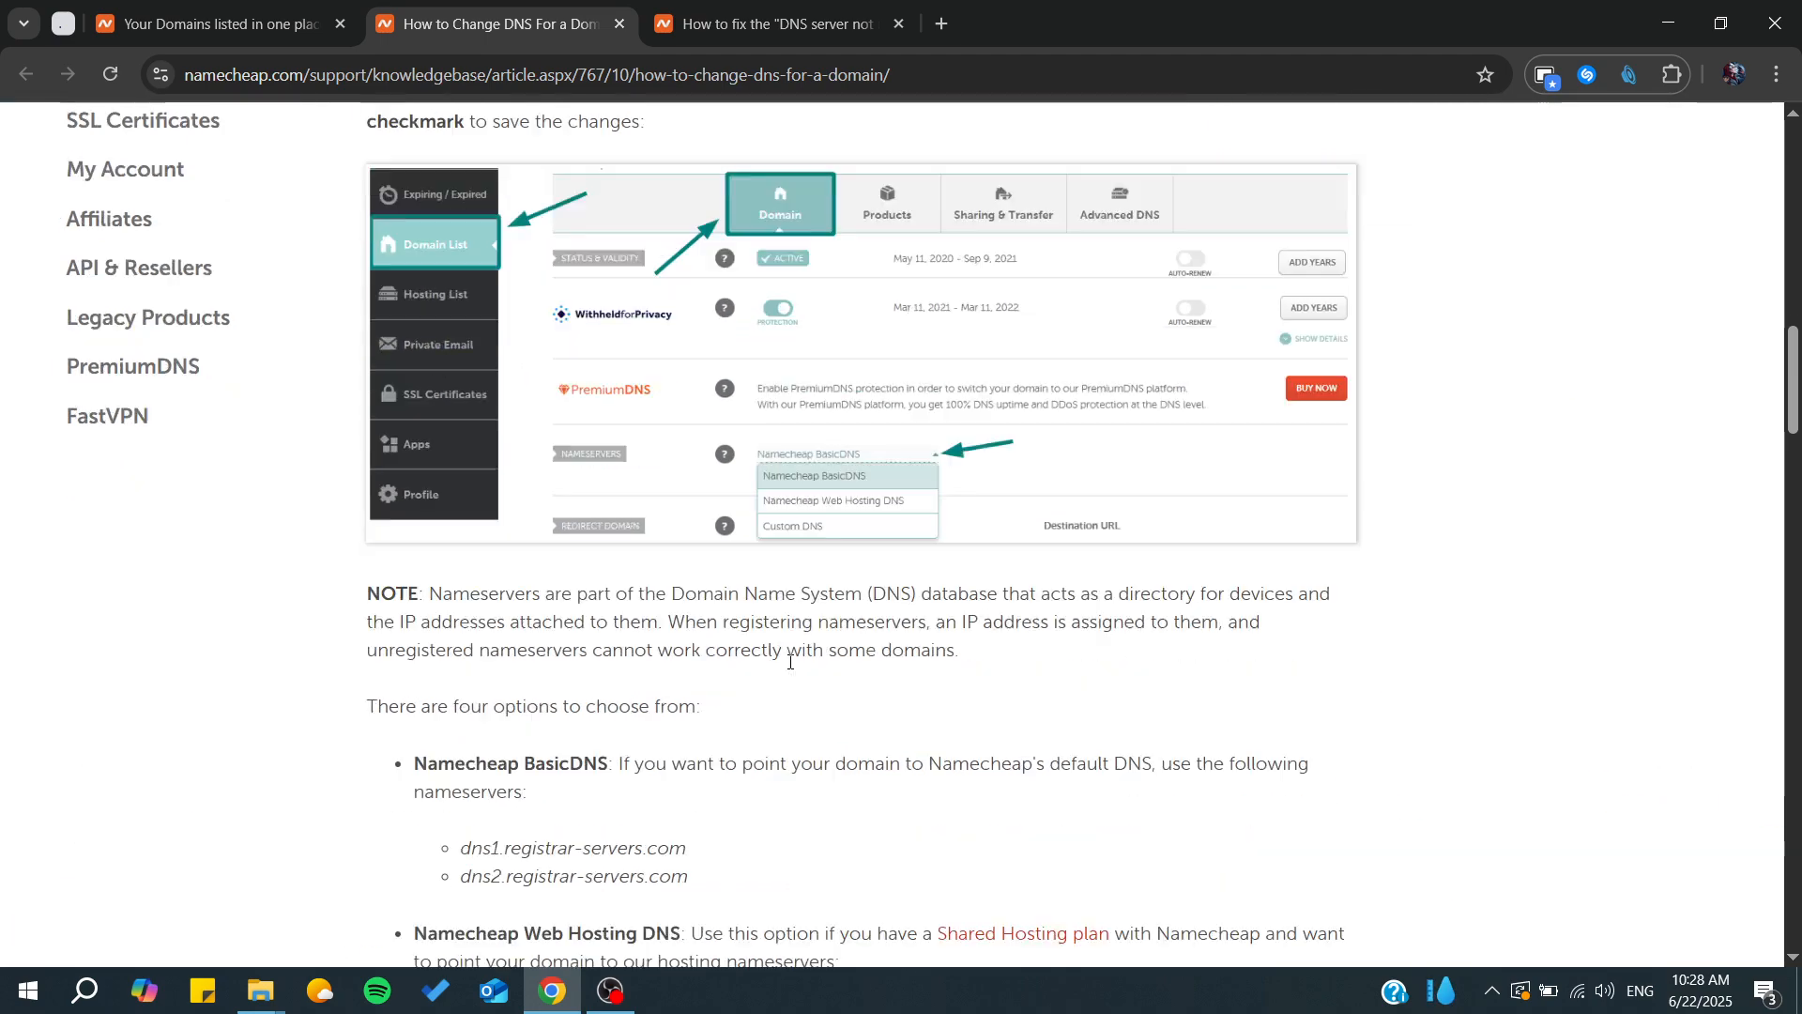
scroll("down", 3)
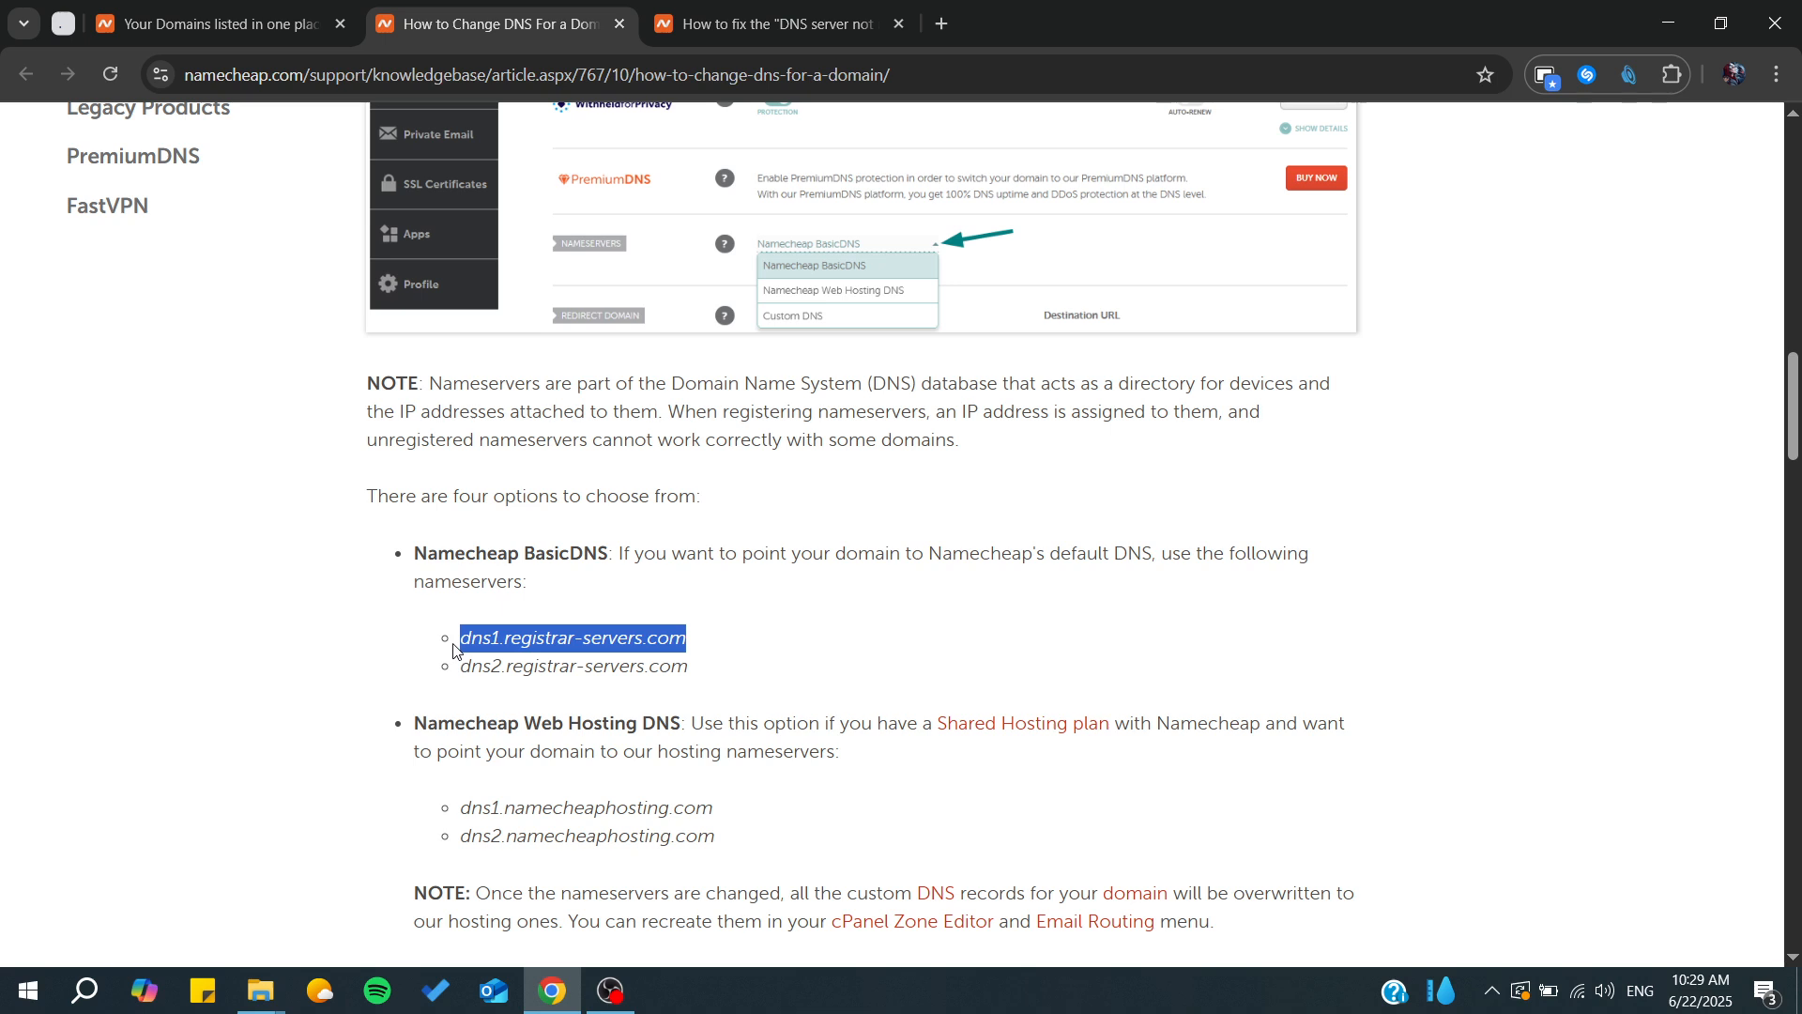
mouse_move(788, 606)
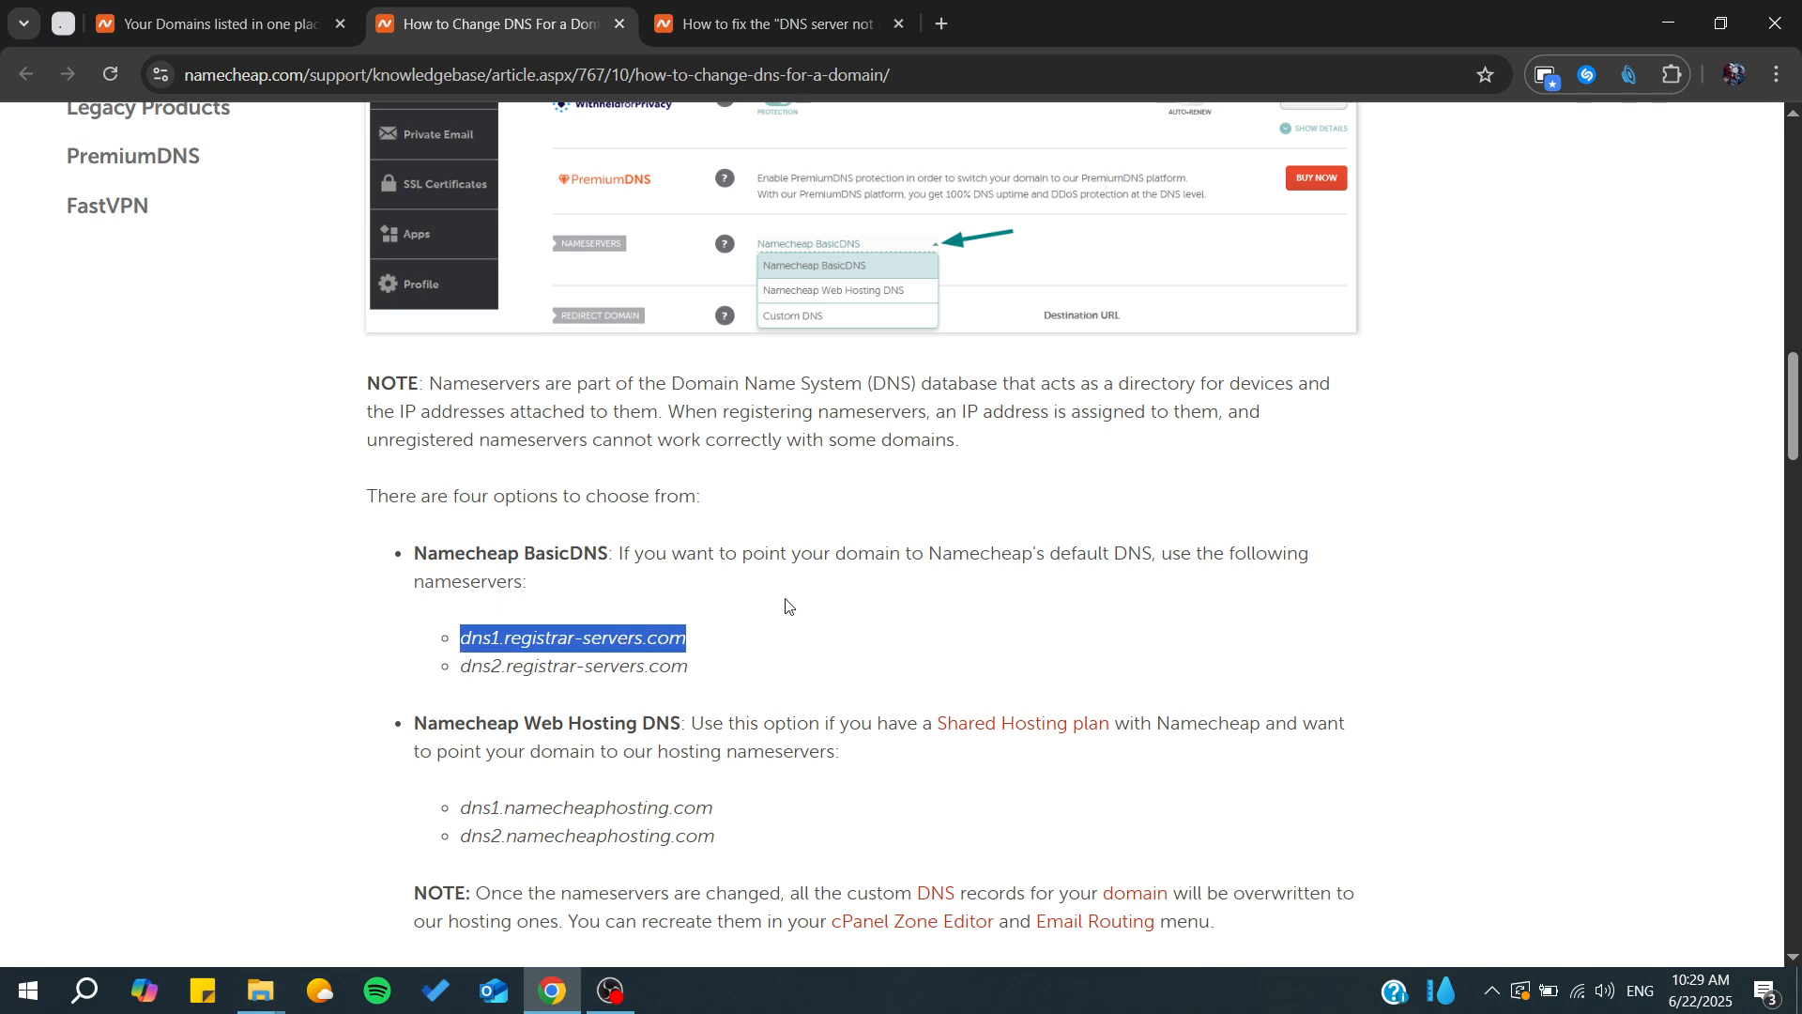
scroll("down", 3)
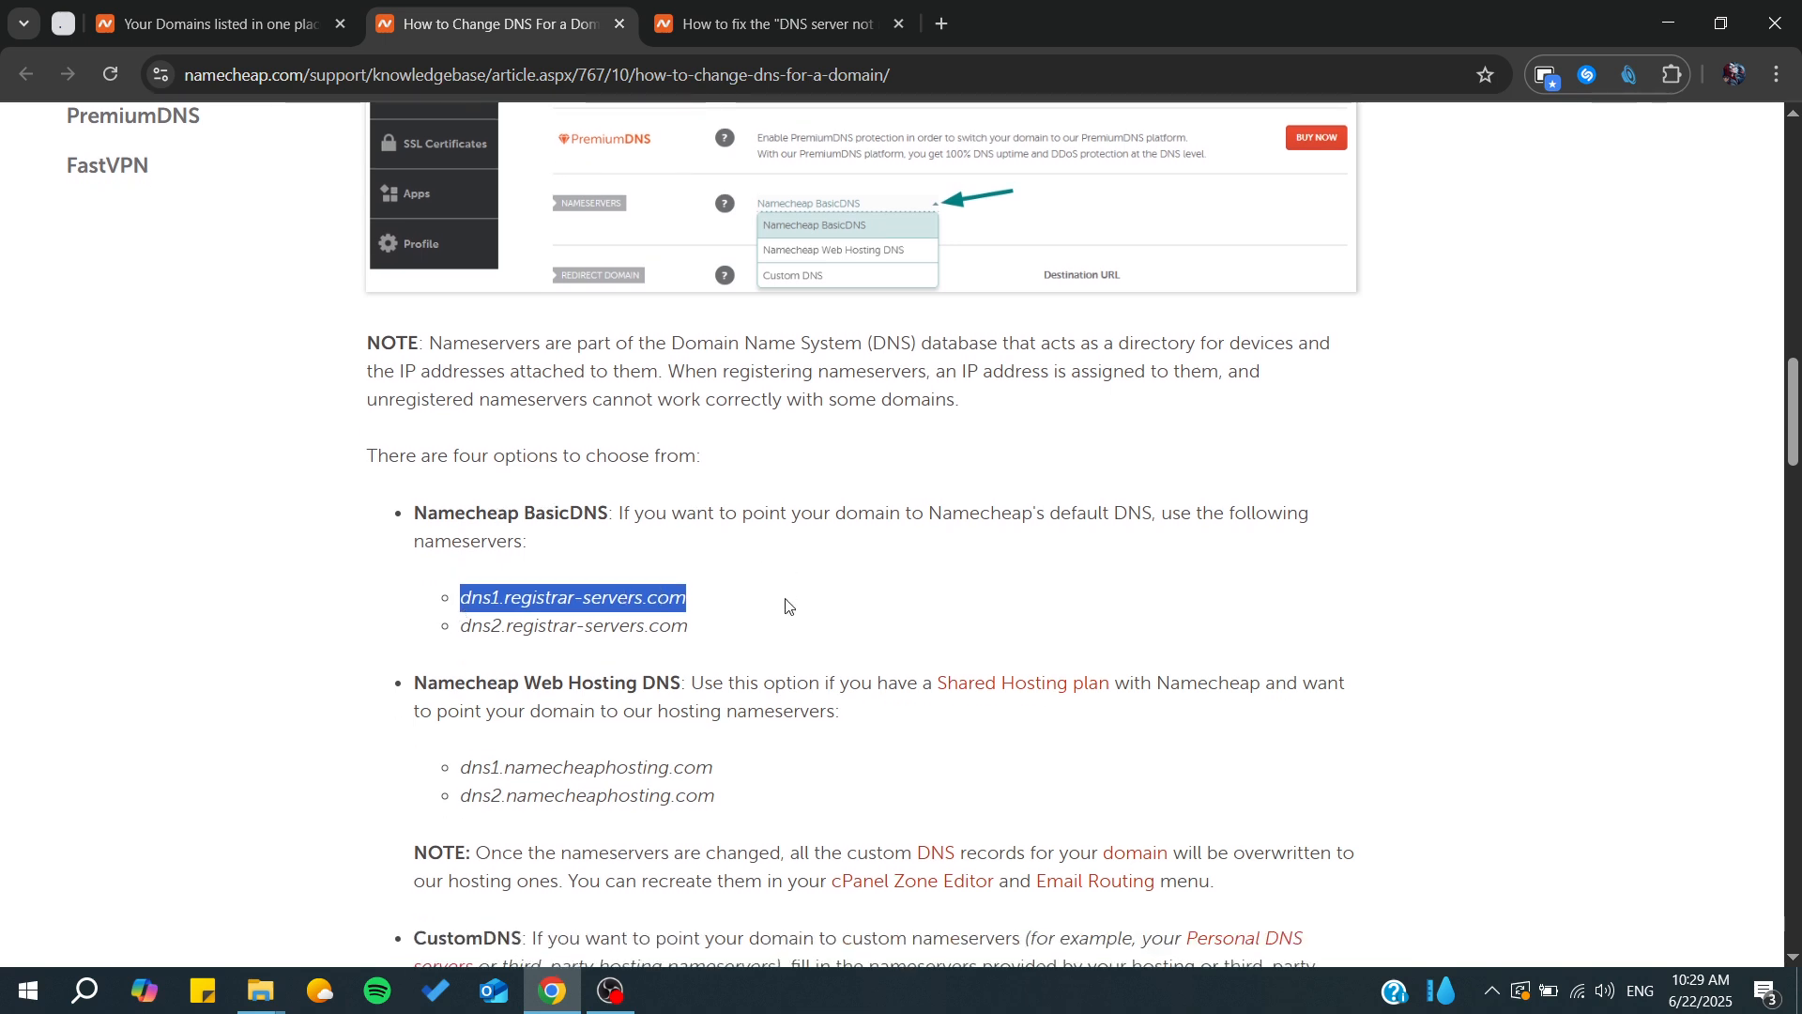
scroll("down", 3)
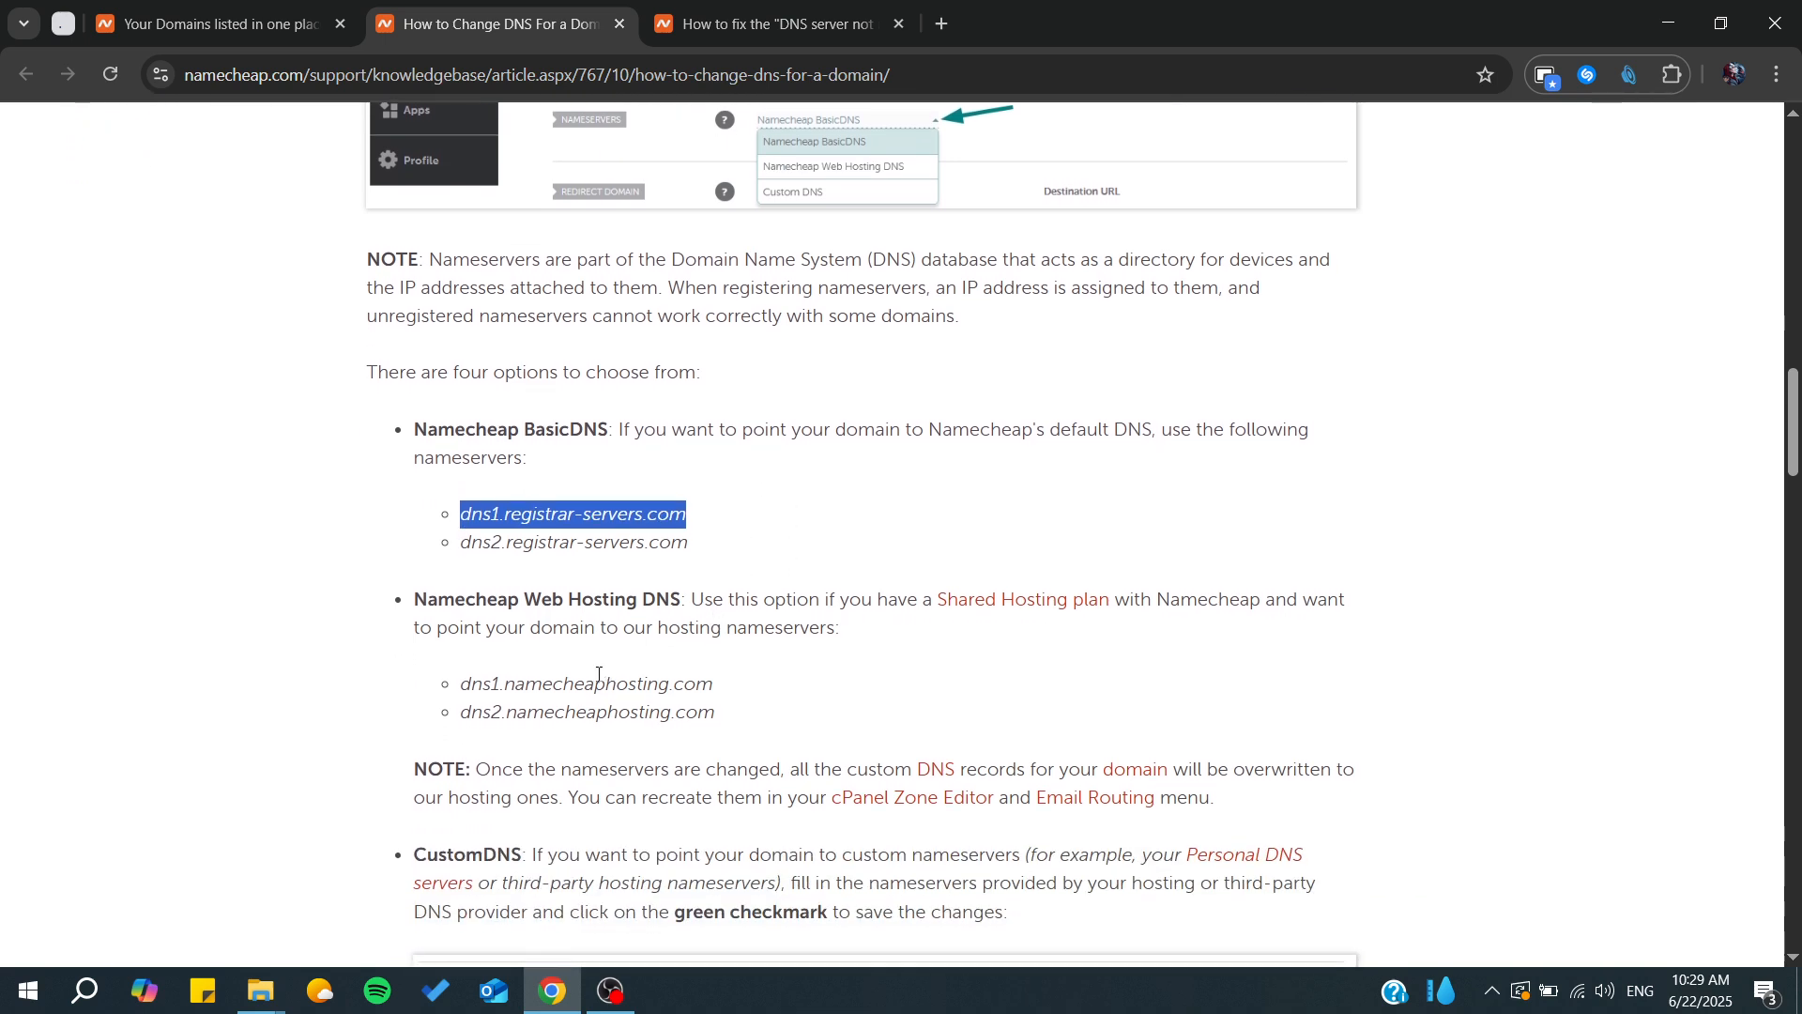
scroll("down", 3)
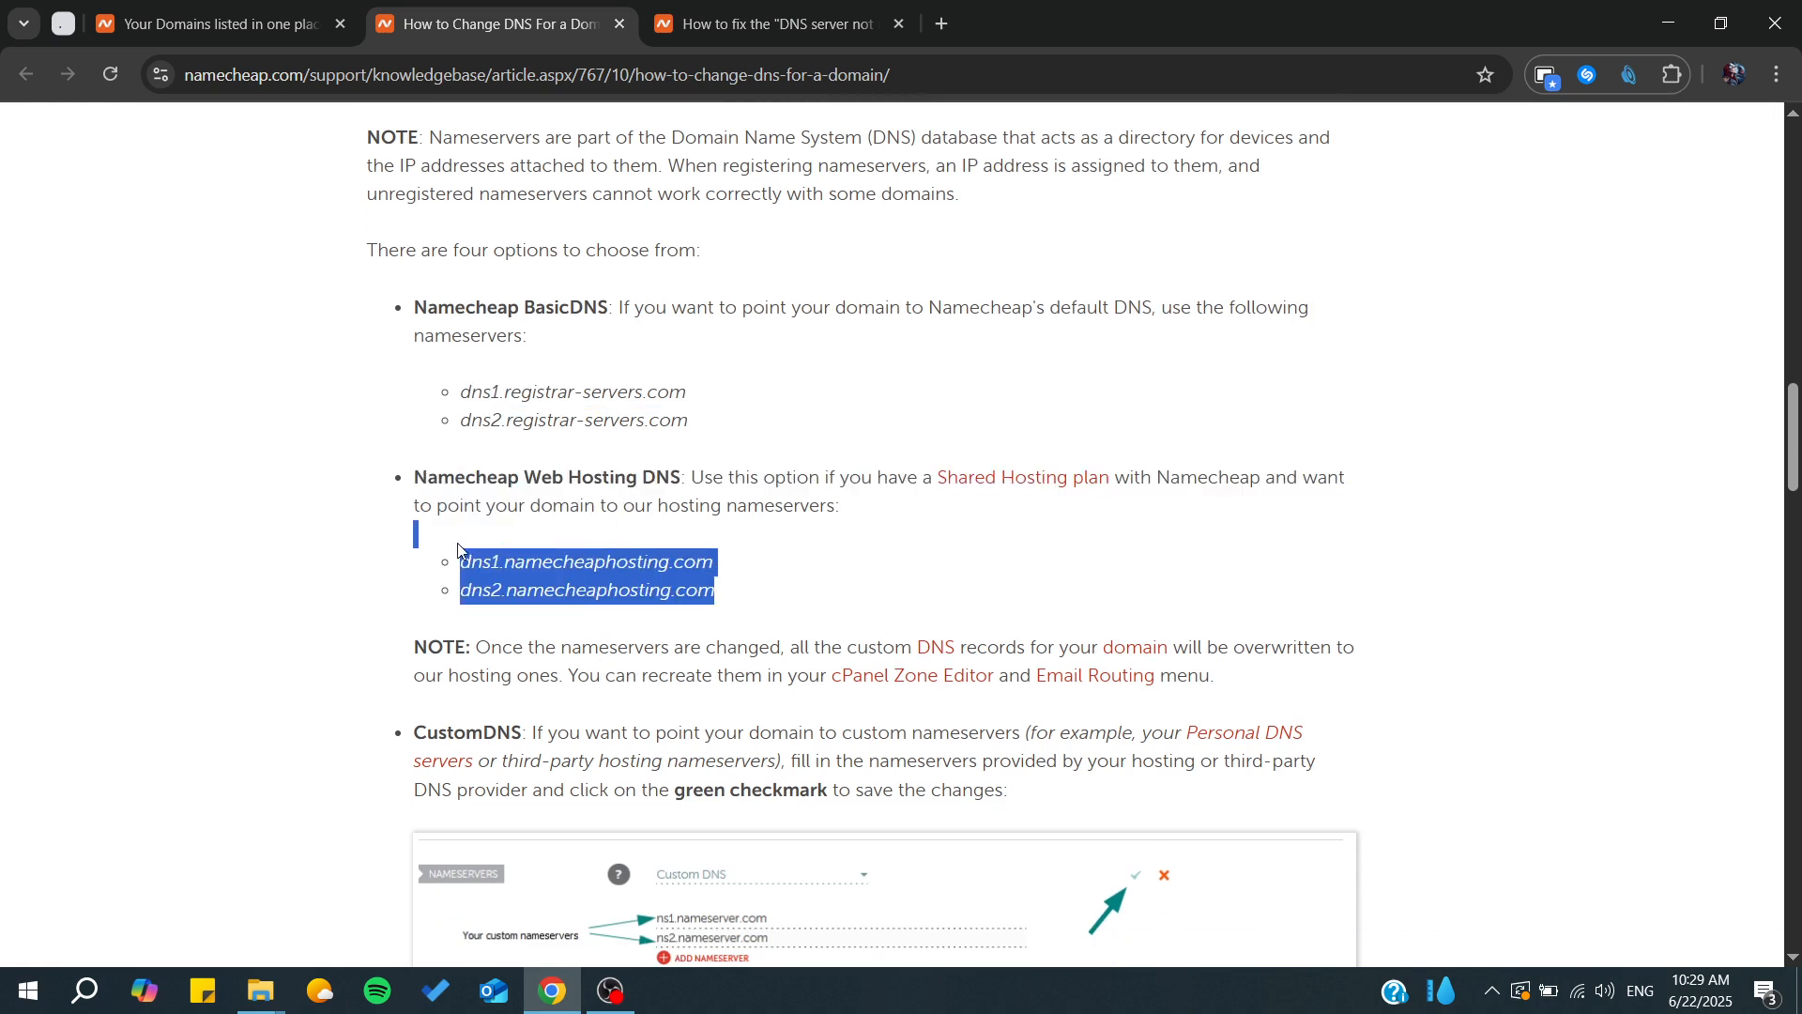
scroll("down", 3)
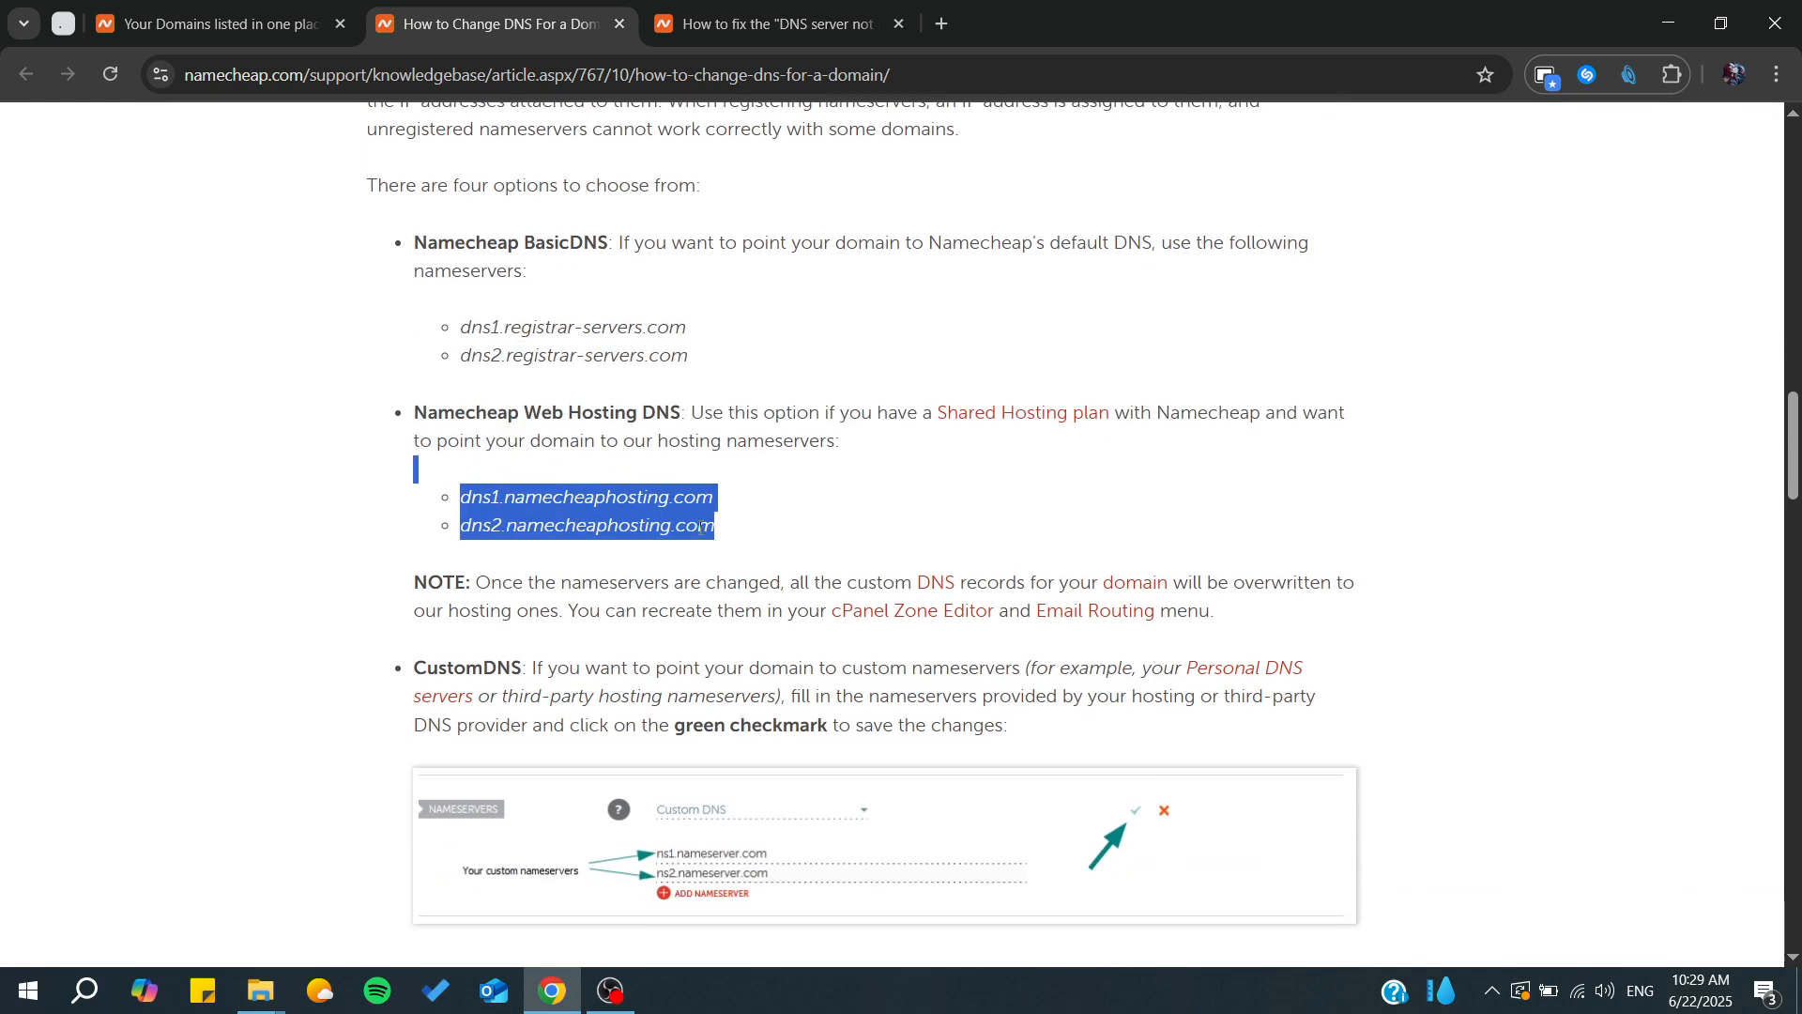
scroll("down", 3)
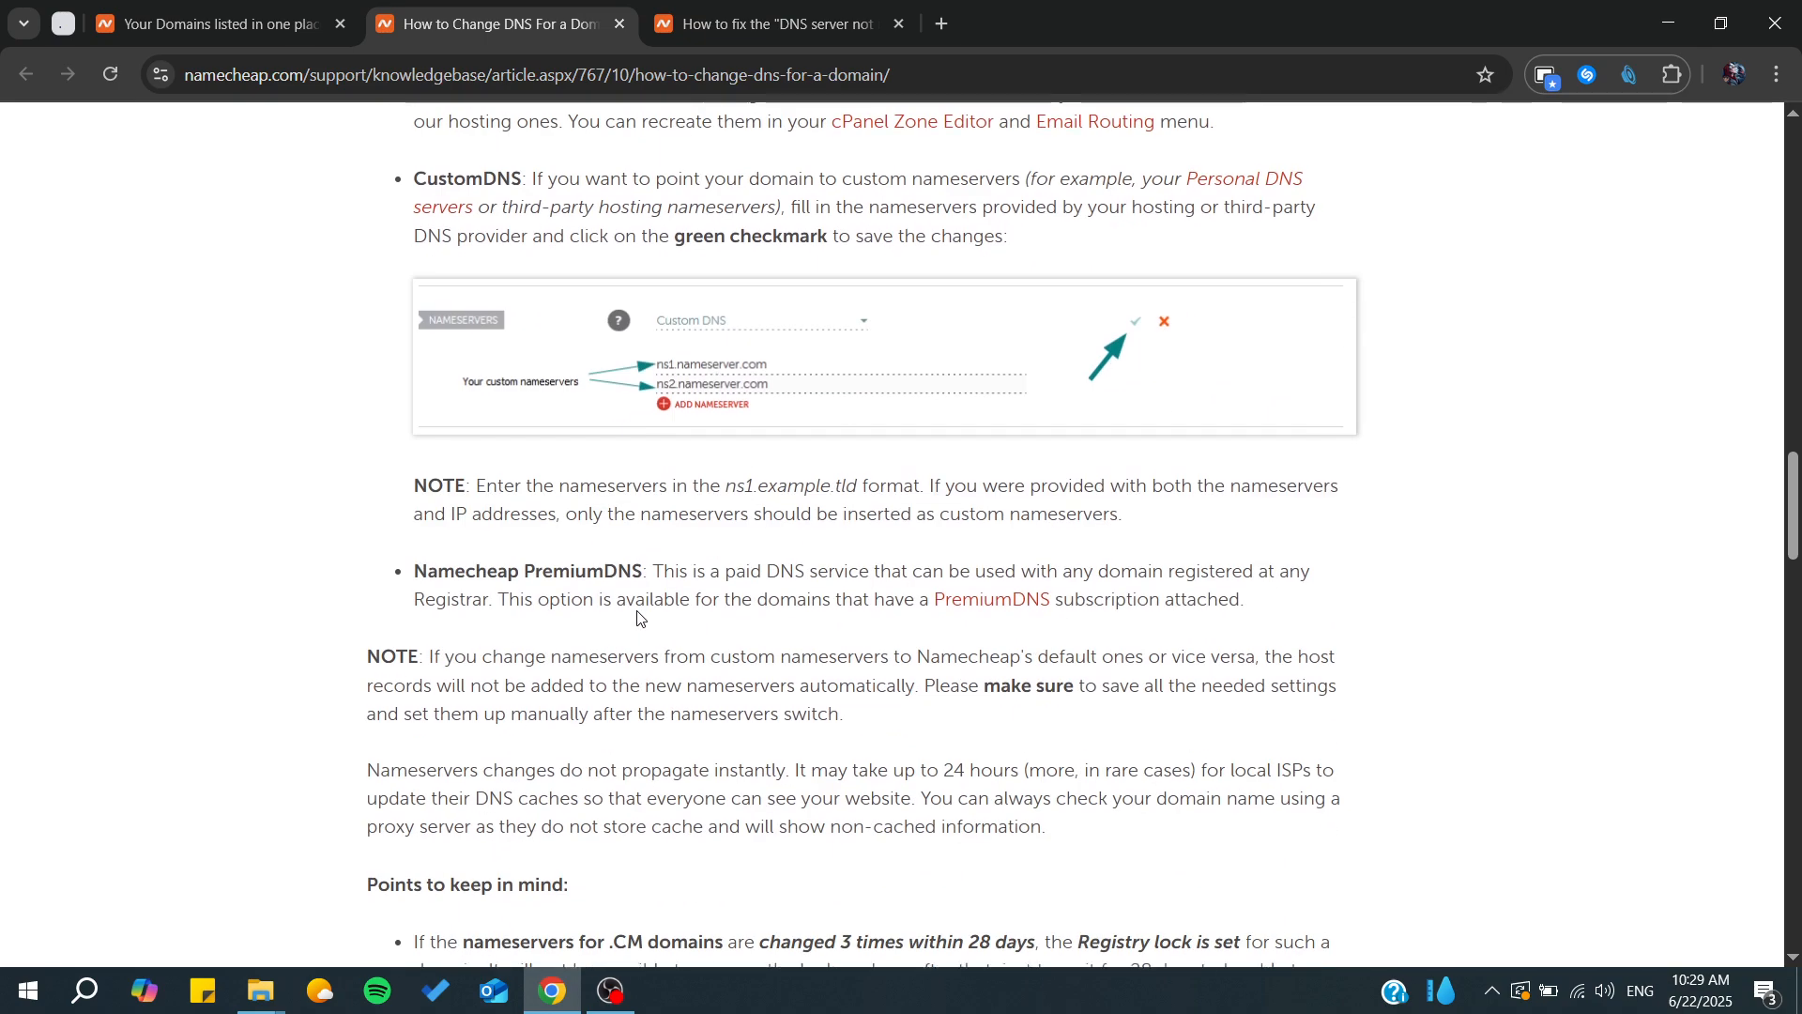
Step: Skim the 'Points to keep in mind' section, then reopen the DNS Server Not Responding article
scroll("down", 3)
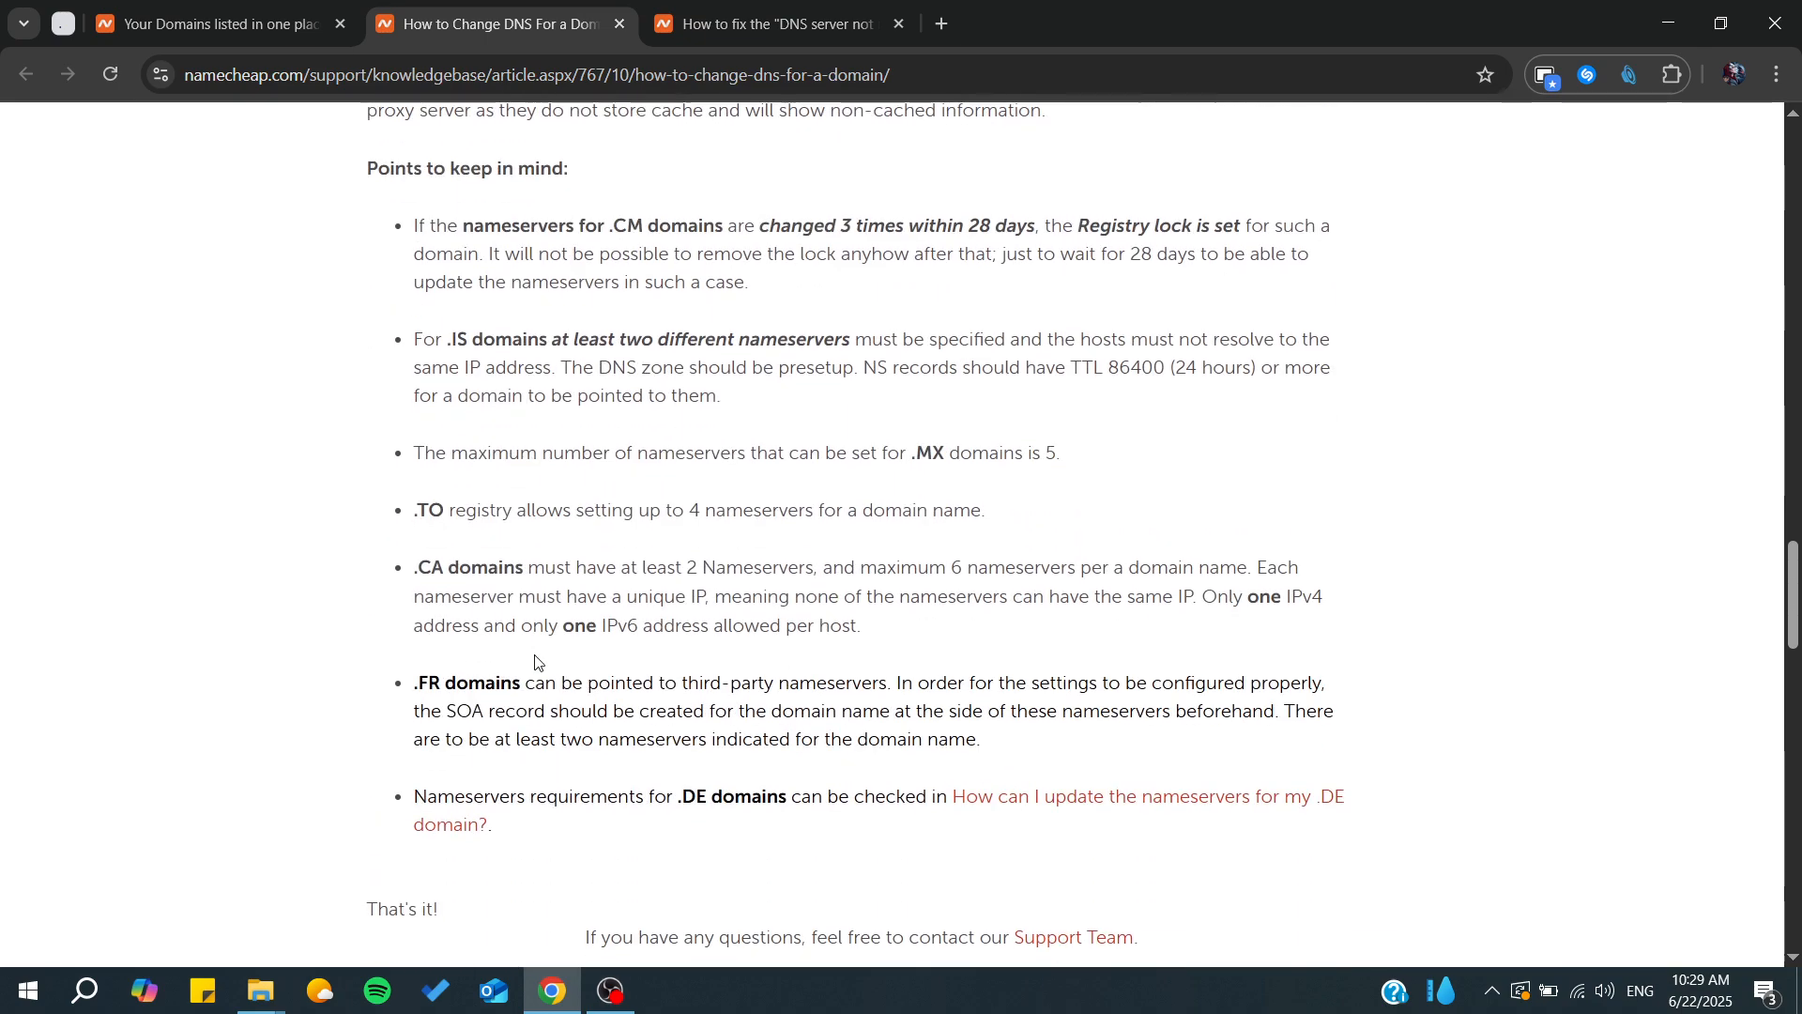
scroll("up", 3)
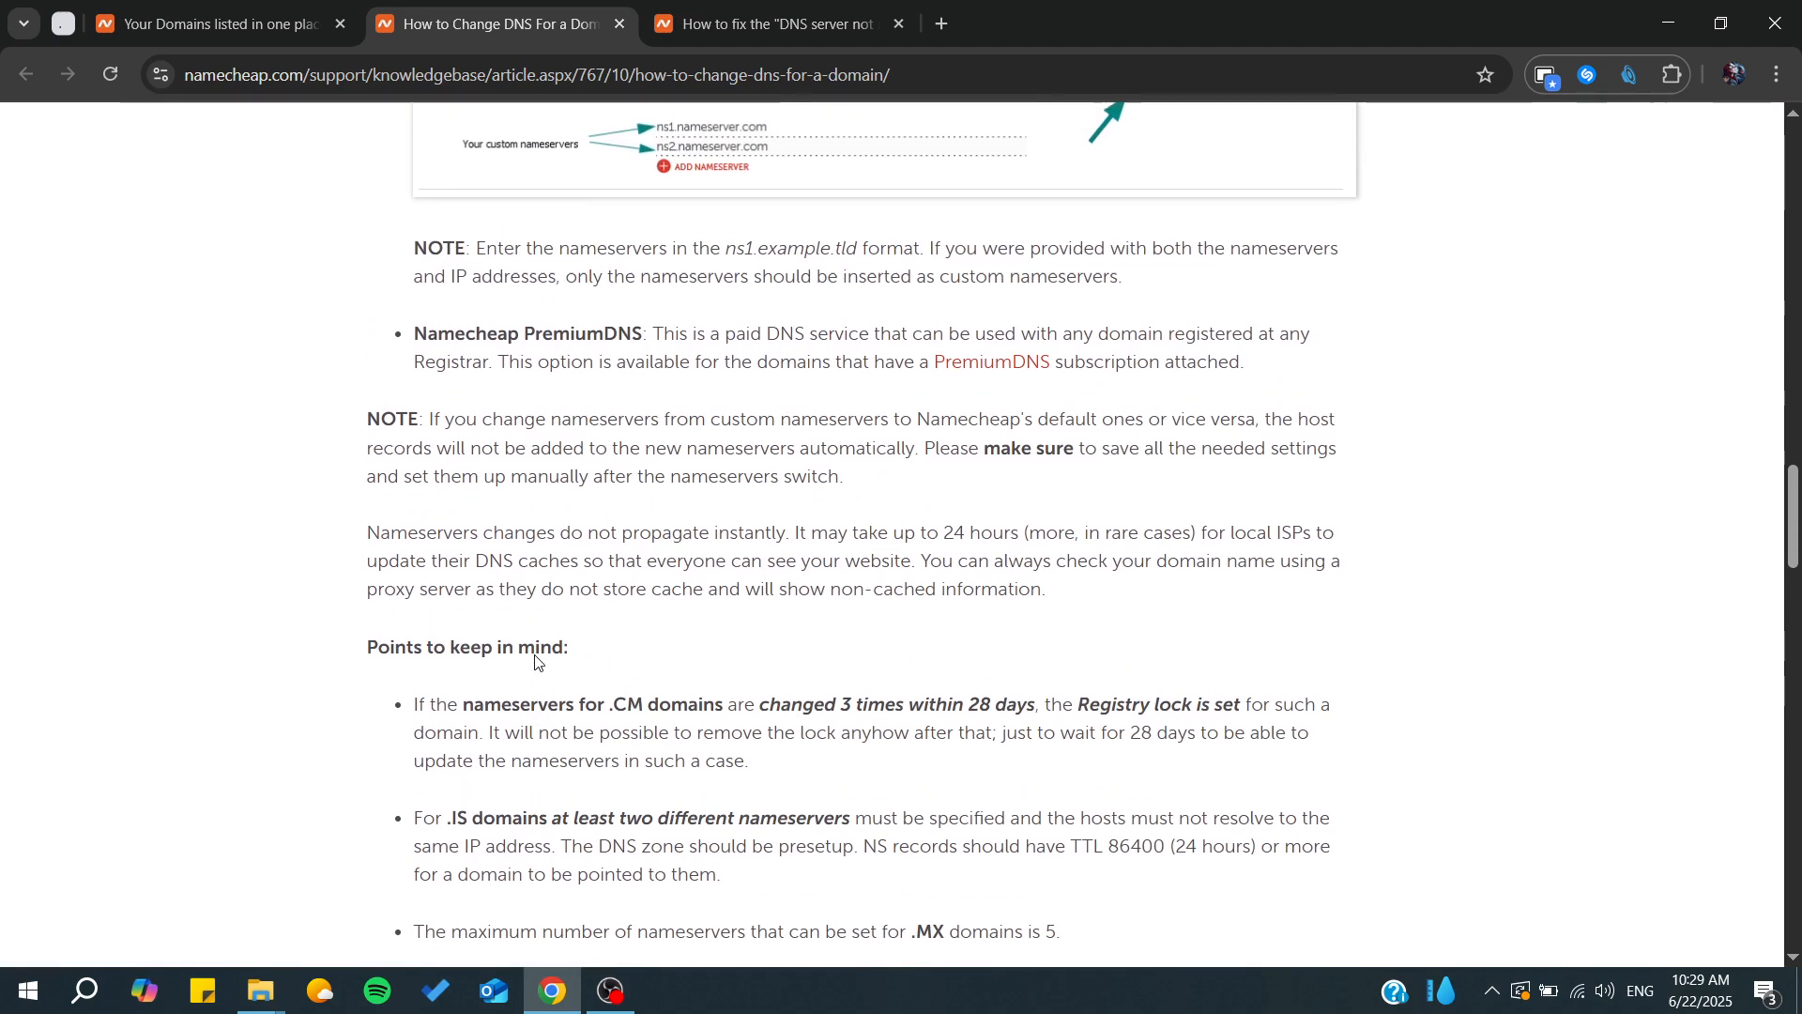
scroll("up", 3)
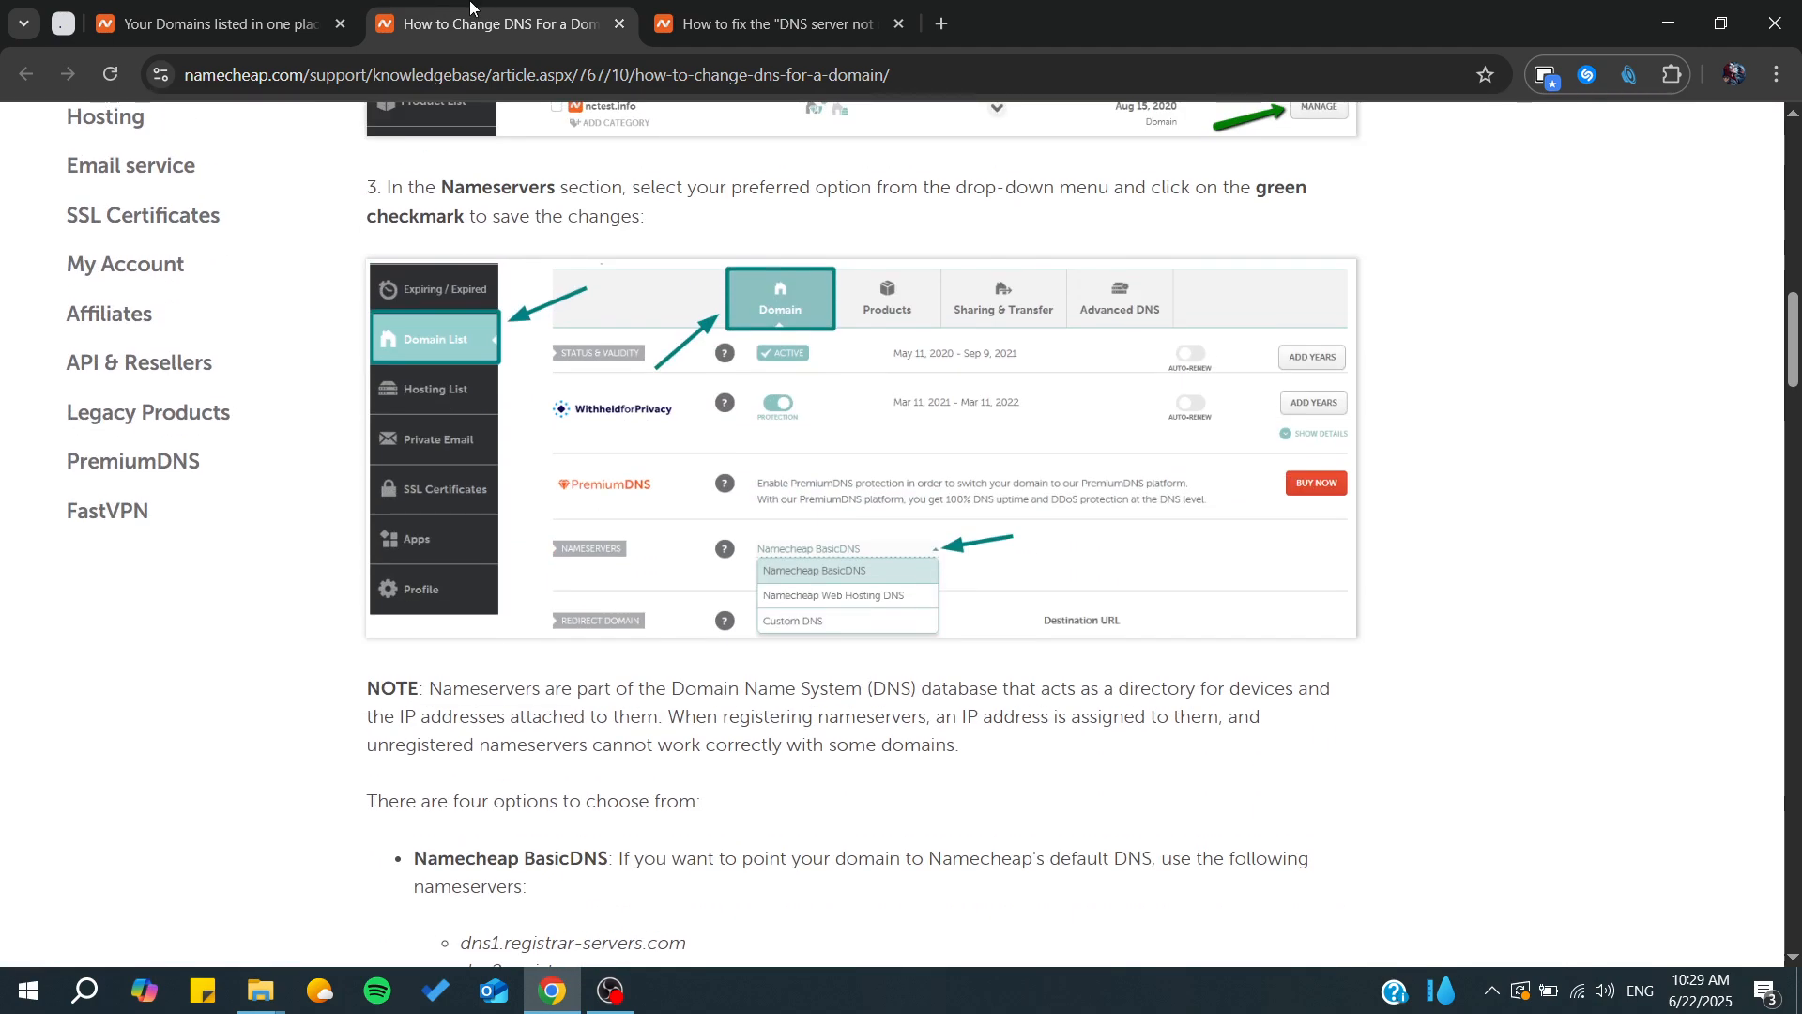
left_click(764, 23)
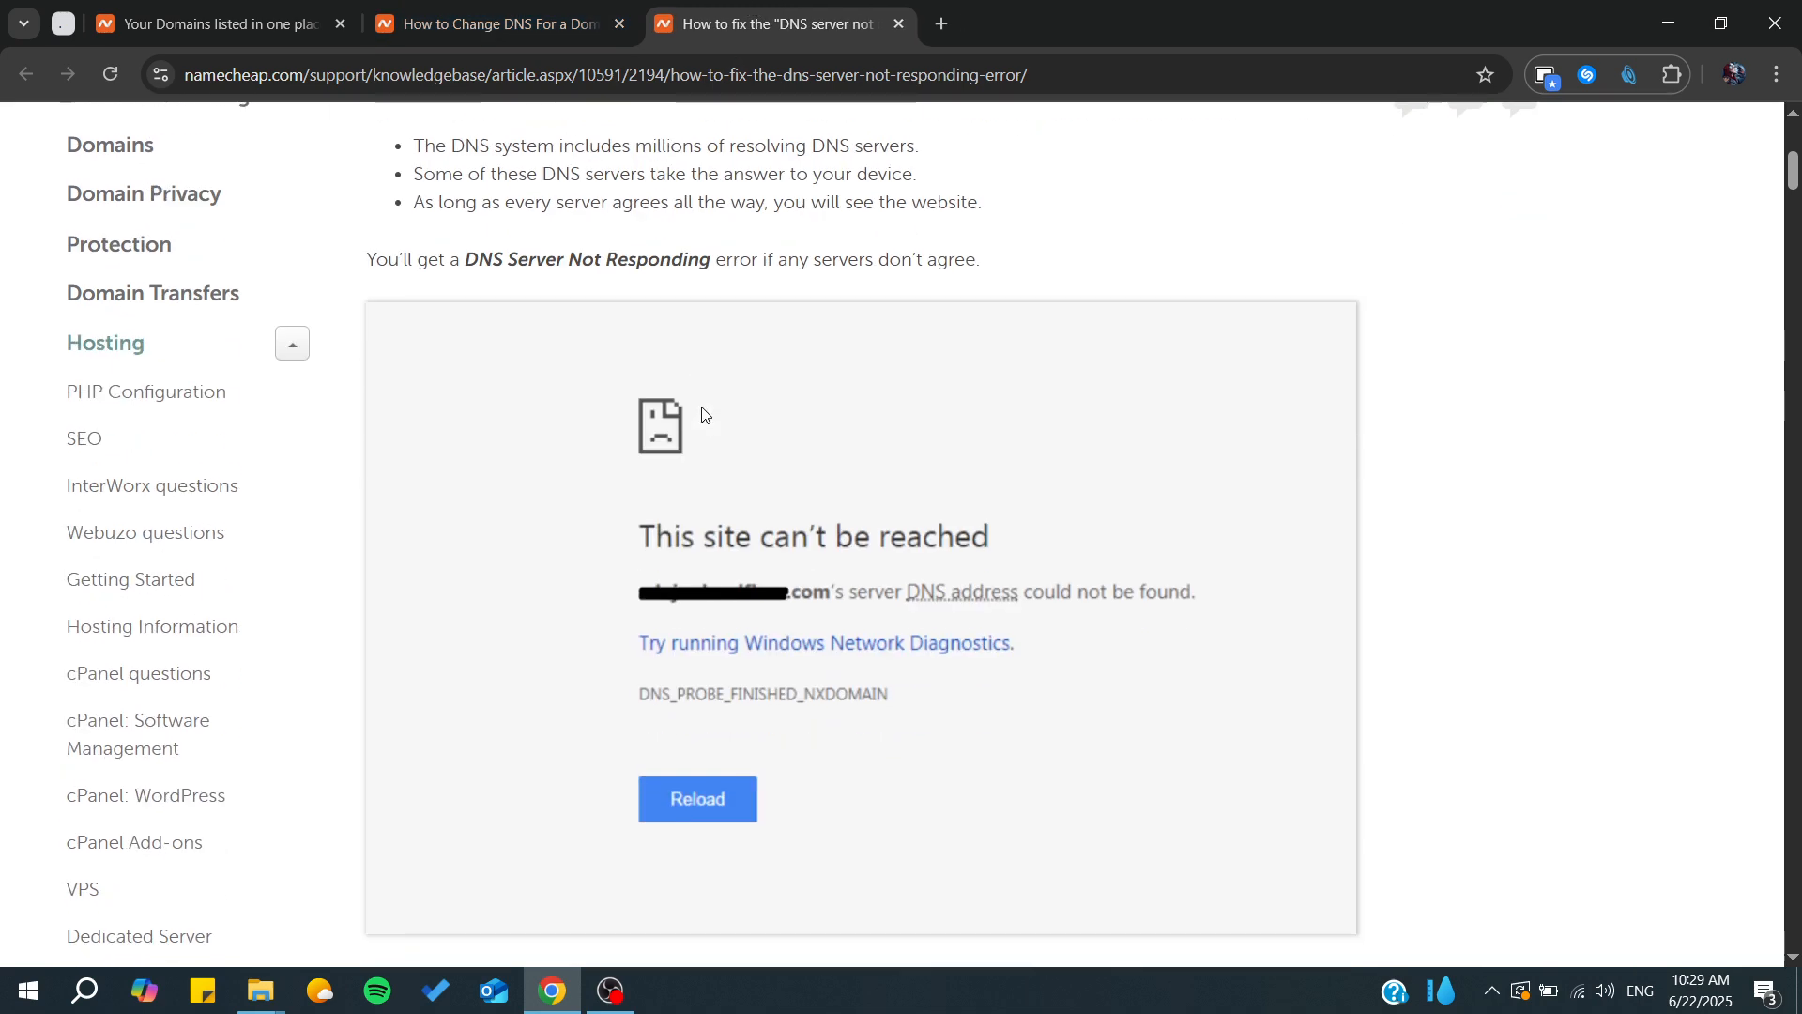
Step: Scroll past the error screenshot to the 'Why do DNS Server Errors happen?' section on DNS gaps and DDoS
scroll("down", 3)
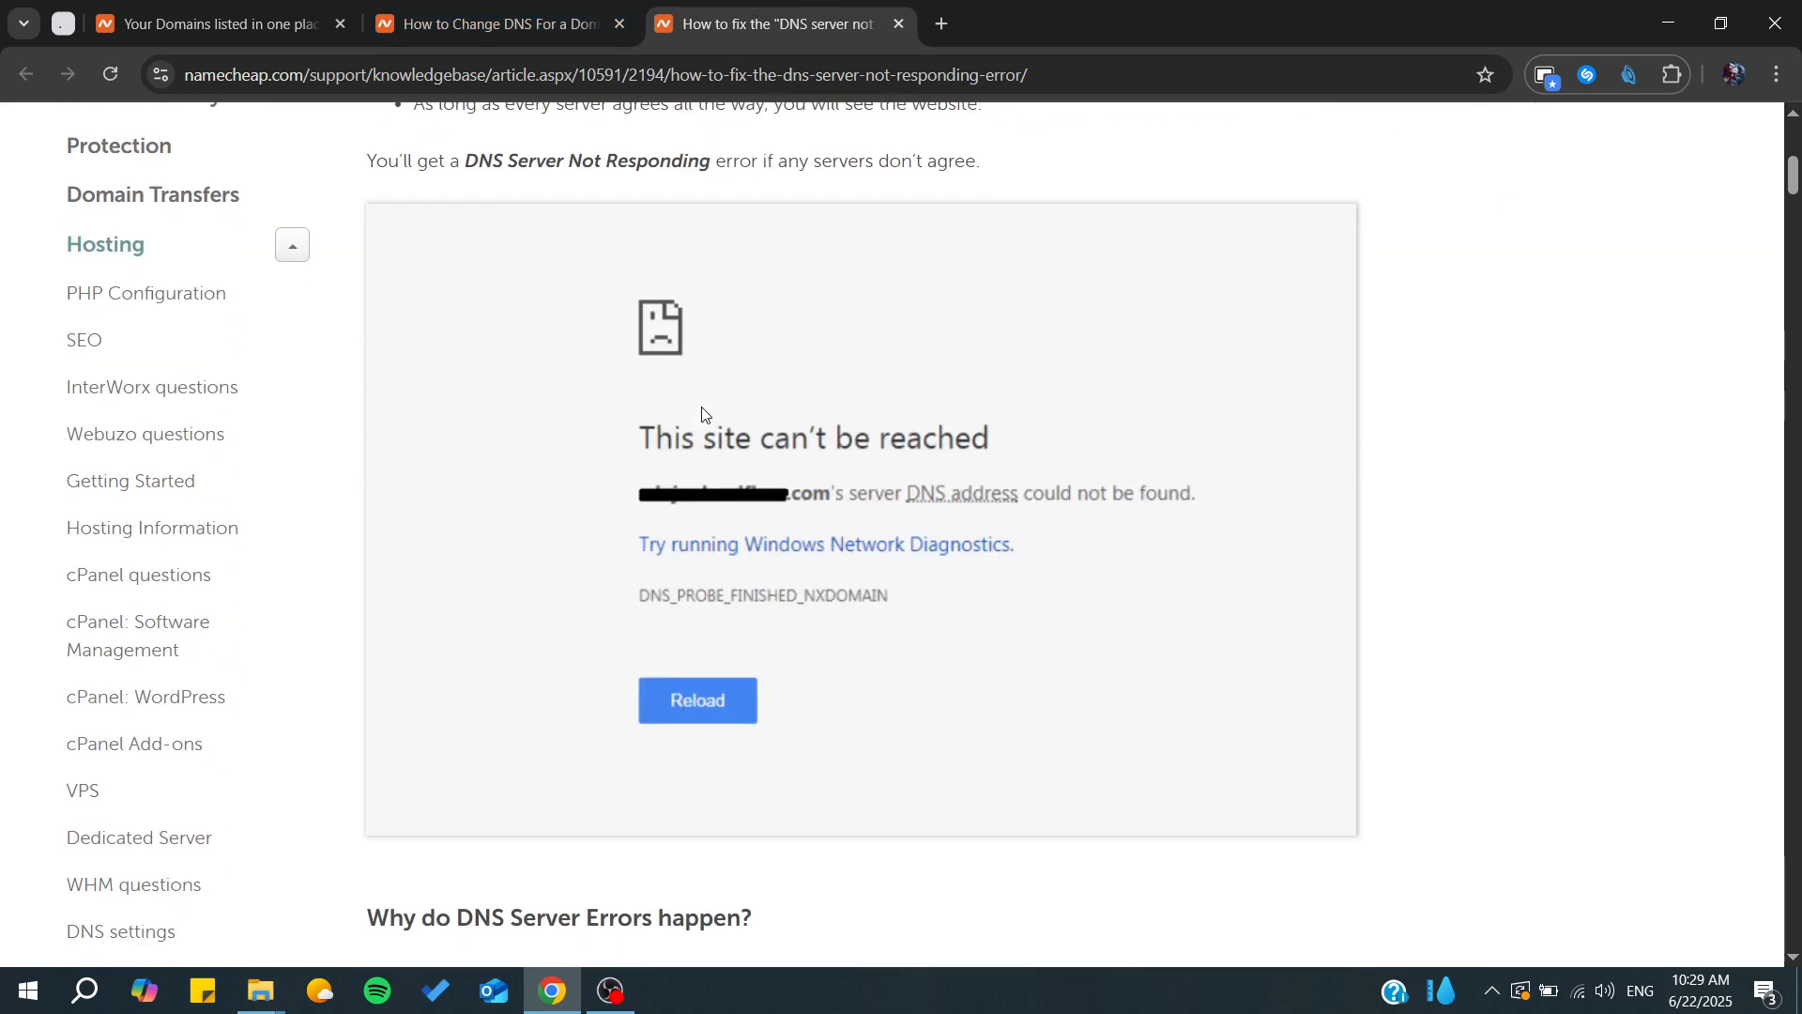
scroll("down", 3)
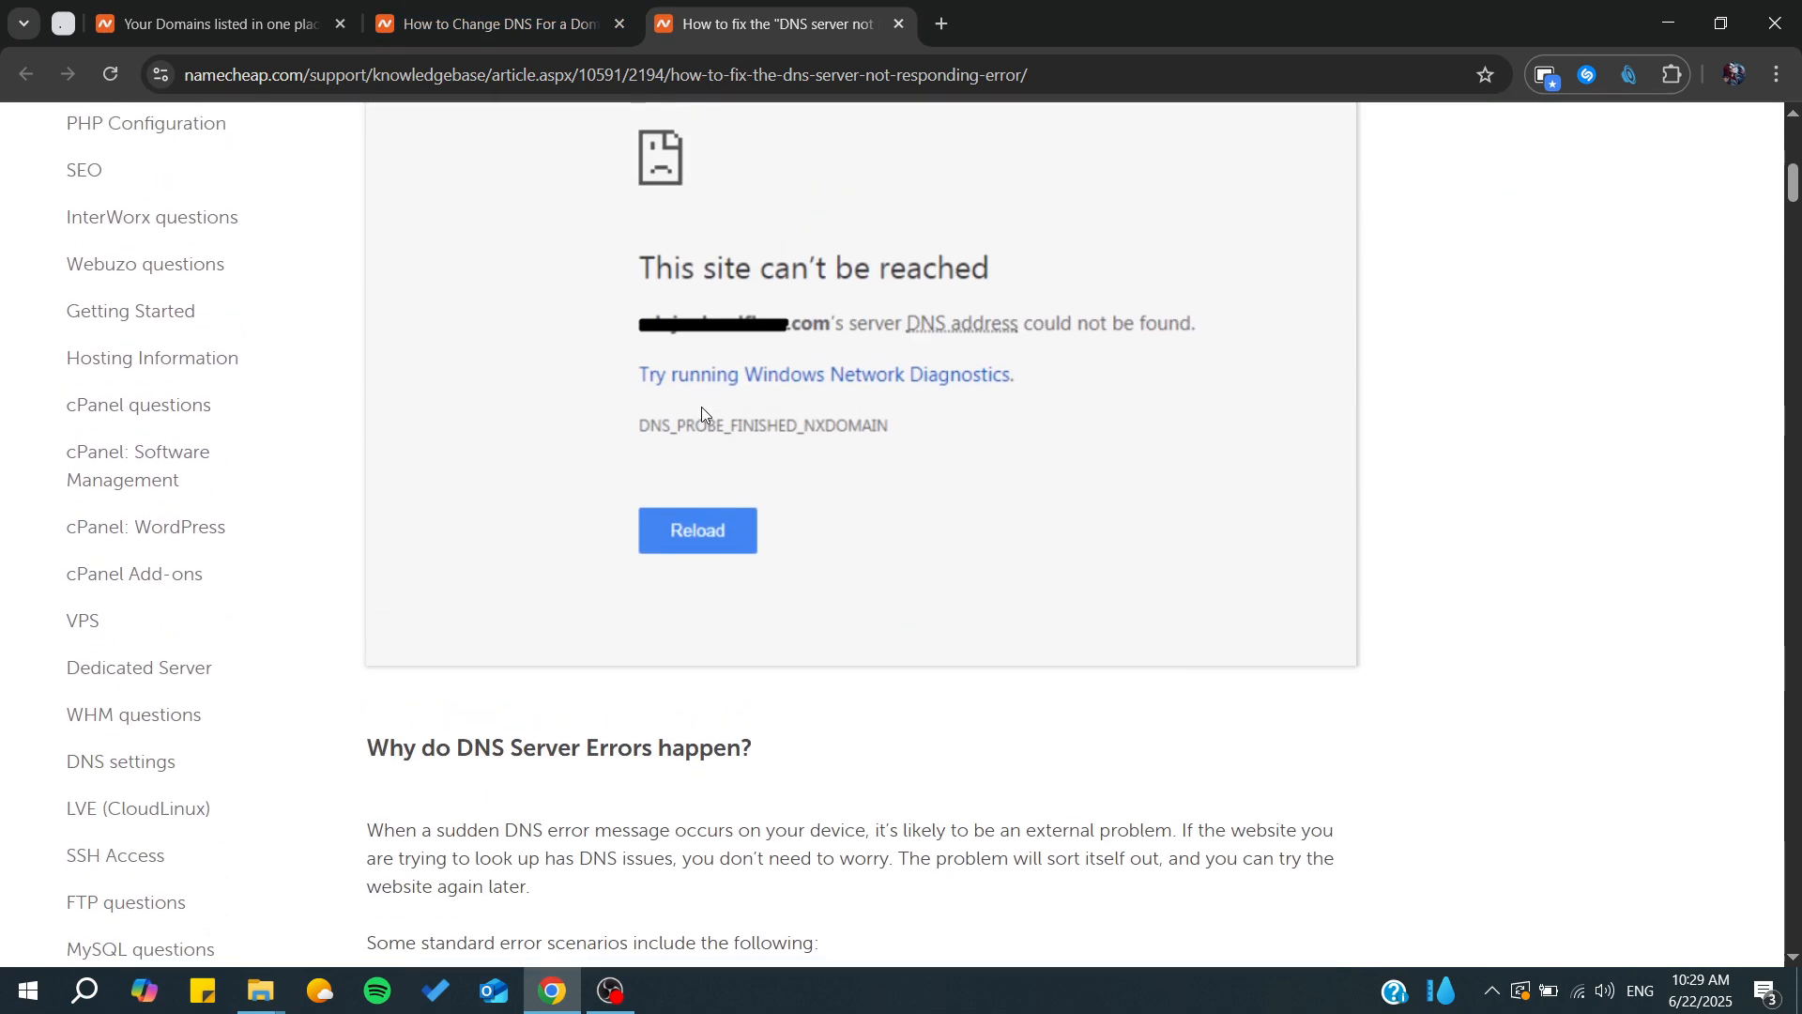
scroll("down", 3)
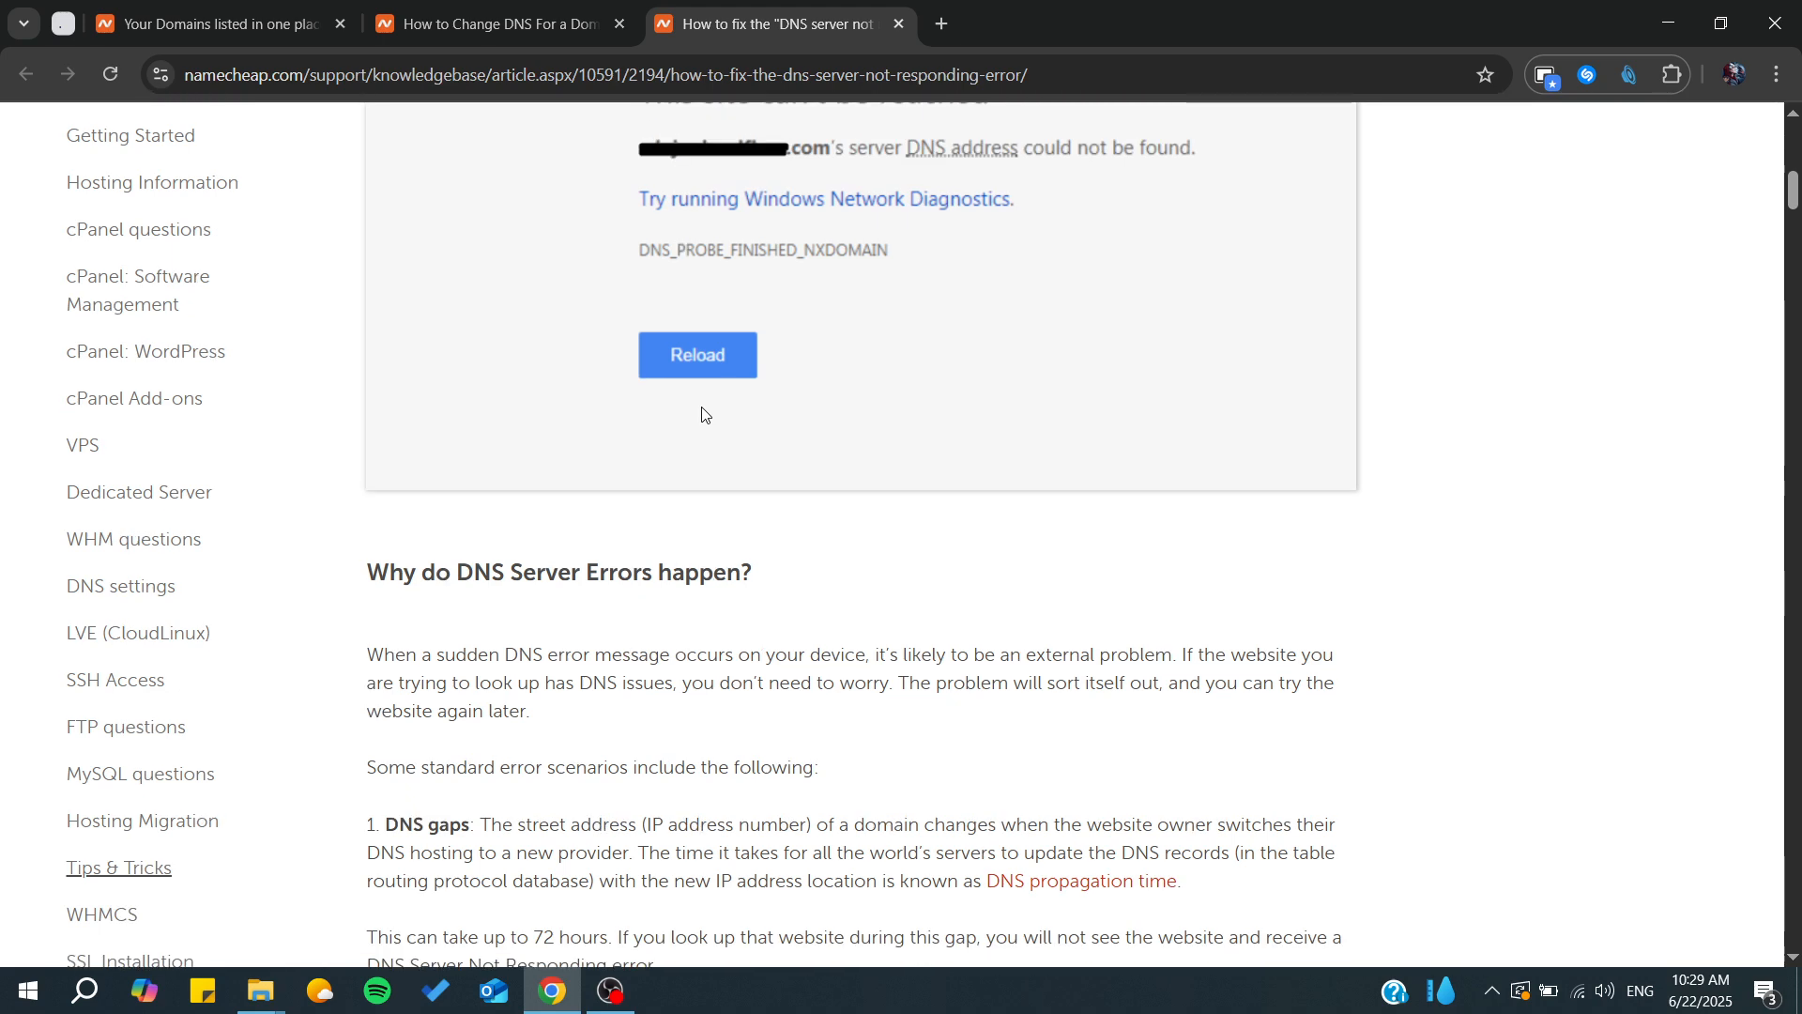
scroll("down", 3)
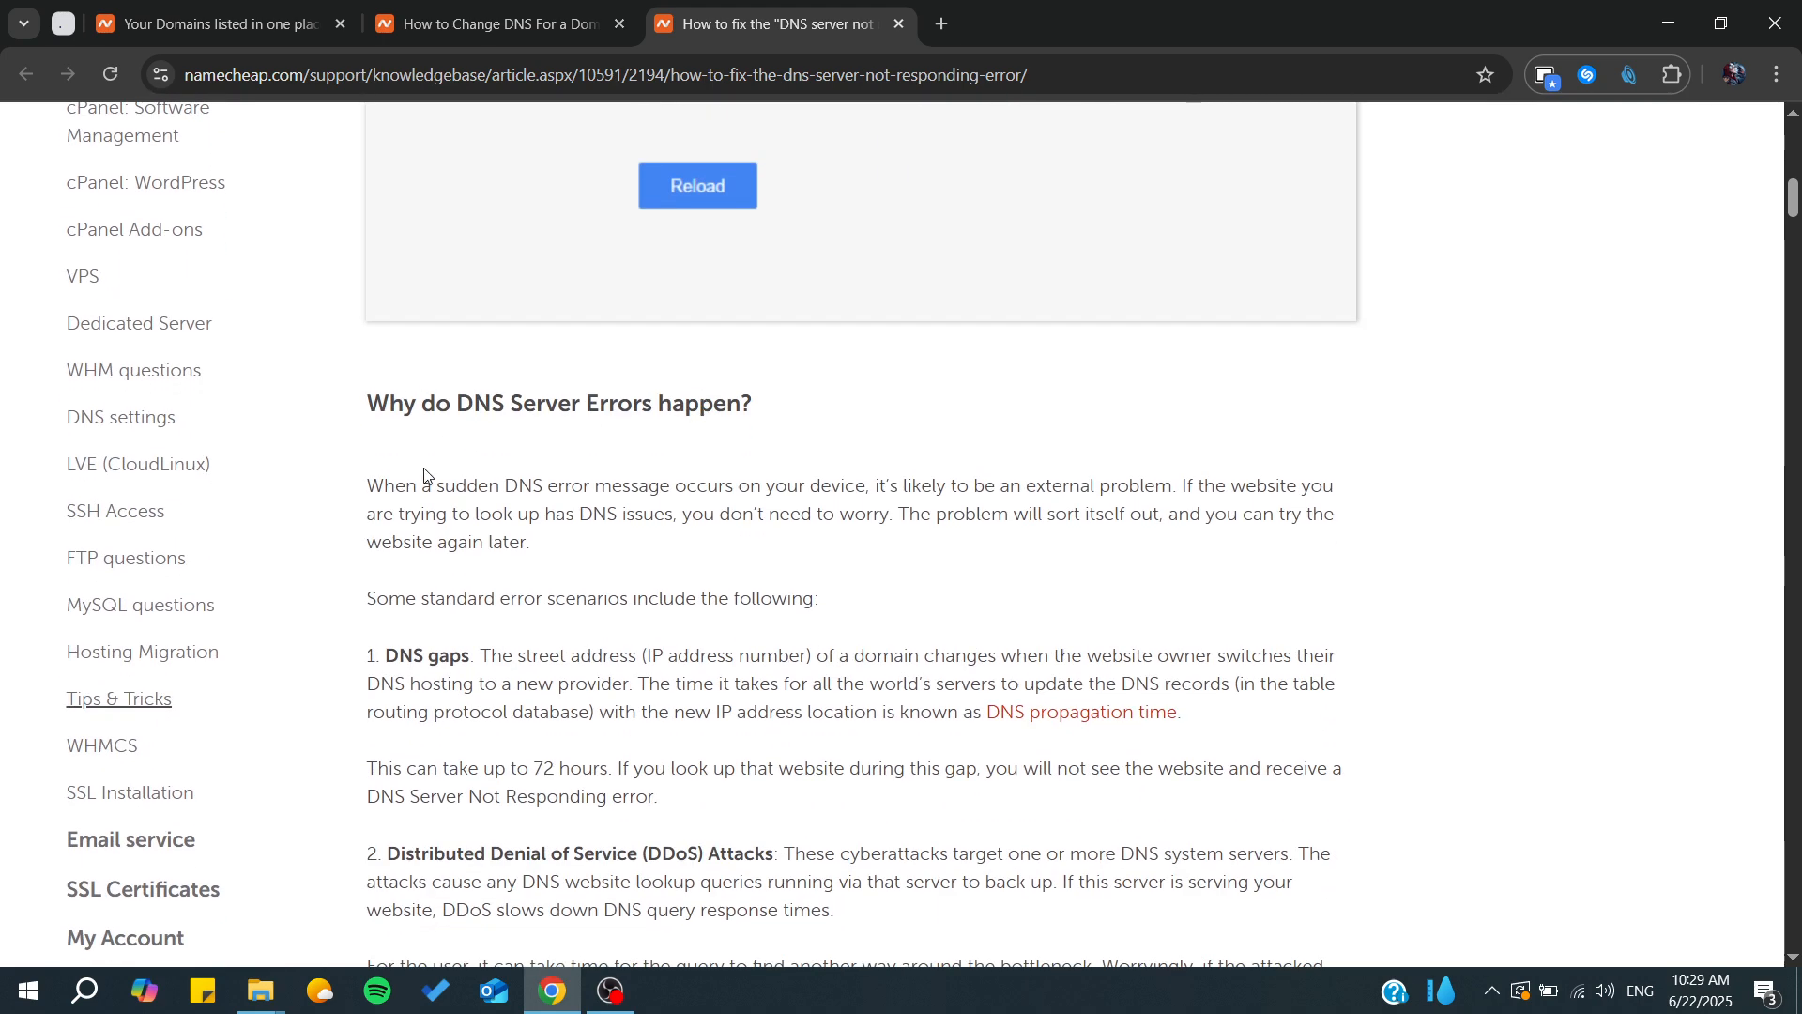
scroll("down", 3)
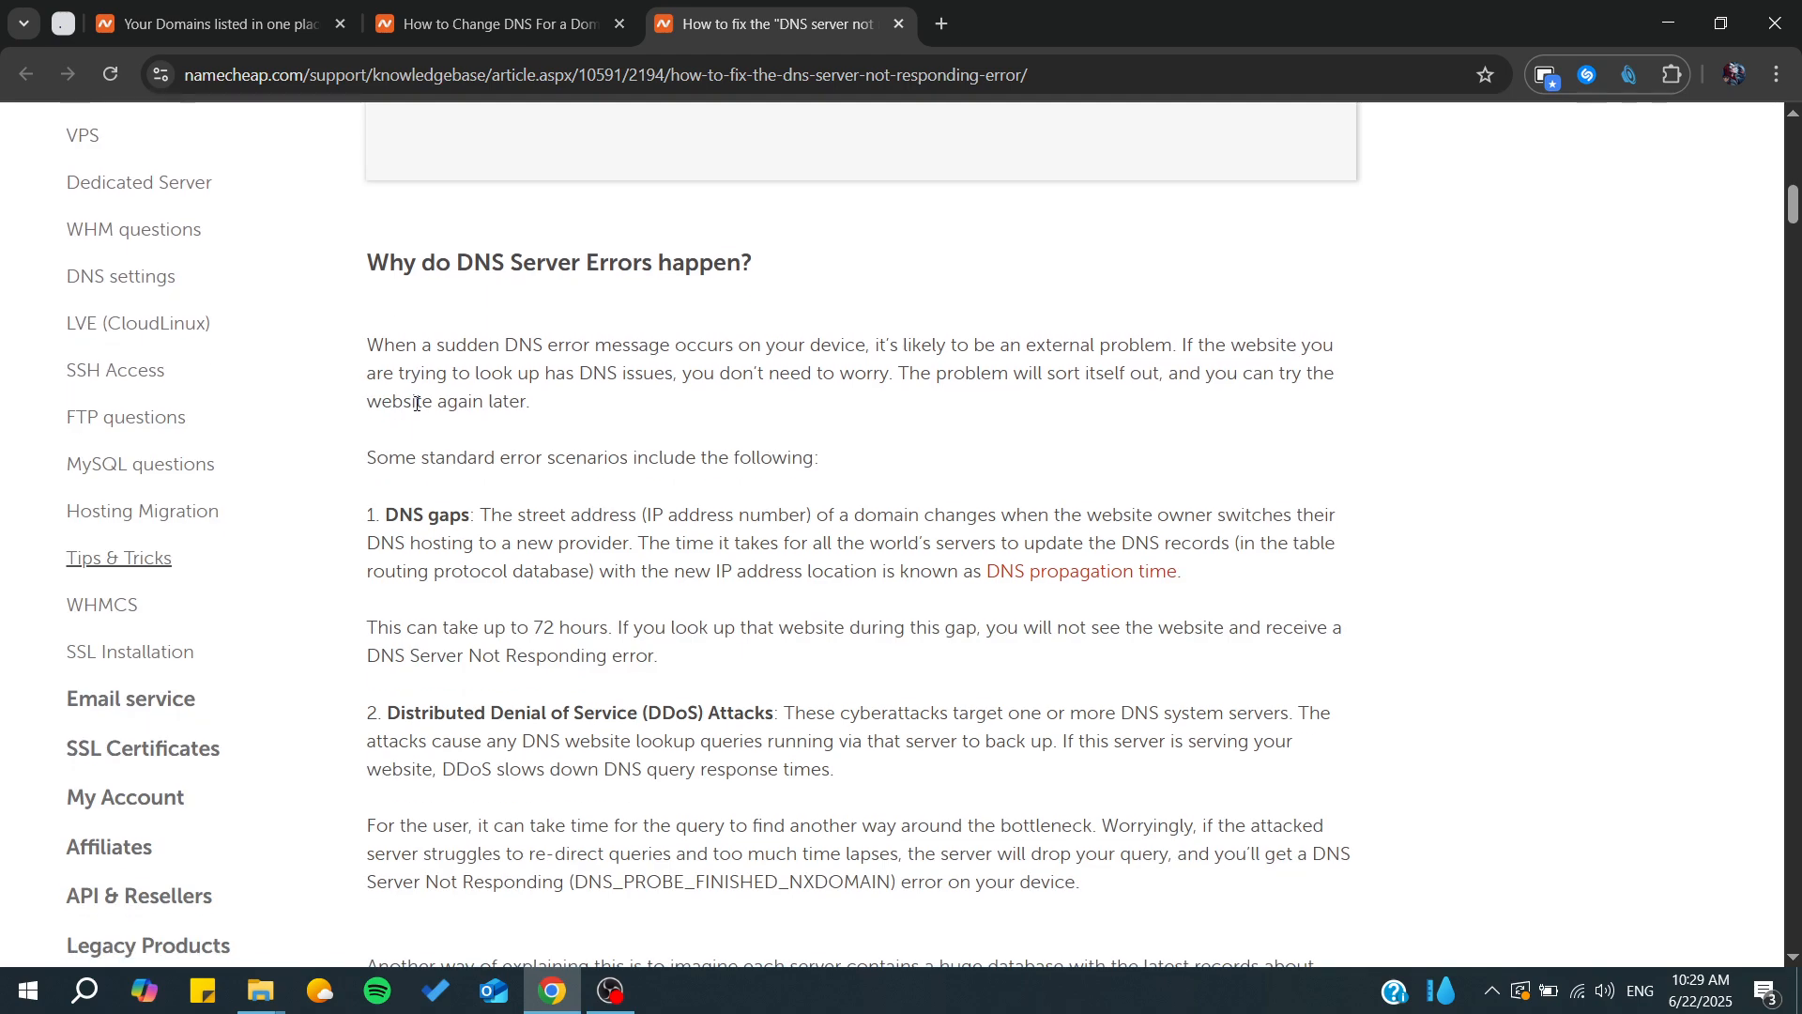
Step: Read the first '12 Easy Fixes' and highlight the 'Connect on a different device' heading
scroll("down", 3)
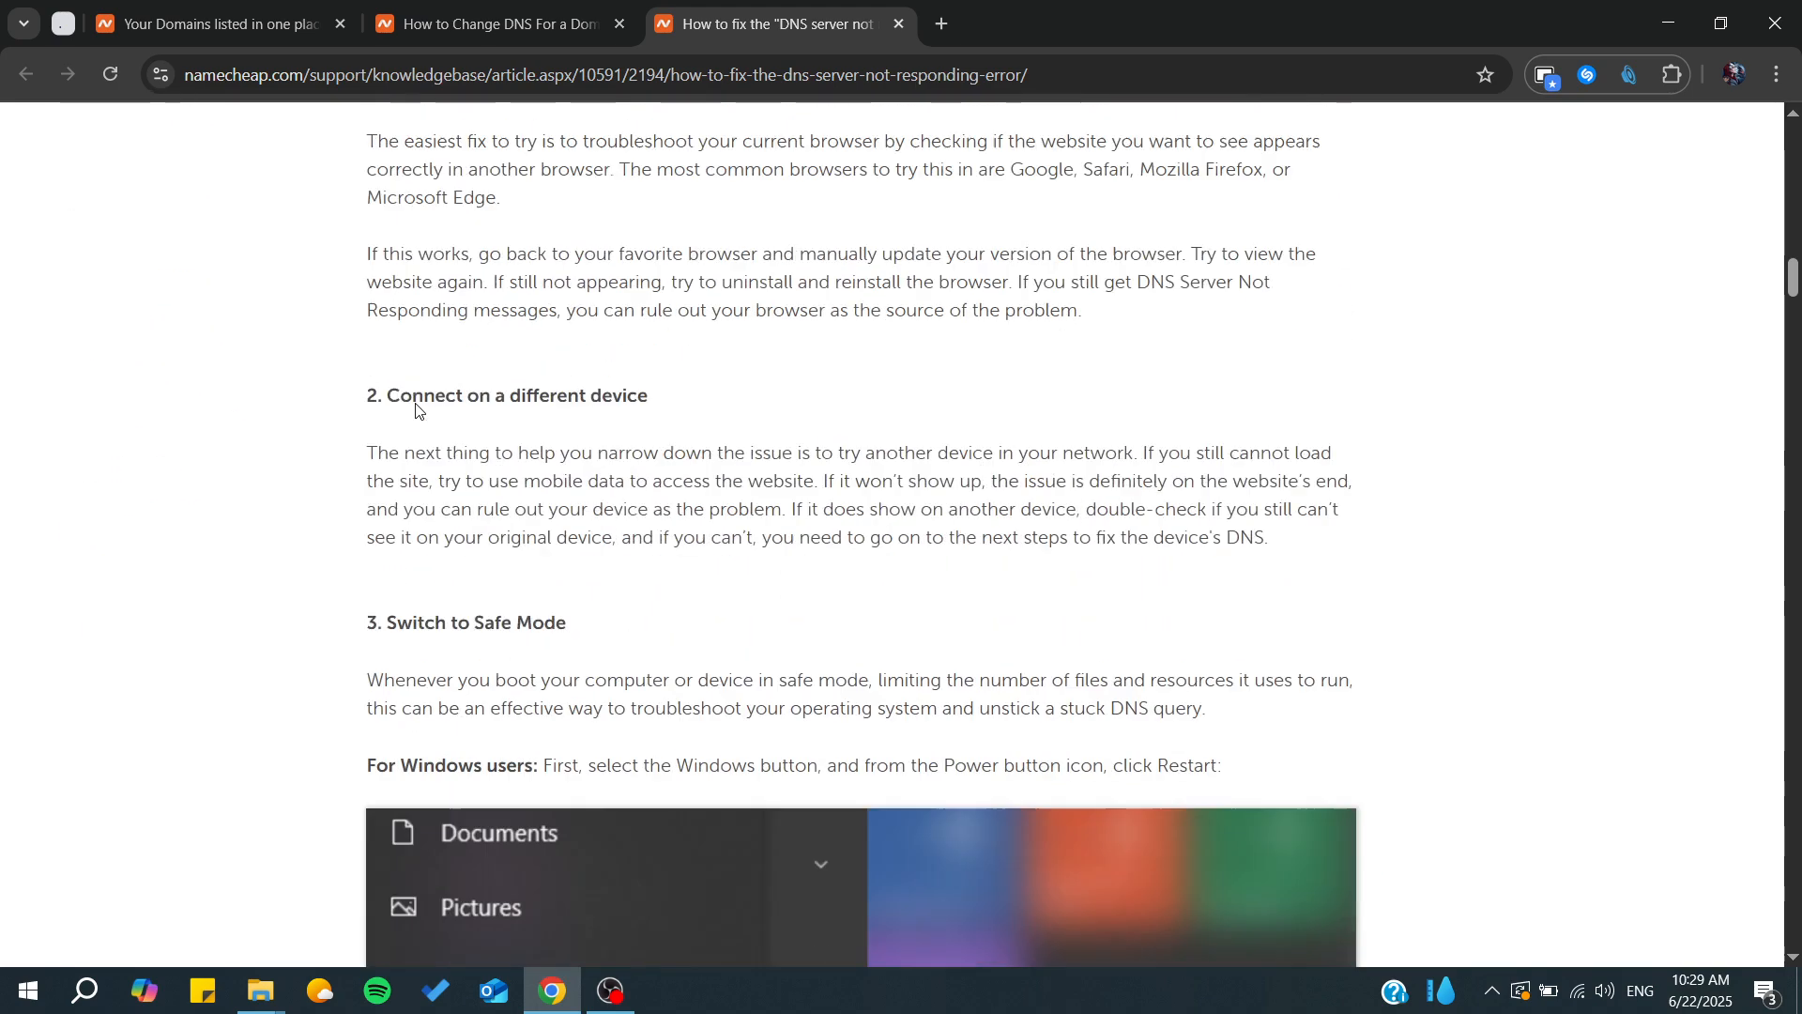
scroll("up", 3)
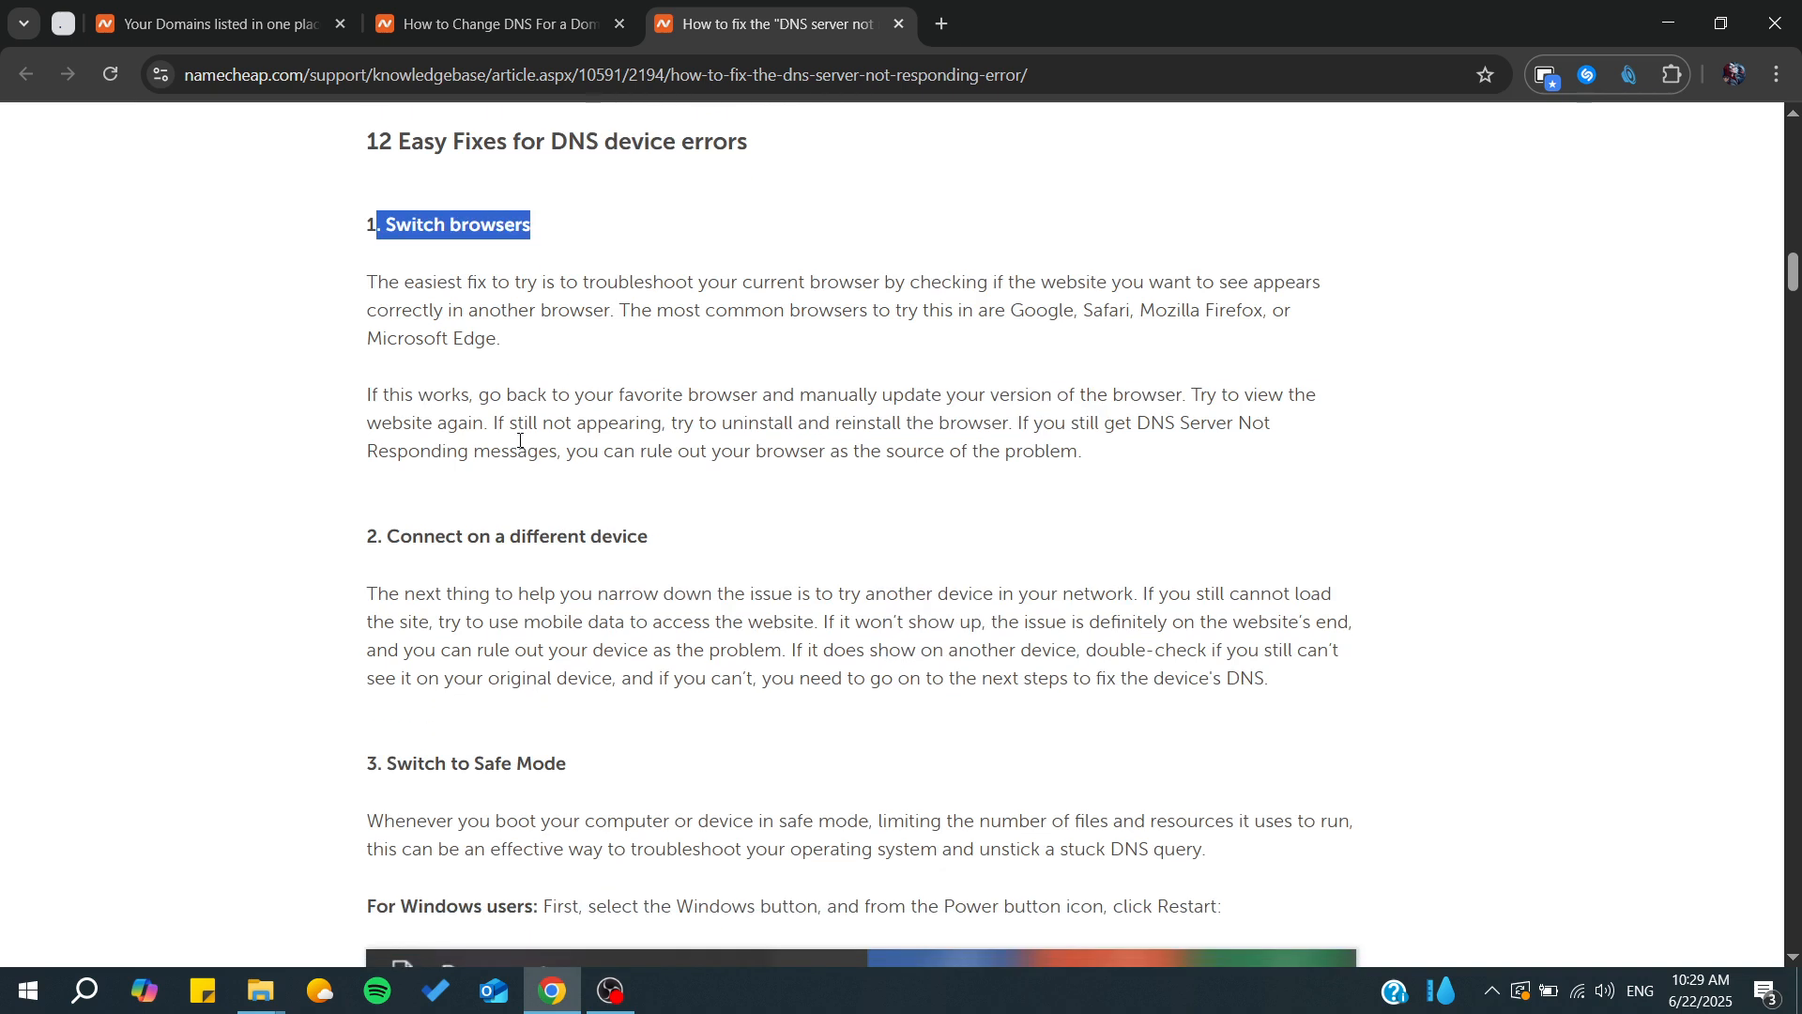
scroll("down", 3)
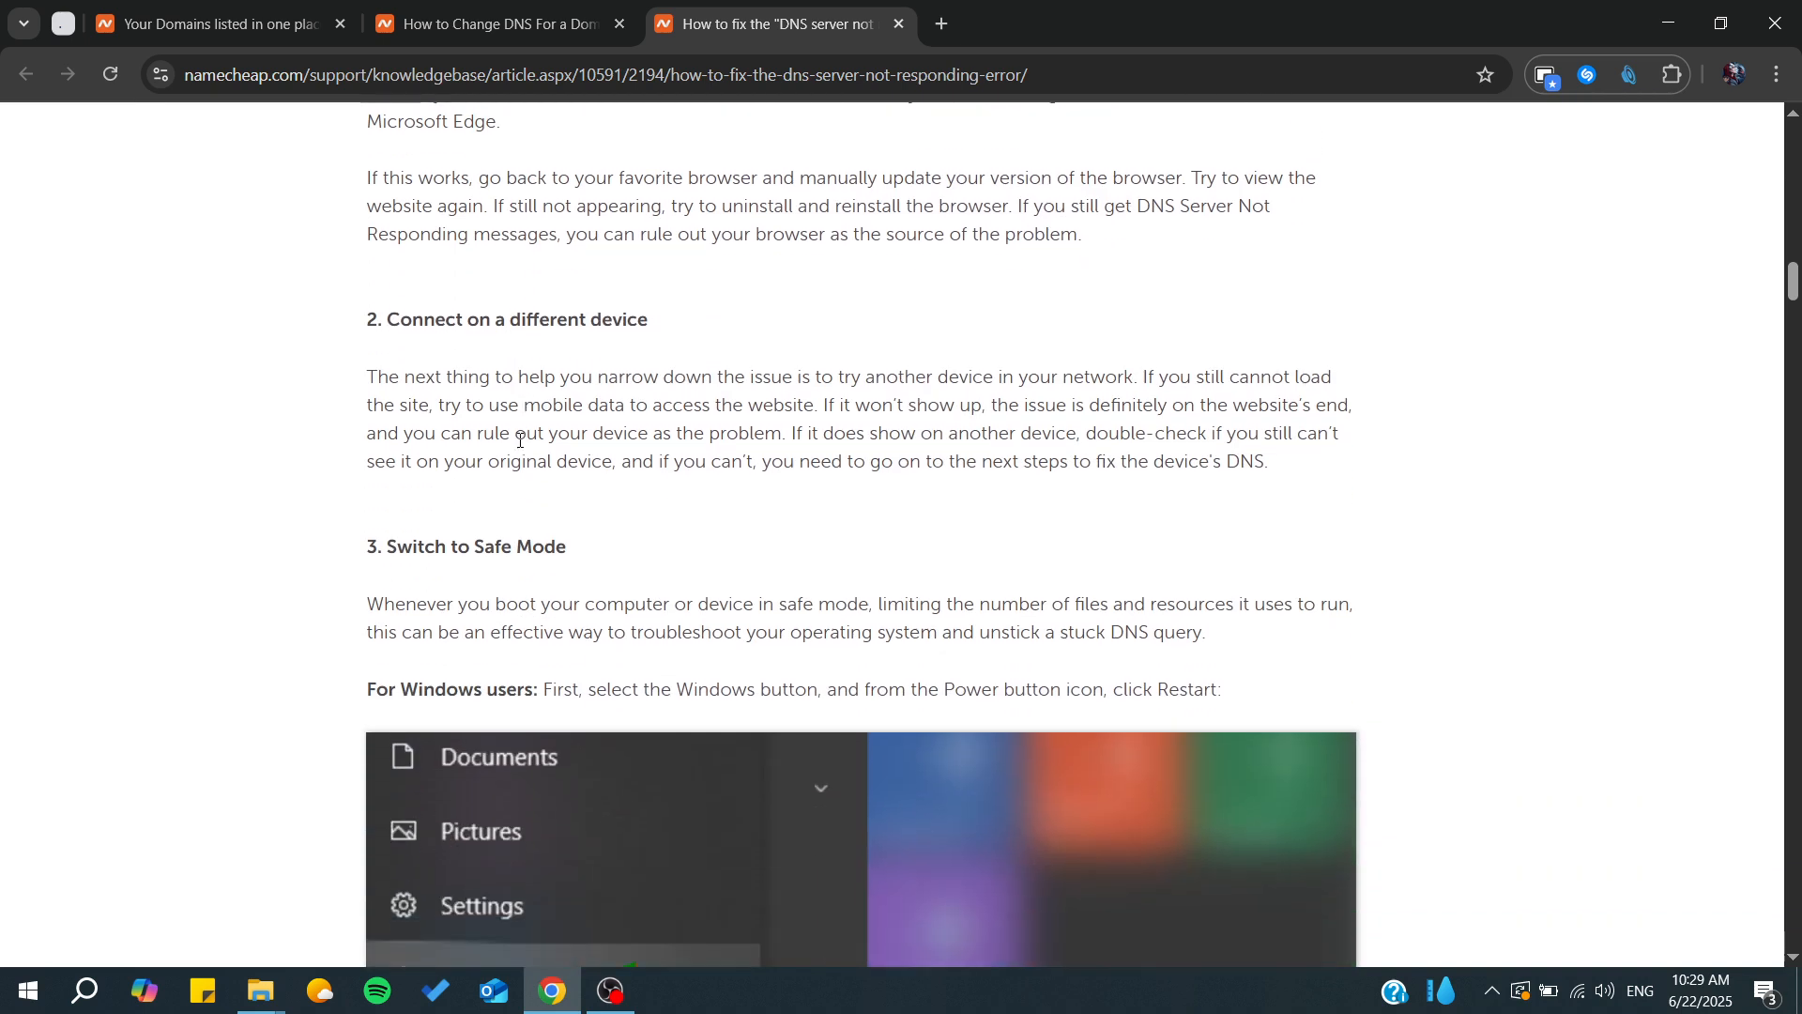
double_click(372, 319)
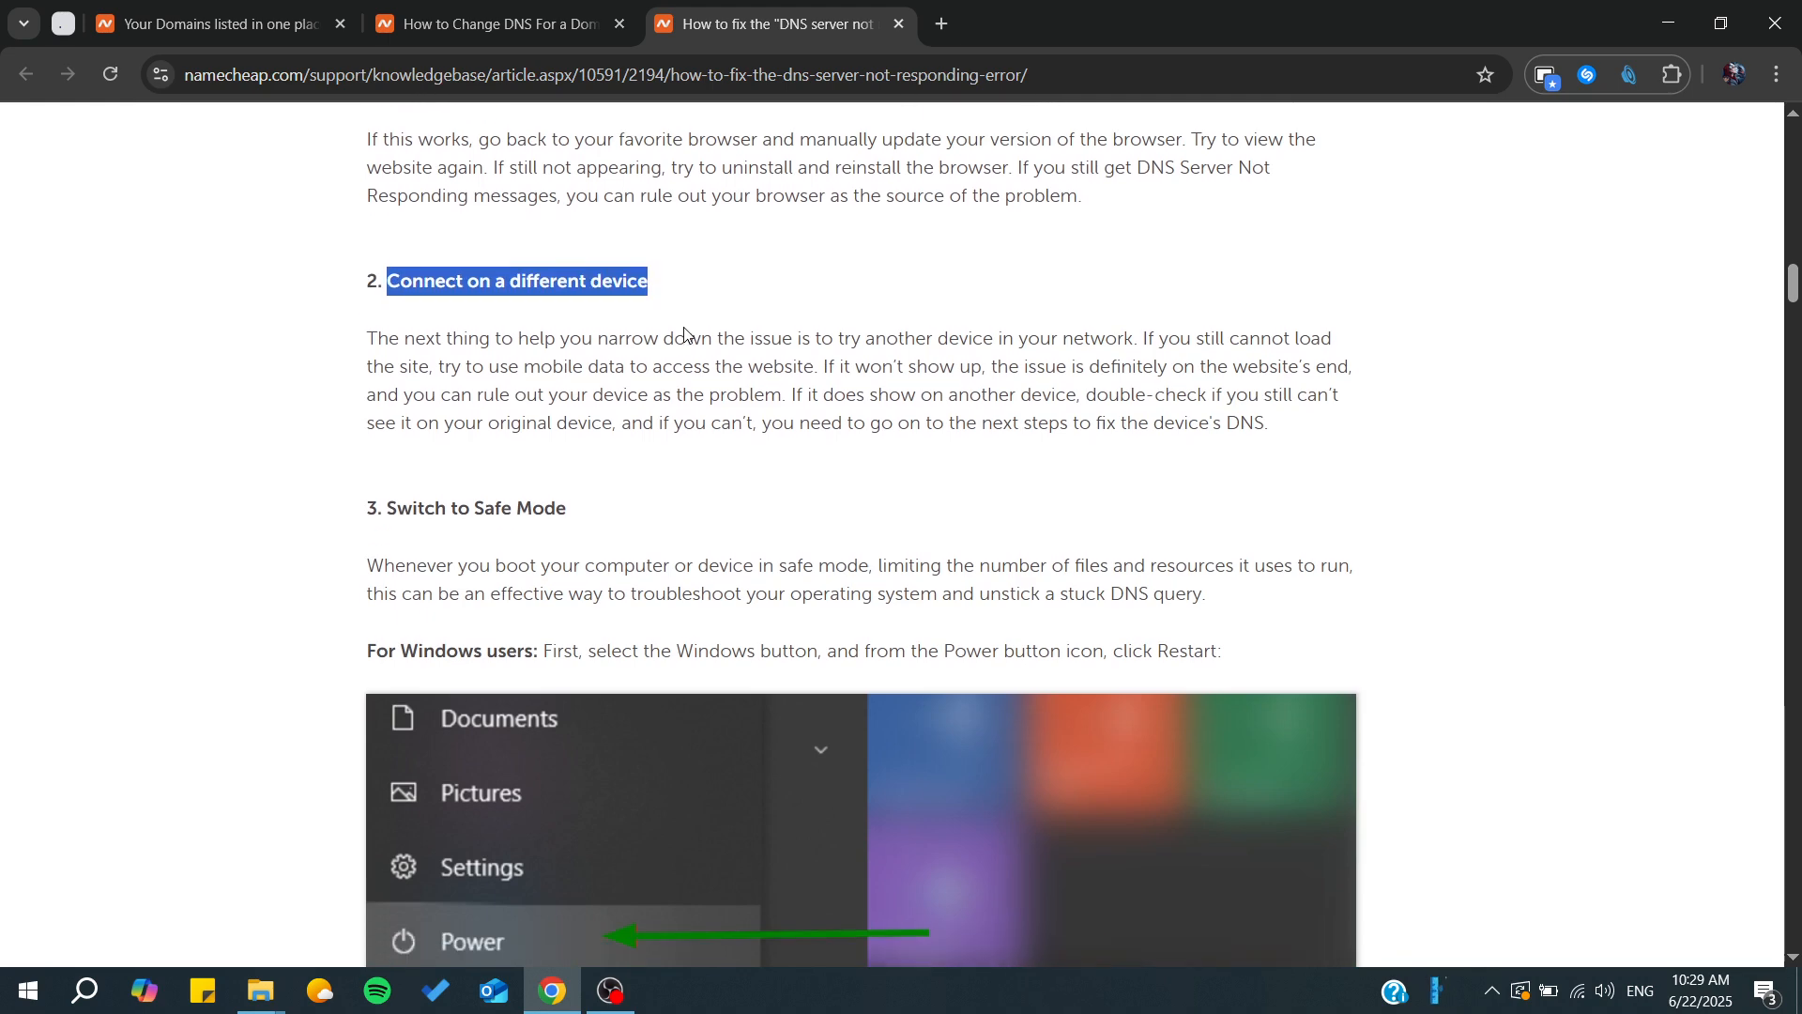
Step: Continue down the fixes list to the Safe Mode restart instructions and screenshot
scroll("up", 3)
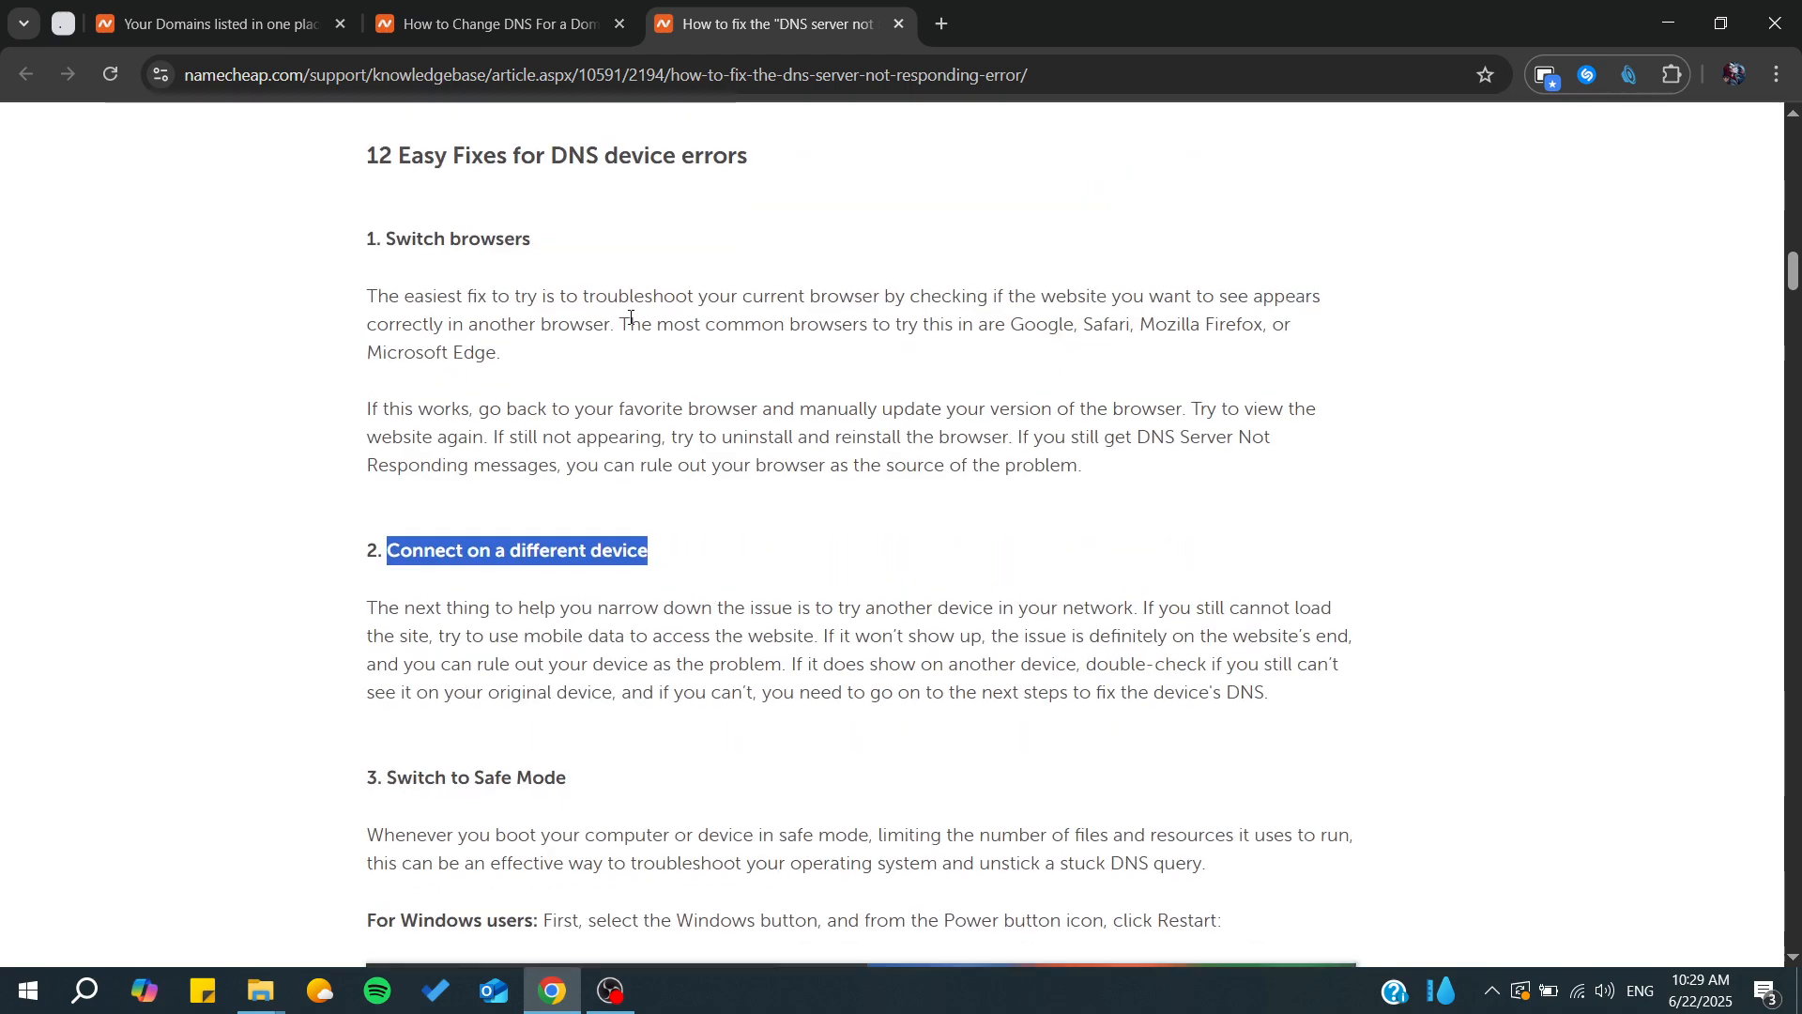
scroll("down", 3)
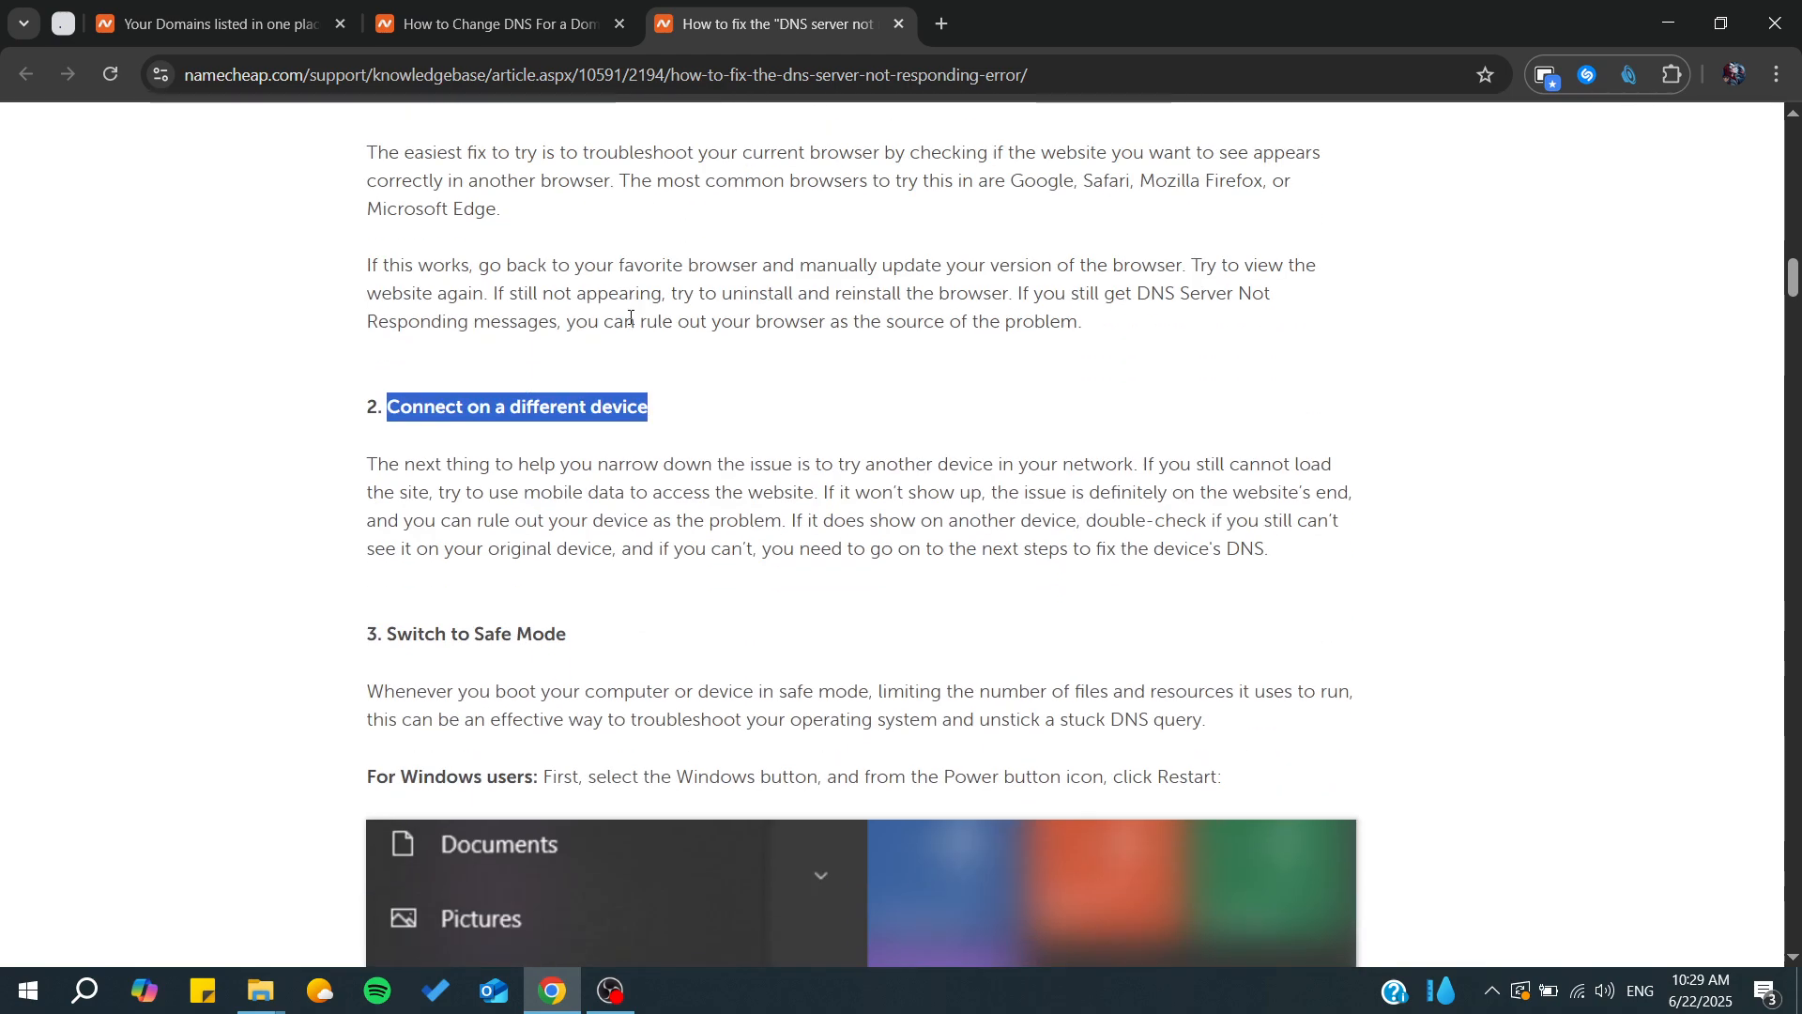
scroll("down", 3)
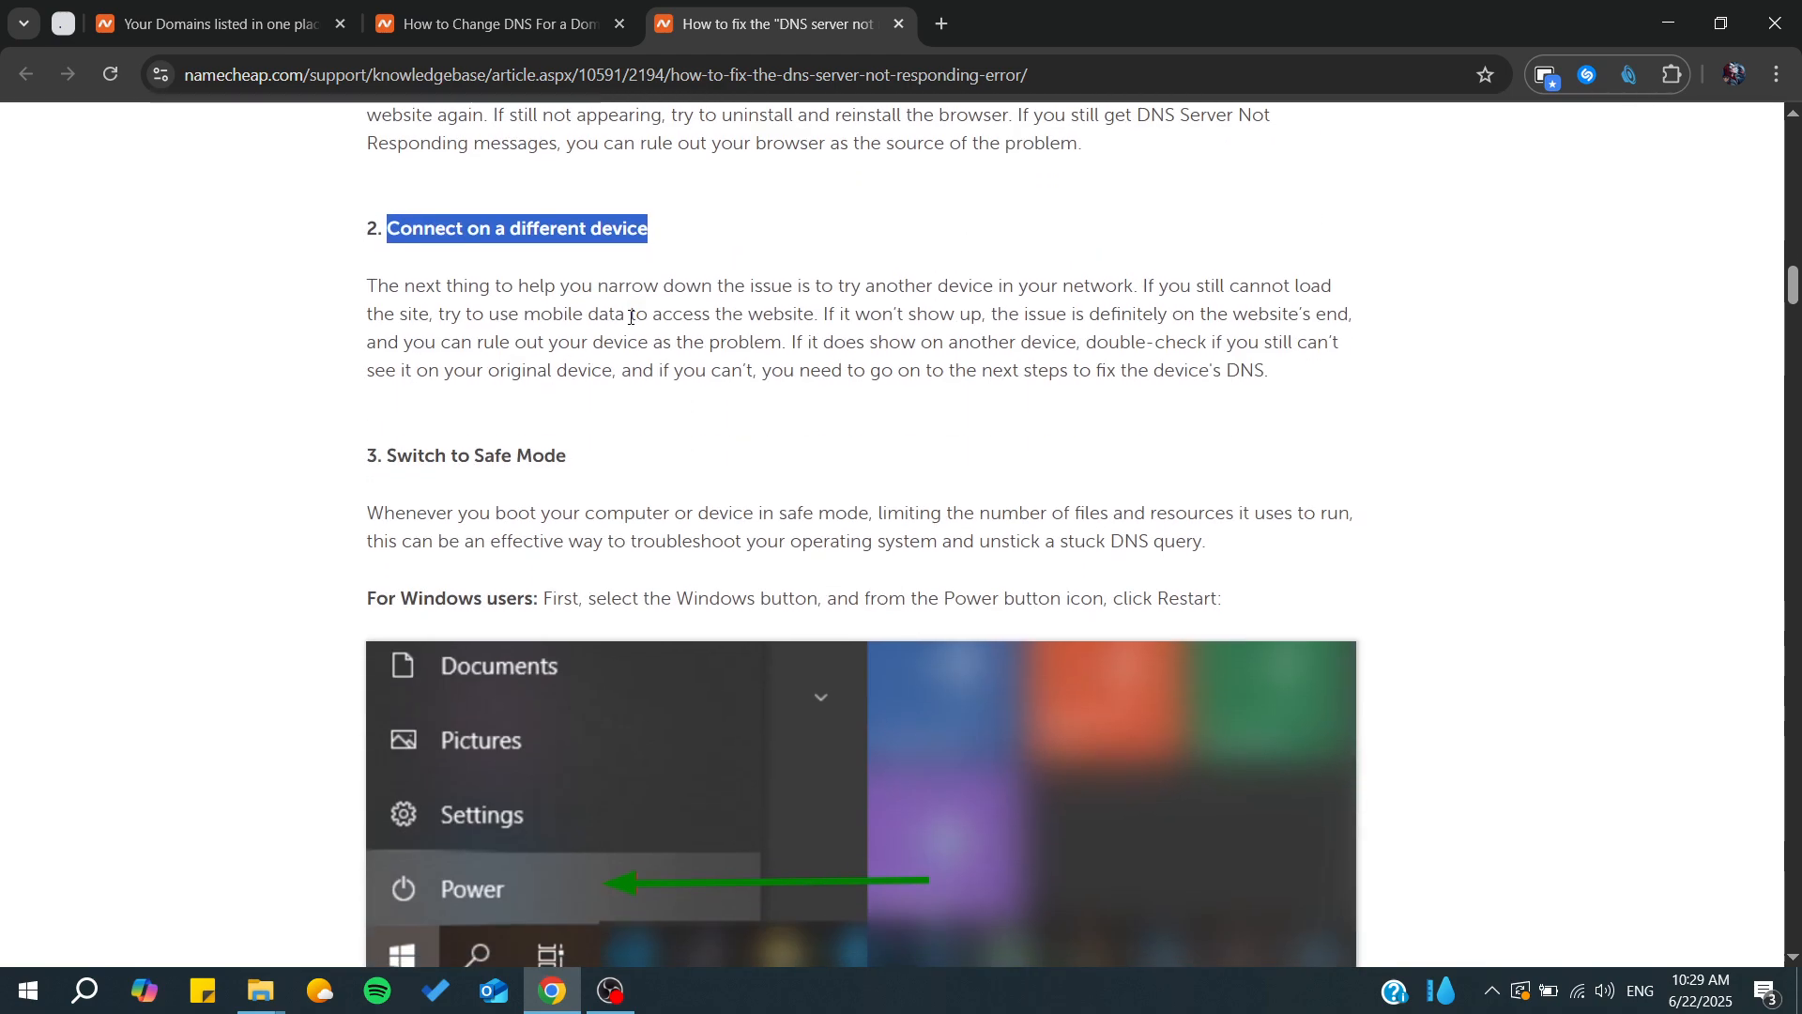
scroll("down", 3)
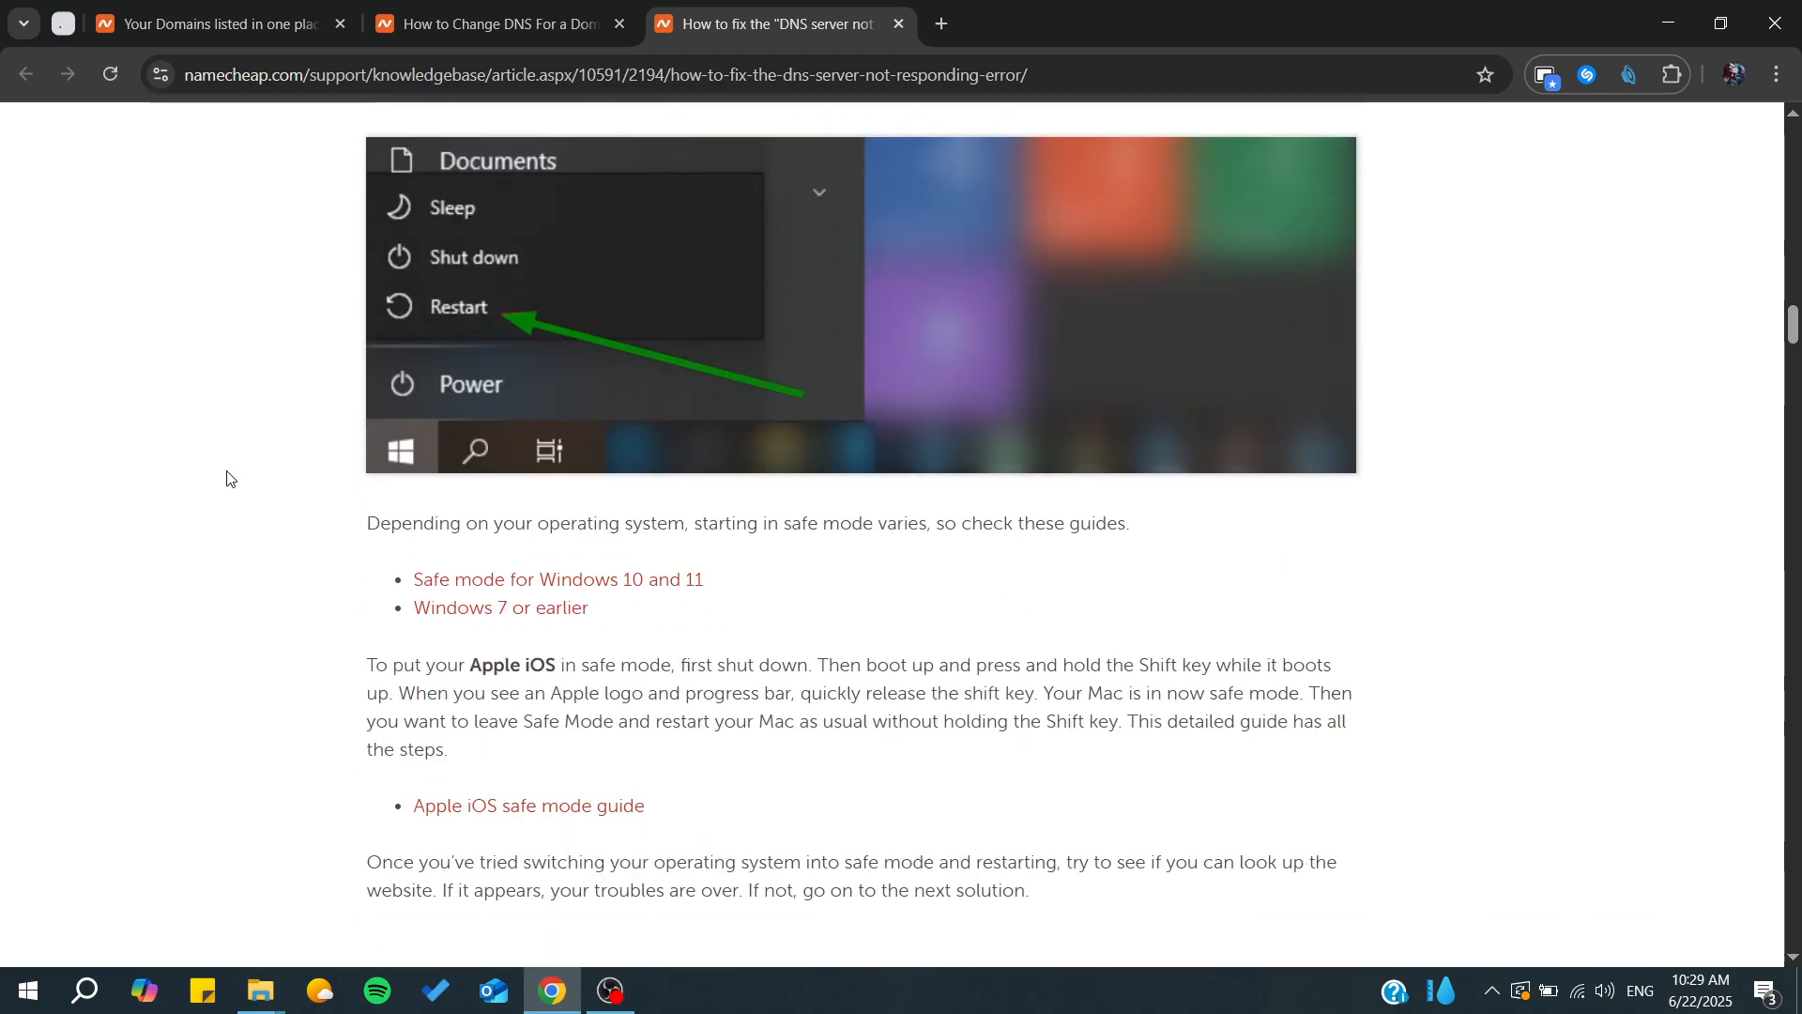
Step: Scroll past the secondary-connections and Windows Settings steps to the Ethernet Properties IPv6 fix
scroll("down", 3)
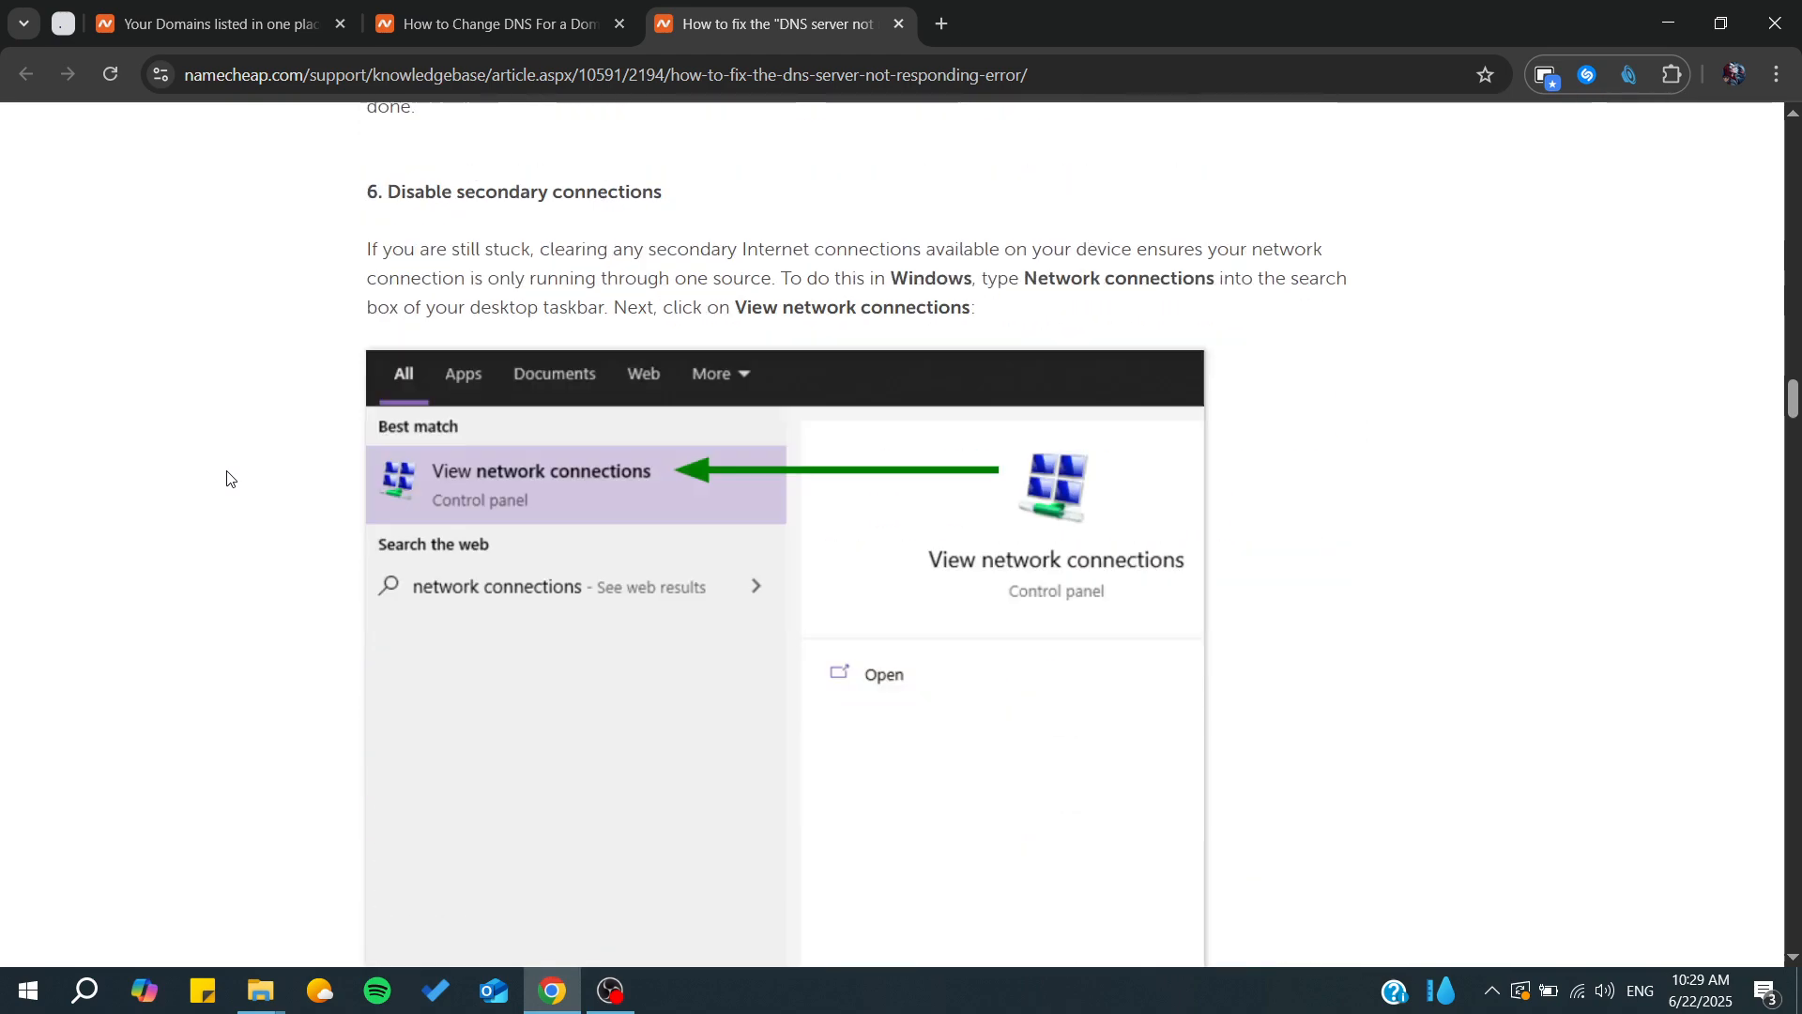
scroll("down", 3)
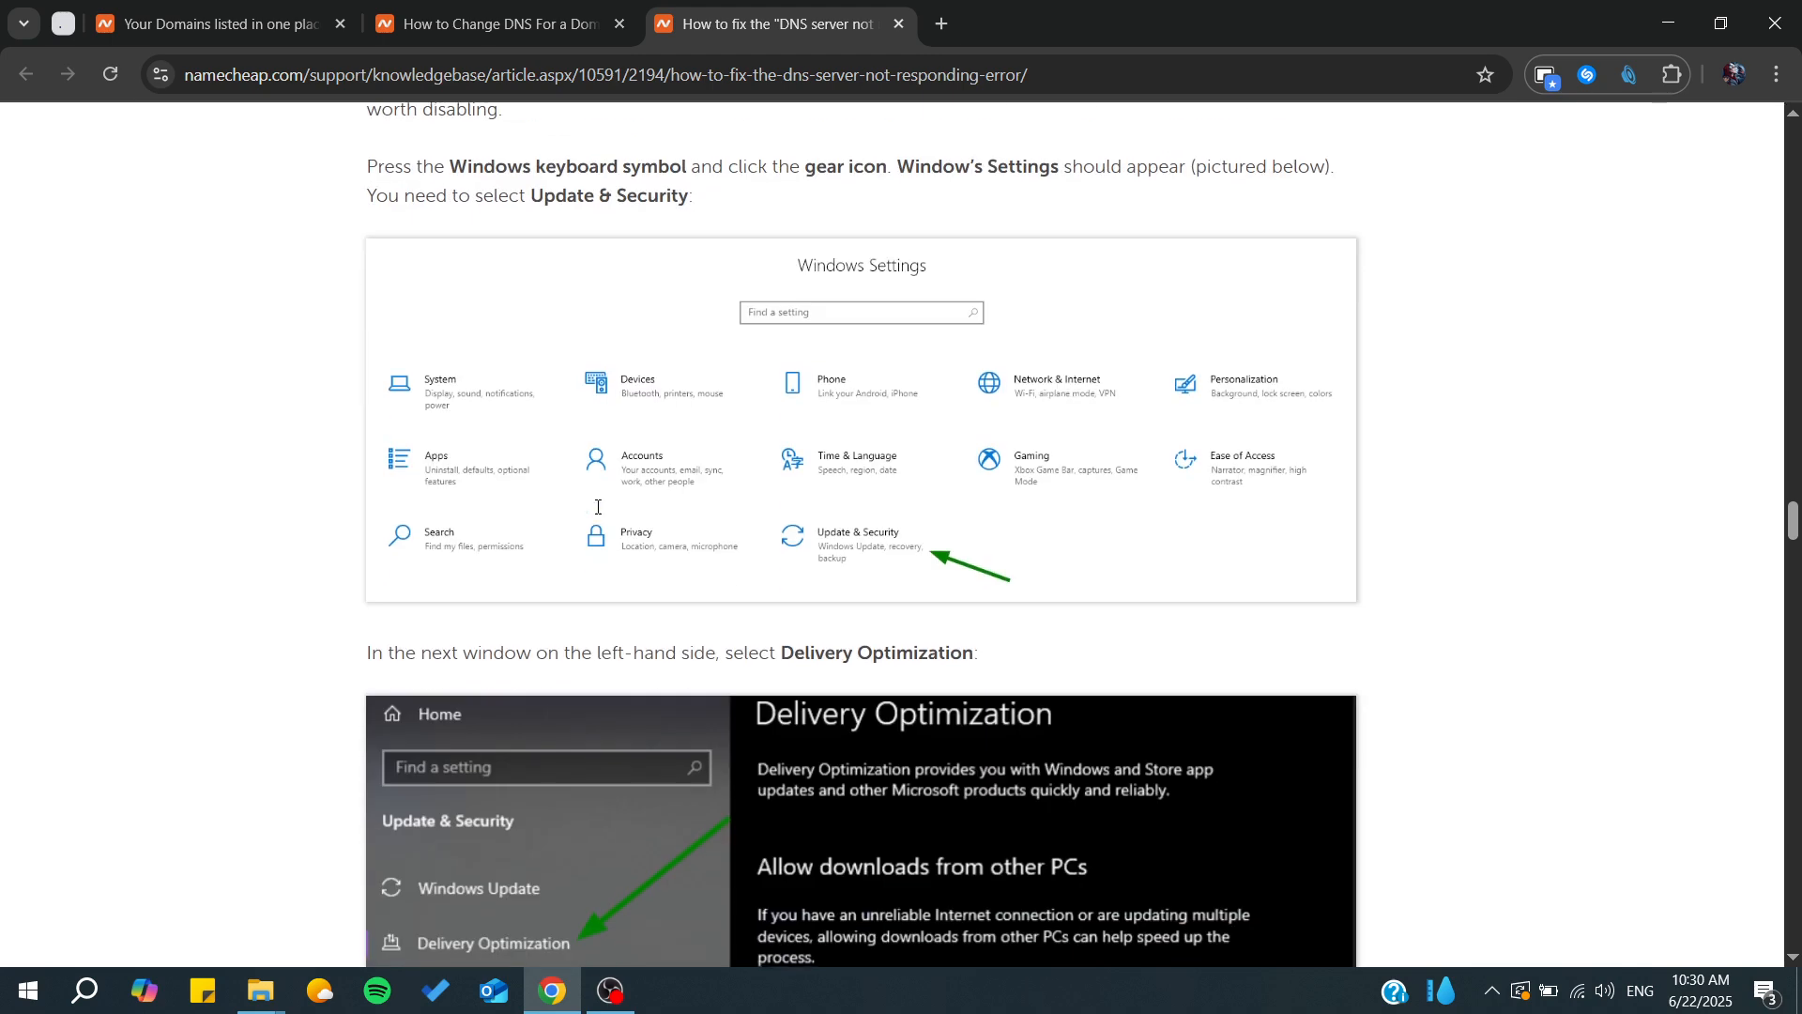
scroll("down", 3)
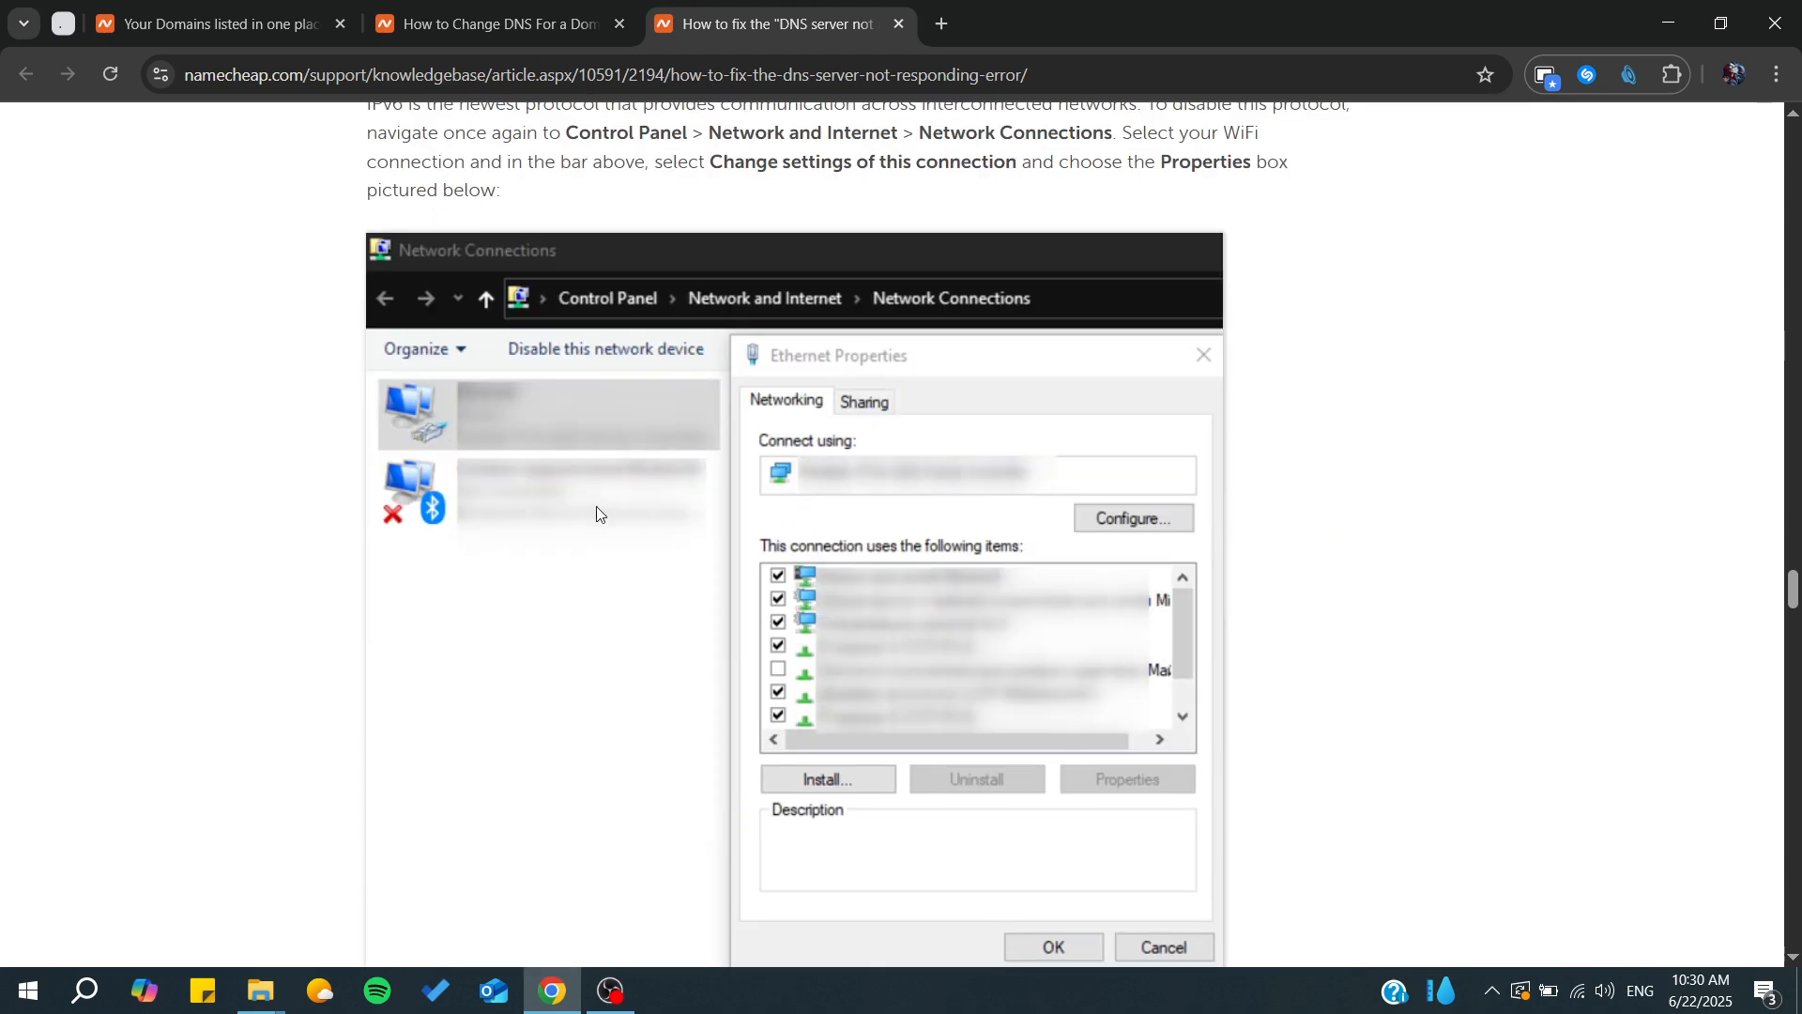
mouse_move(531, 400)
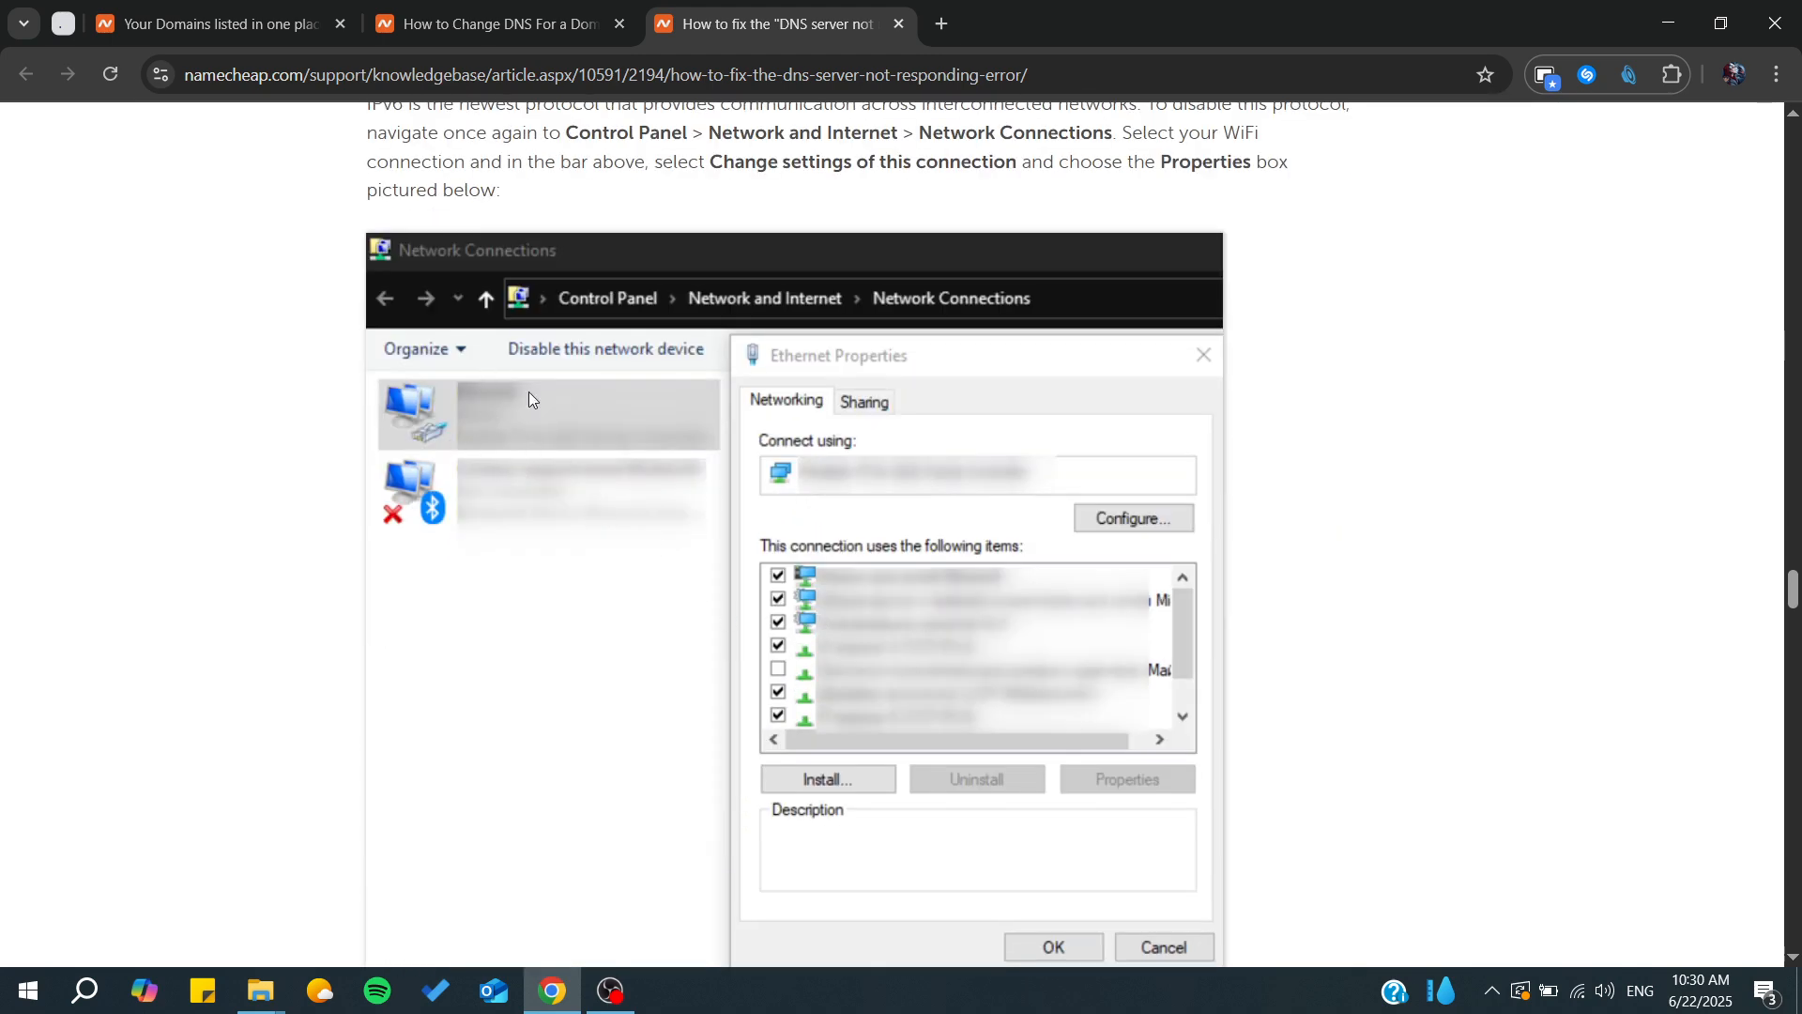
mouse_move(781, 282)
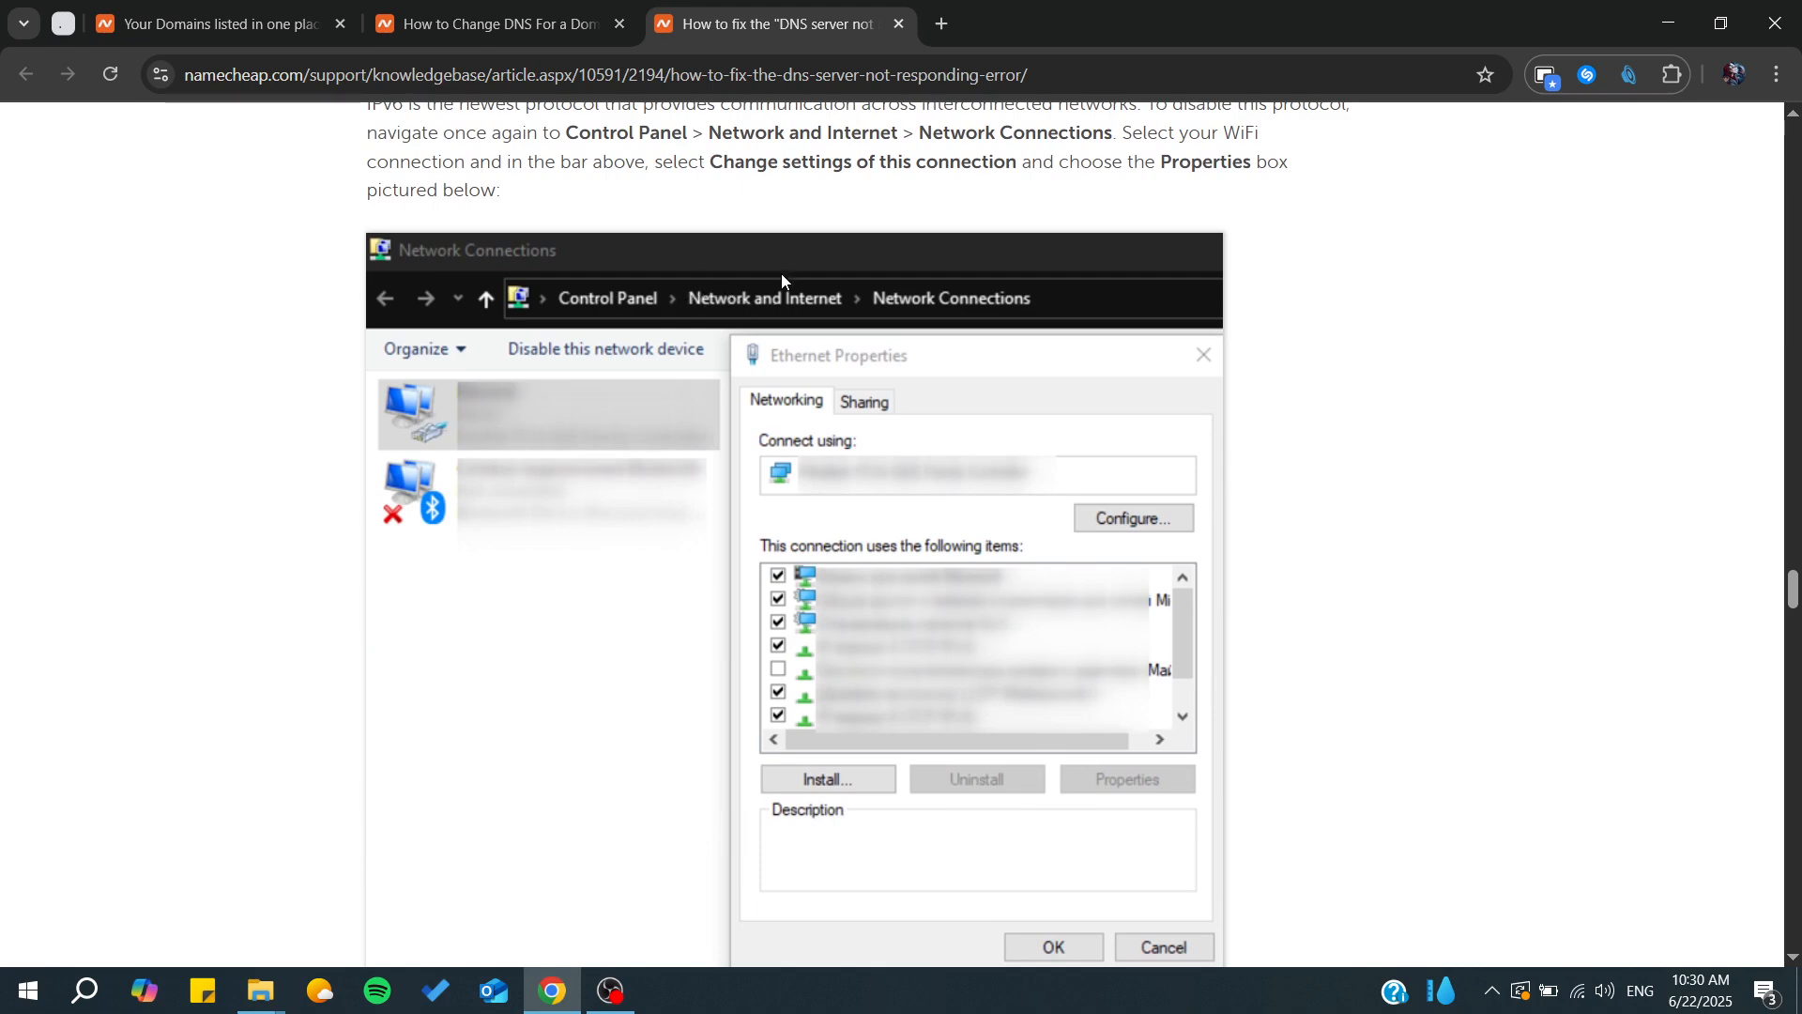
mouse_move(948, 313)
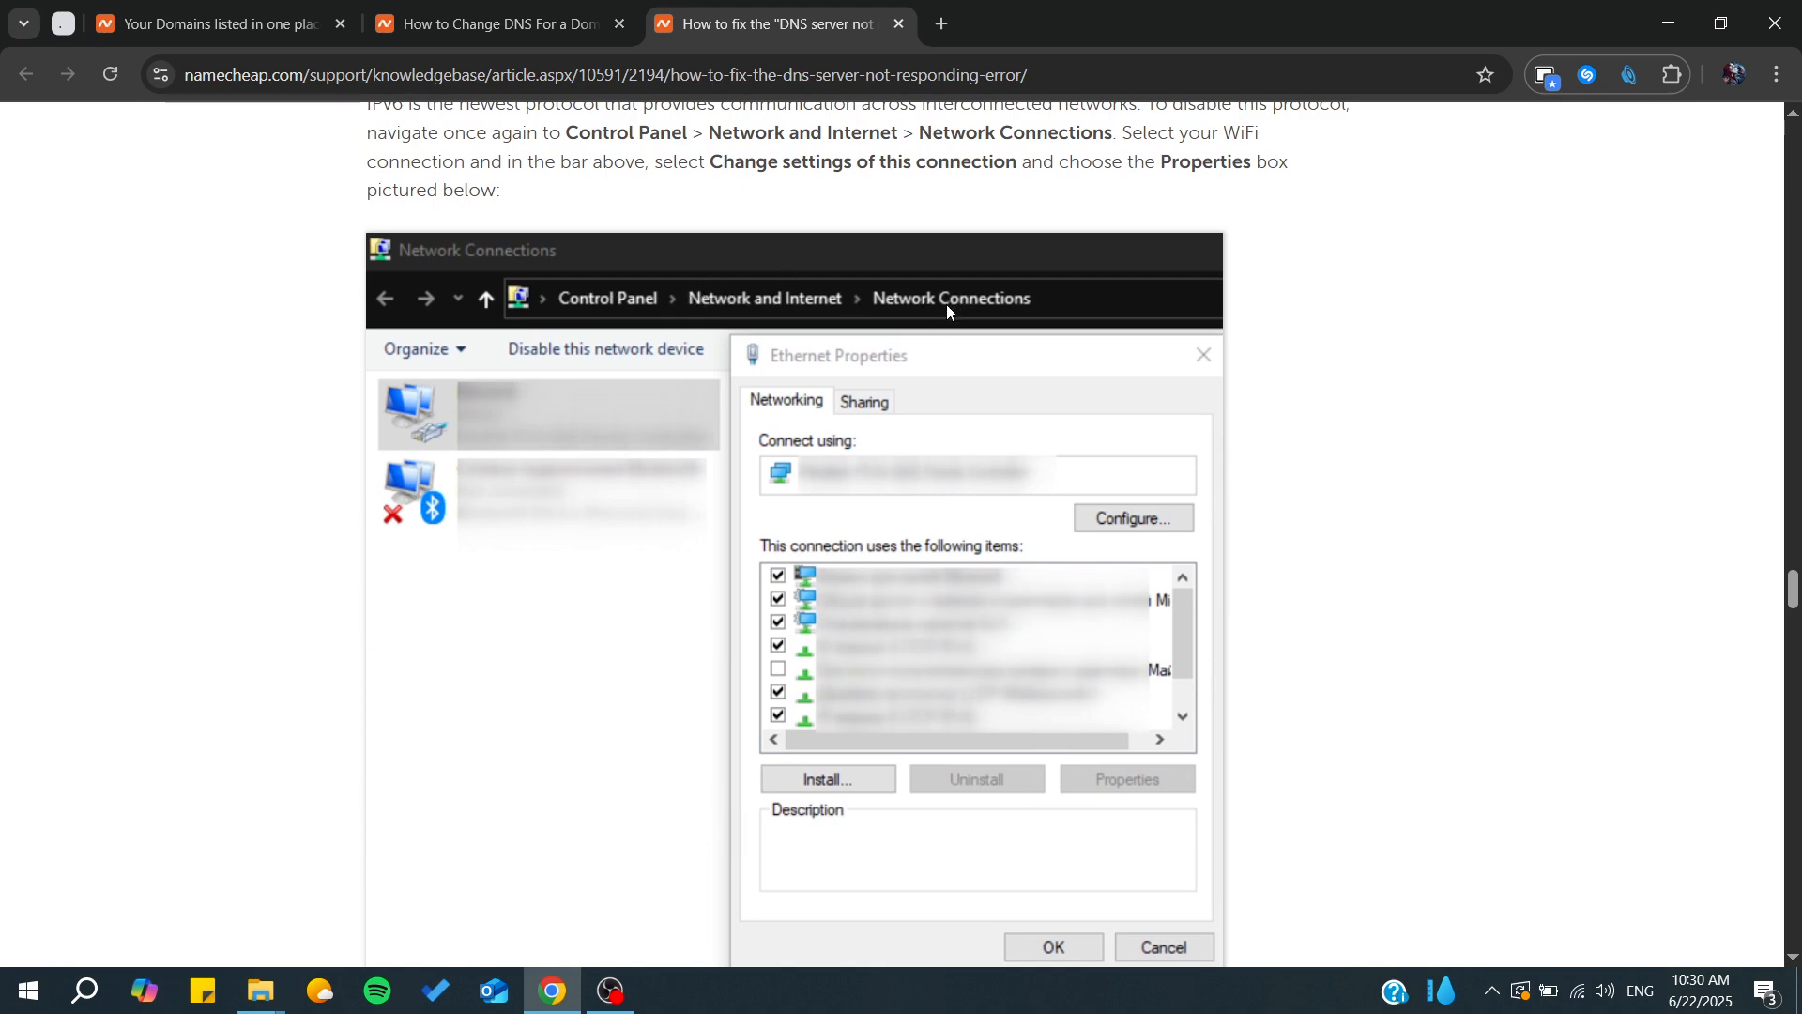
mouse_move(867, 583)
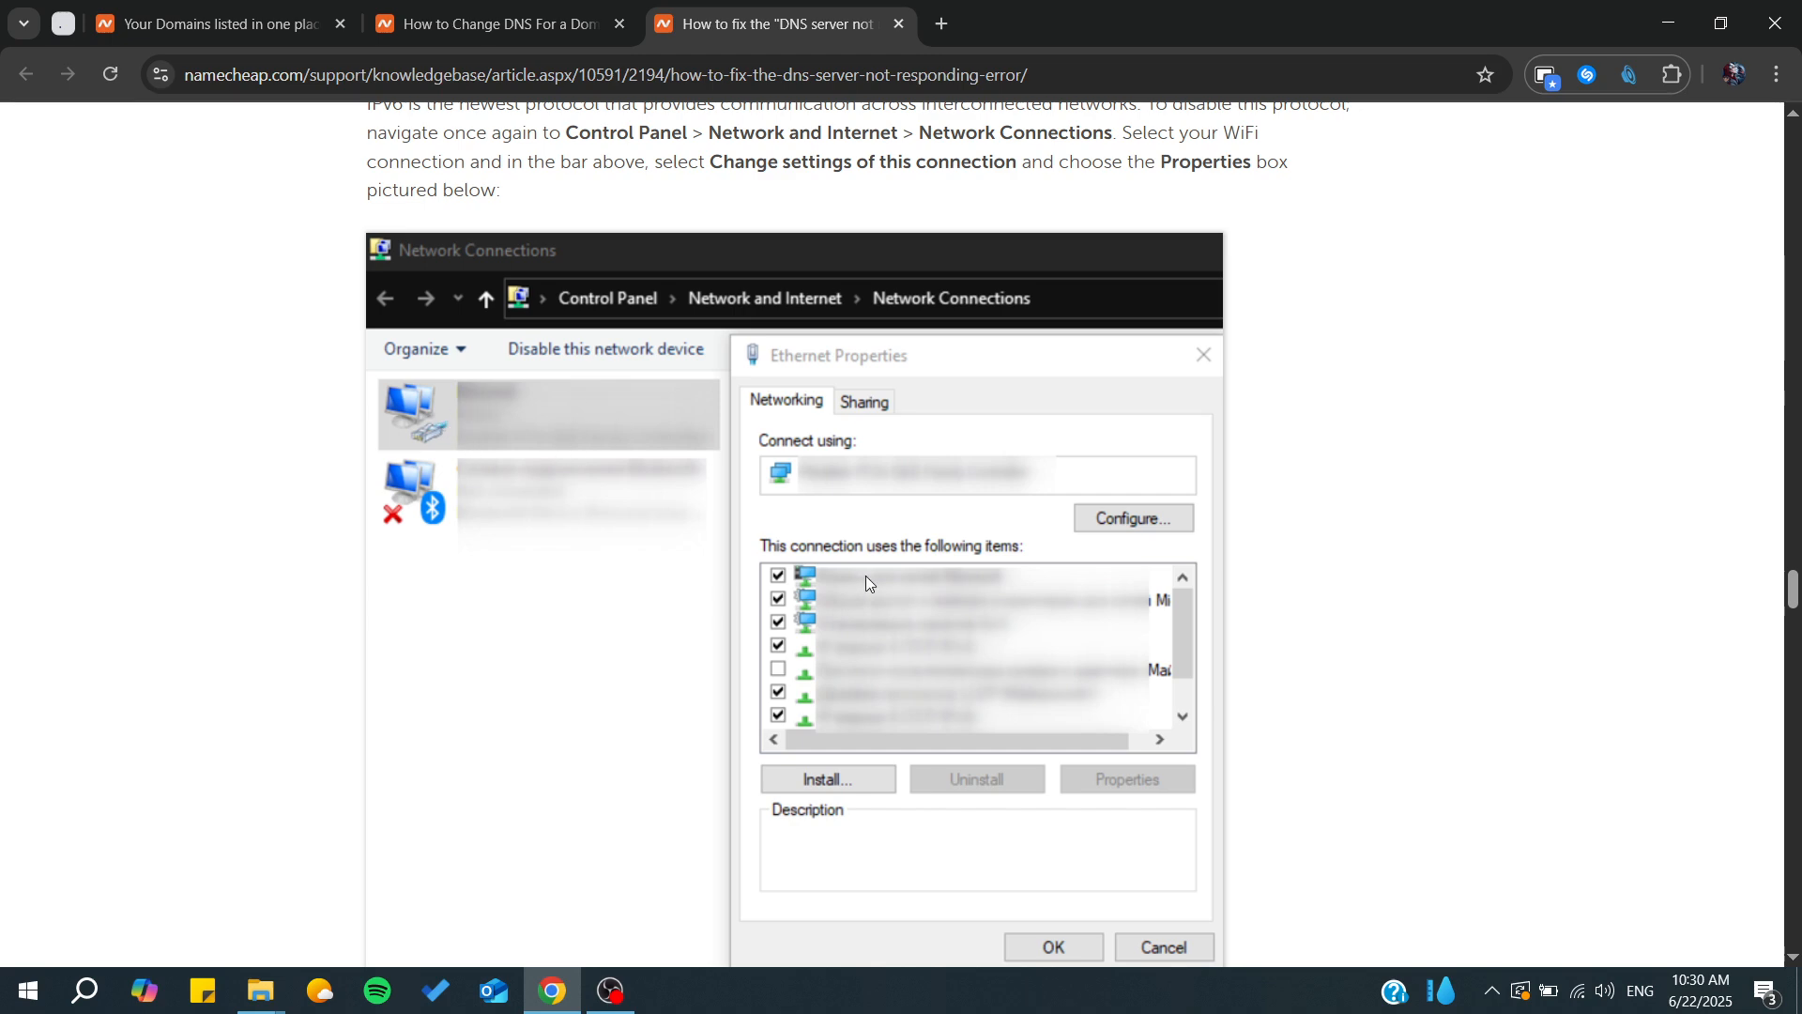
scroll("down", 3)
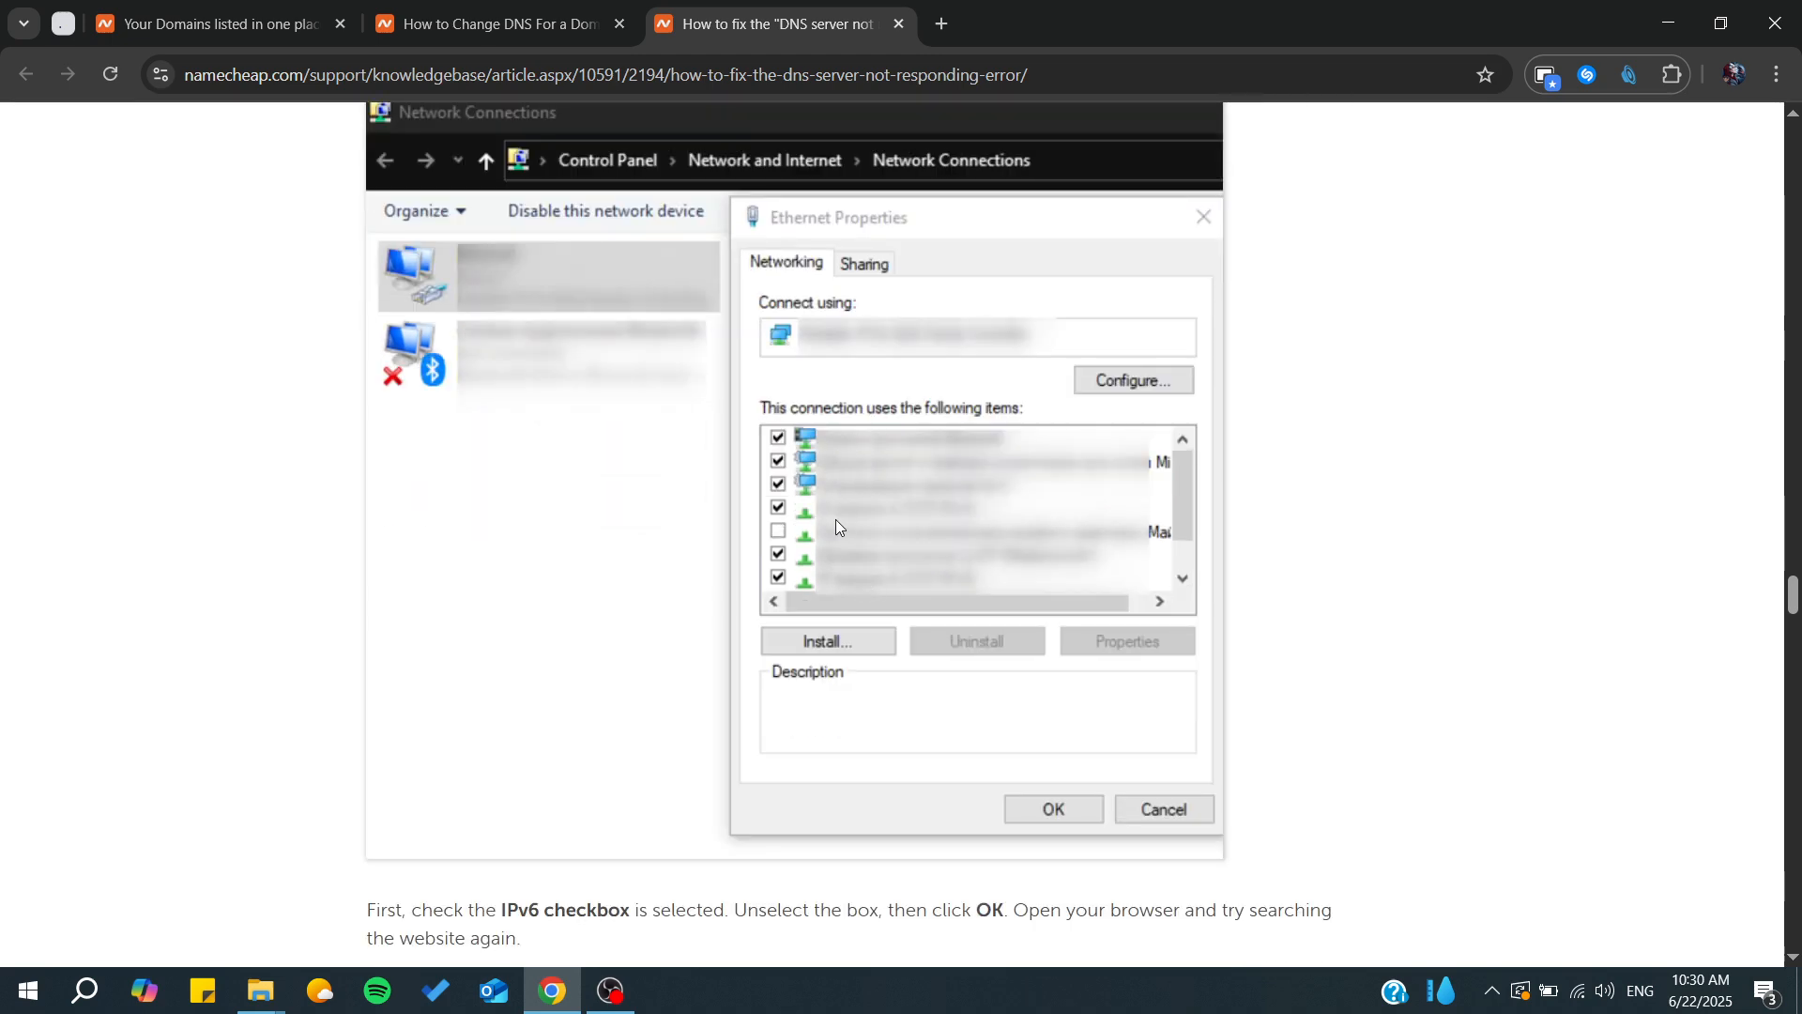
Step: Read the preferred/alternate DNS server step, close the error article, and return to the top of the DNS guide
scroll("down", 3)
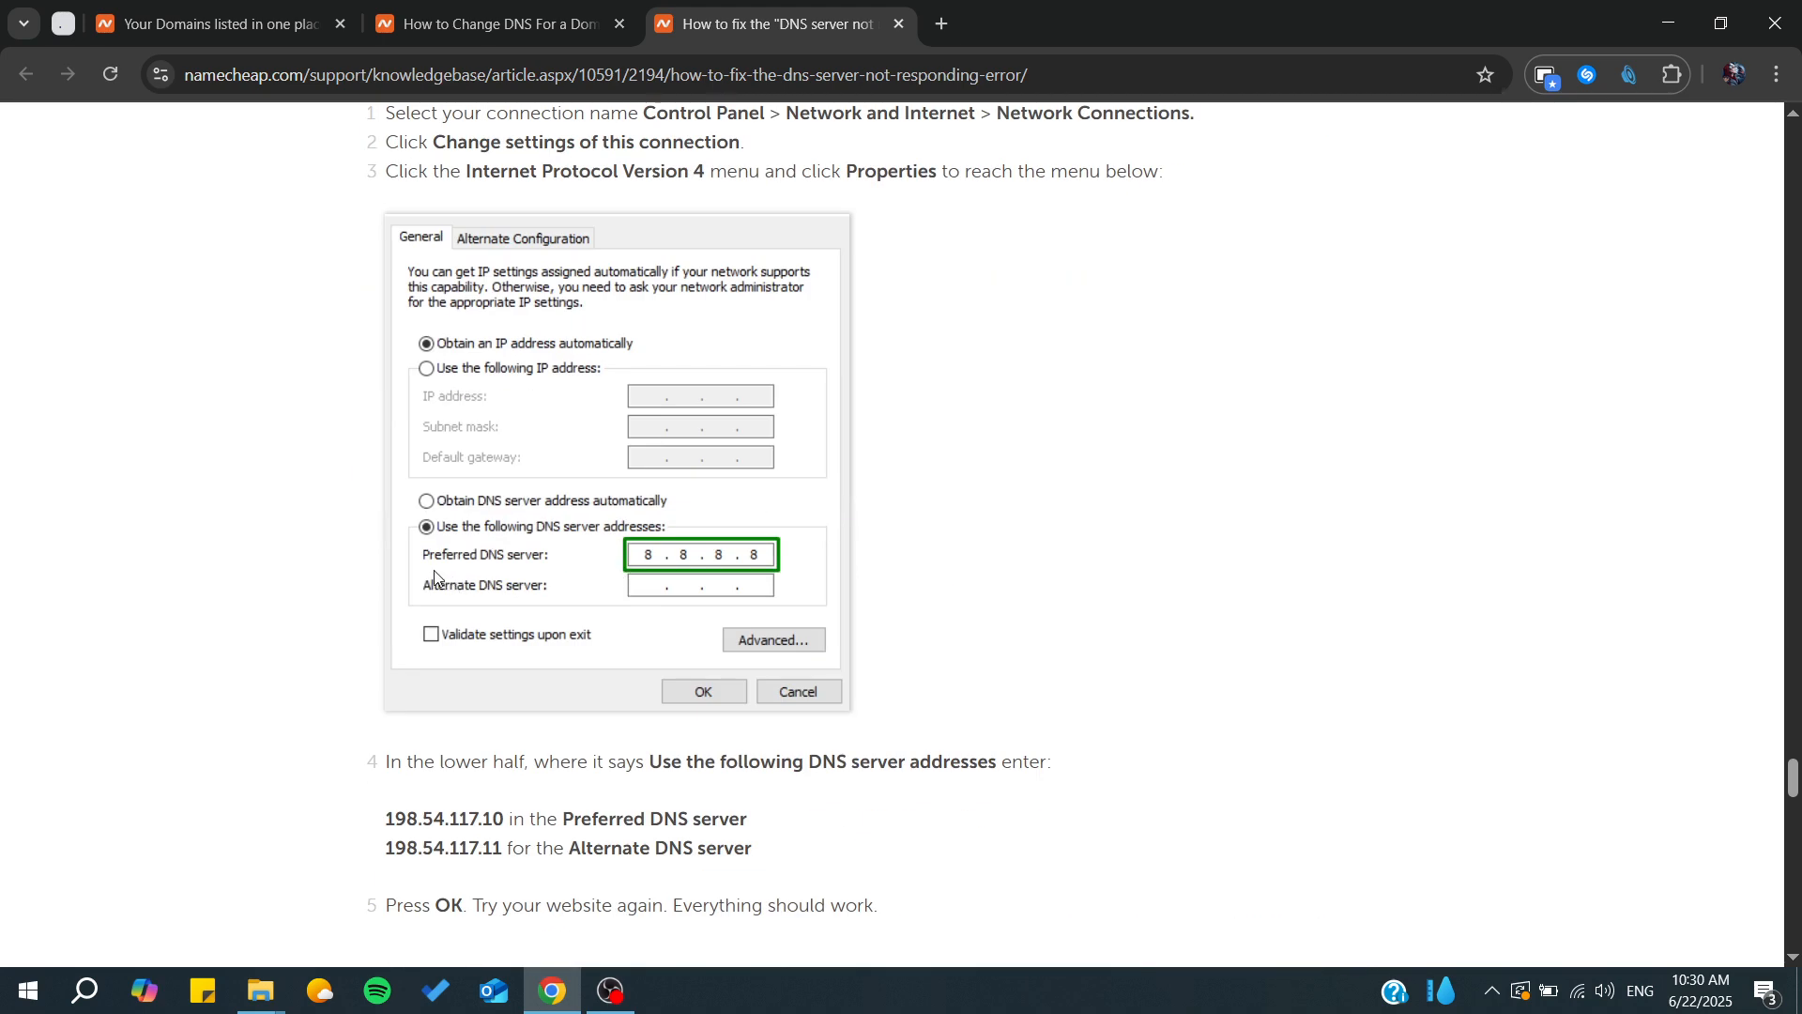
mouse_move(634, 559)
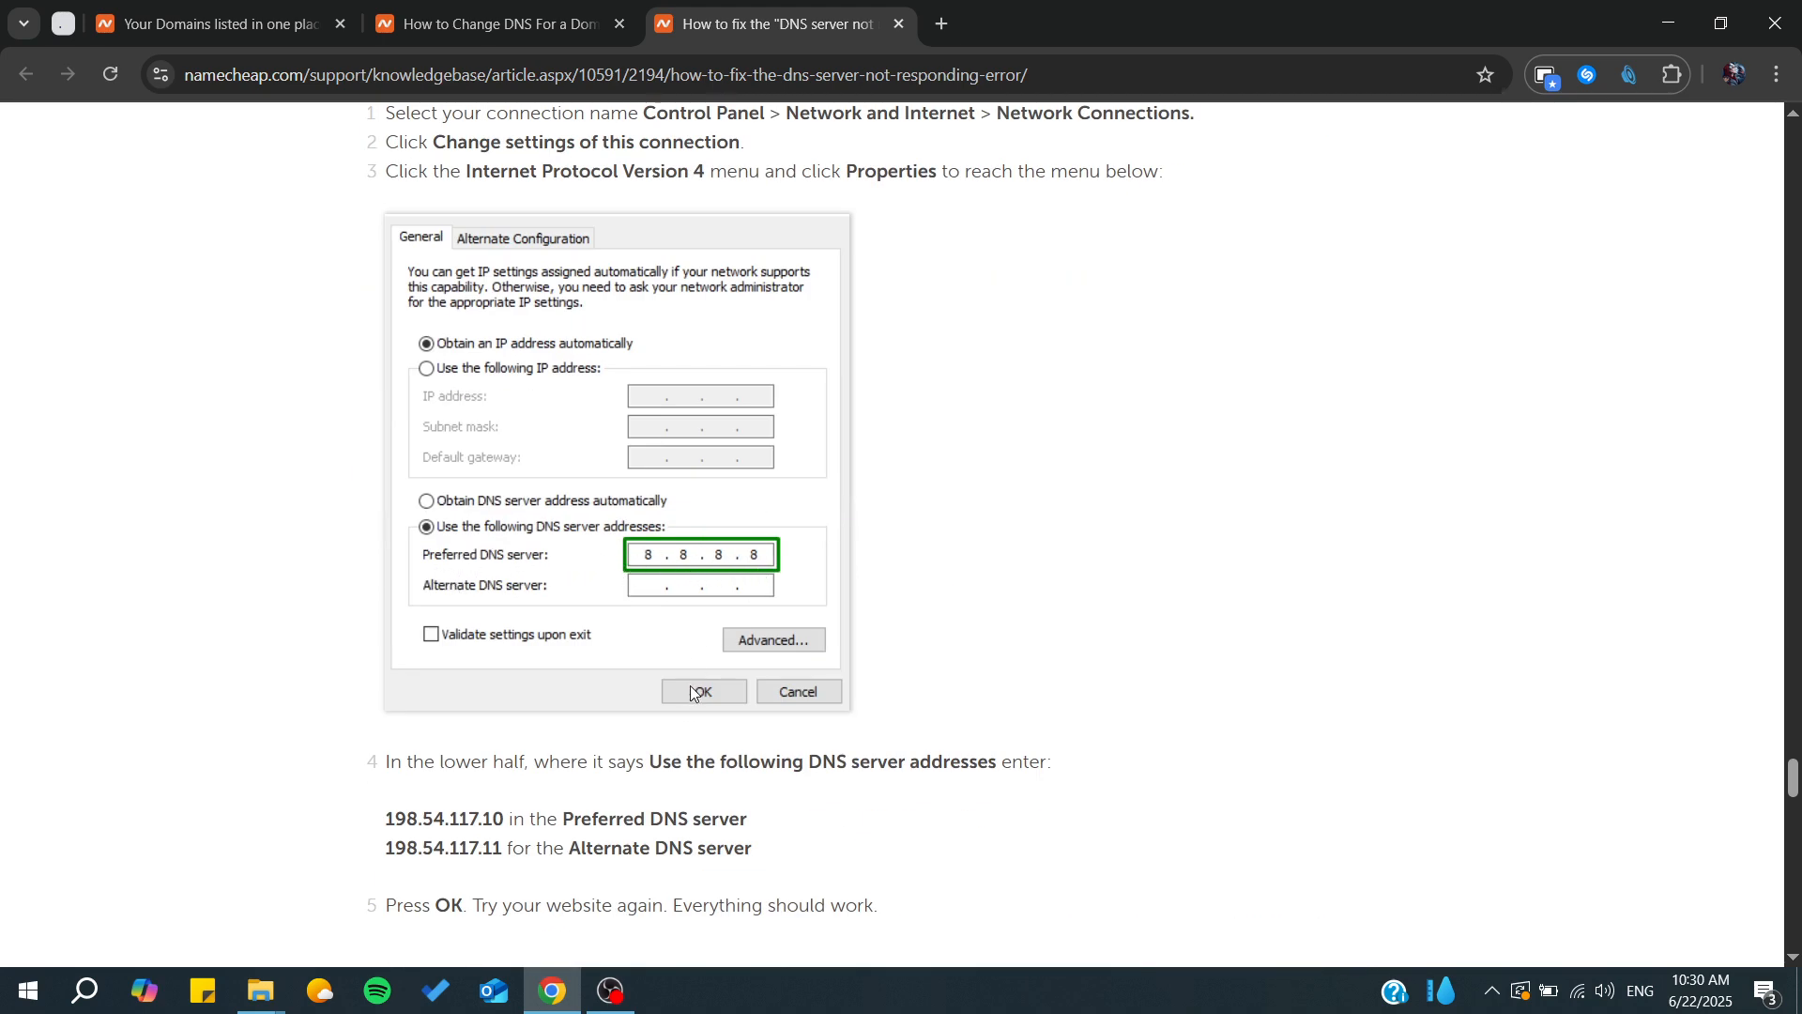
scroll("down", 3)
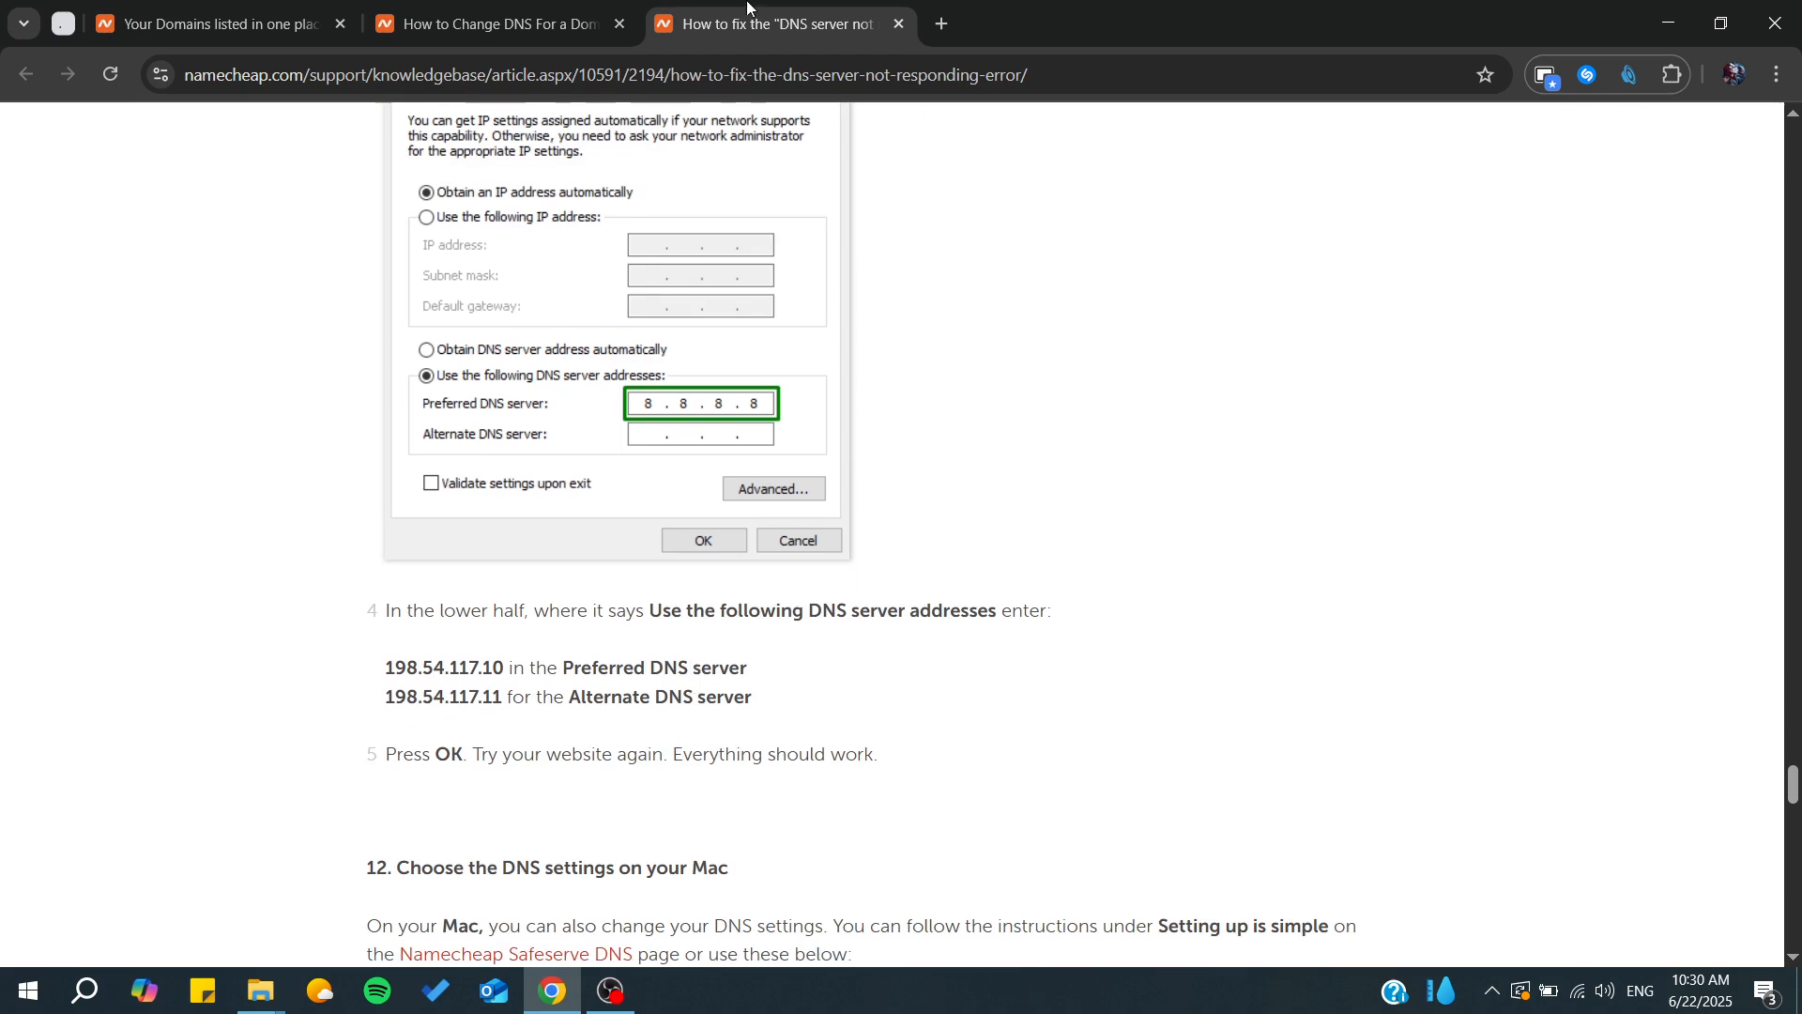
left_click(899, 23)
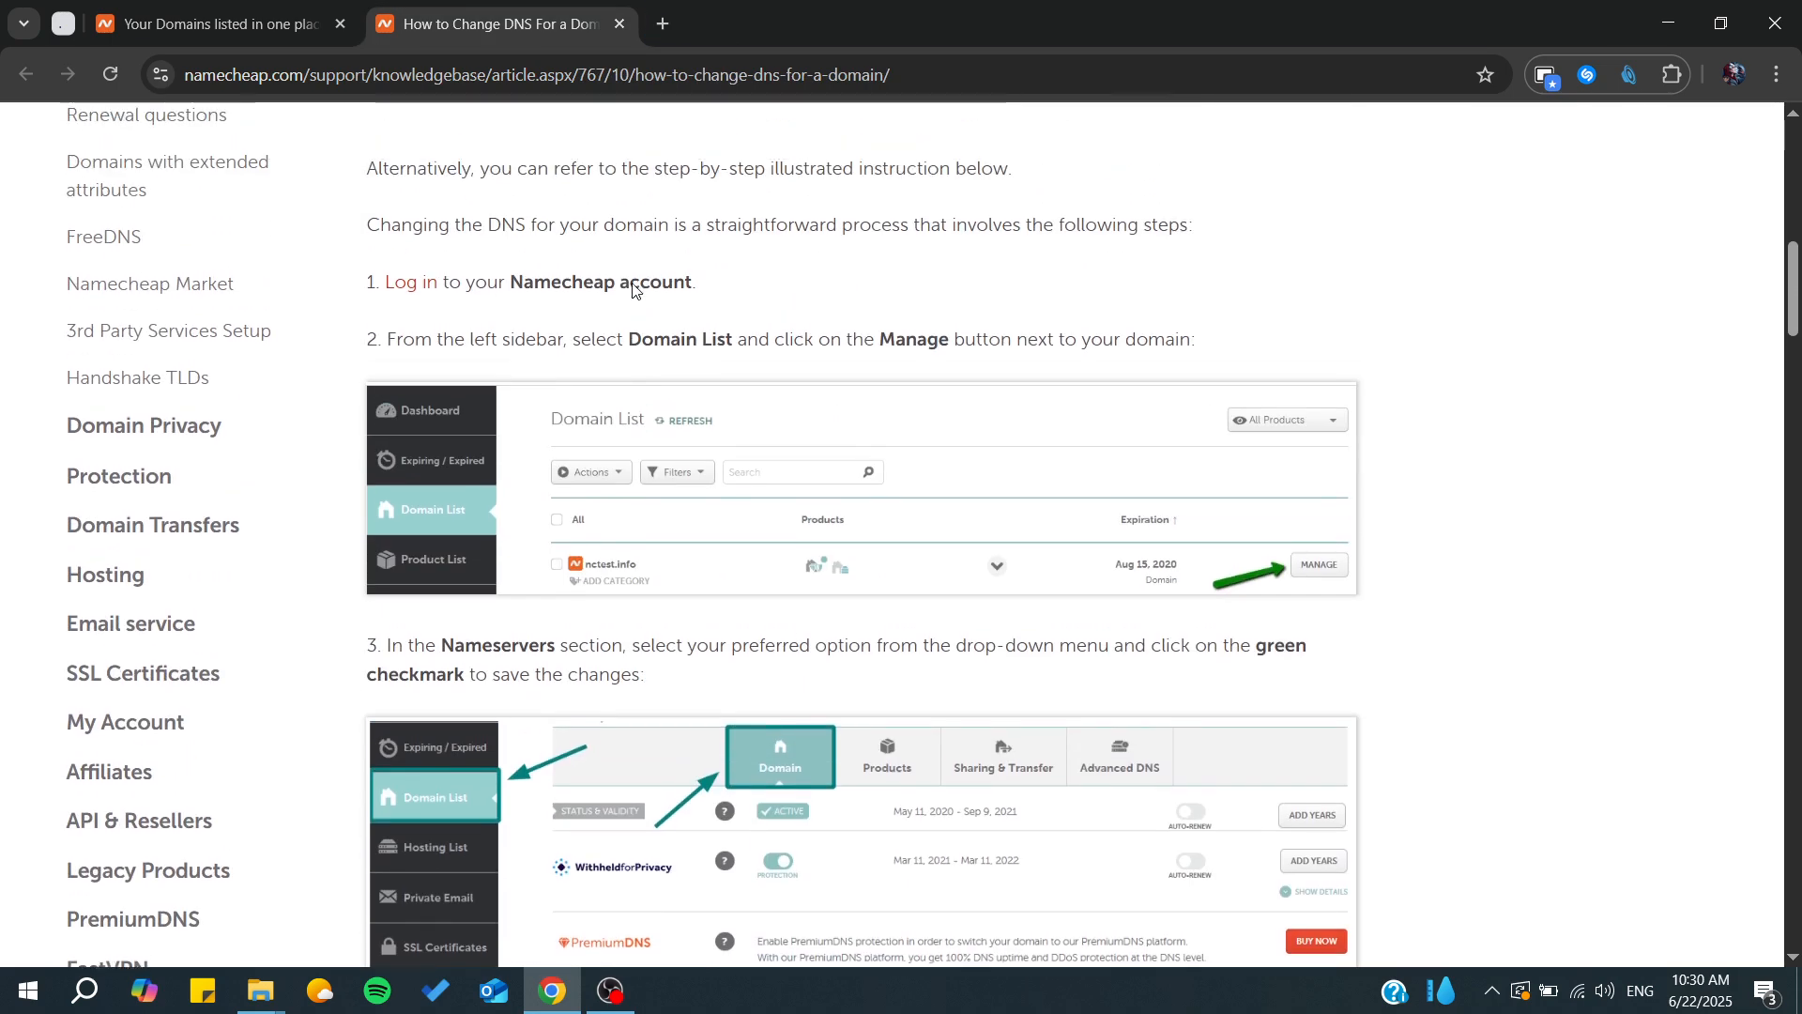
scroll("up", 3)
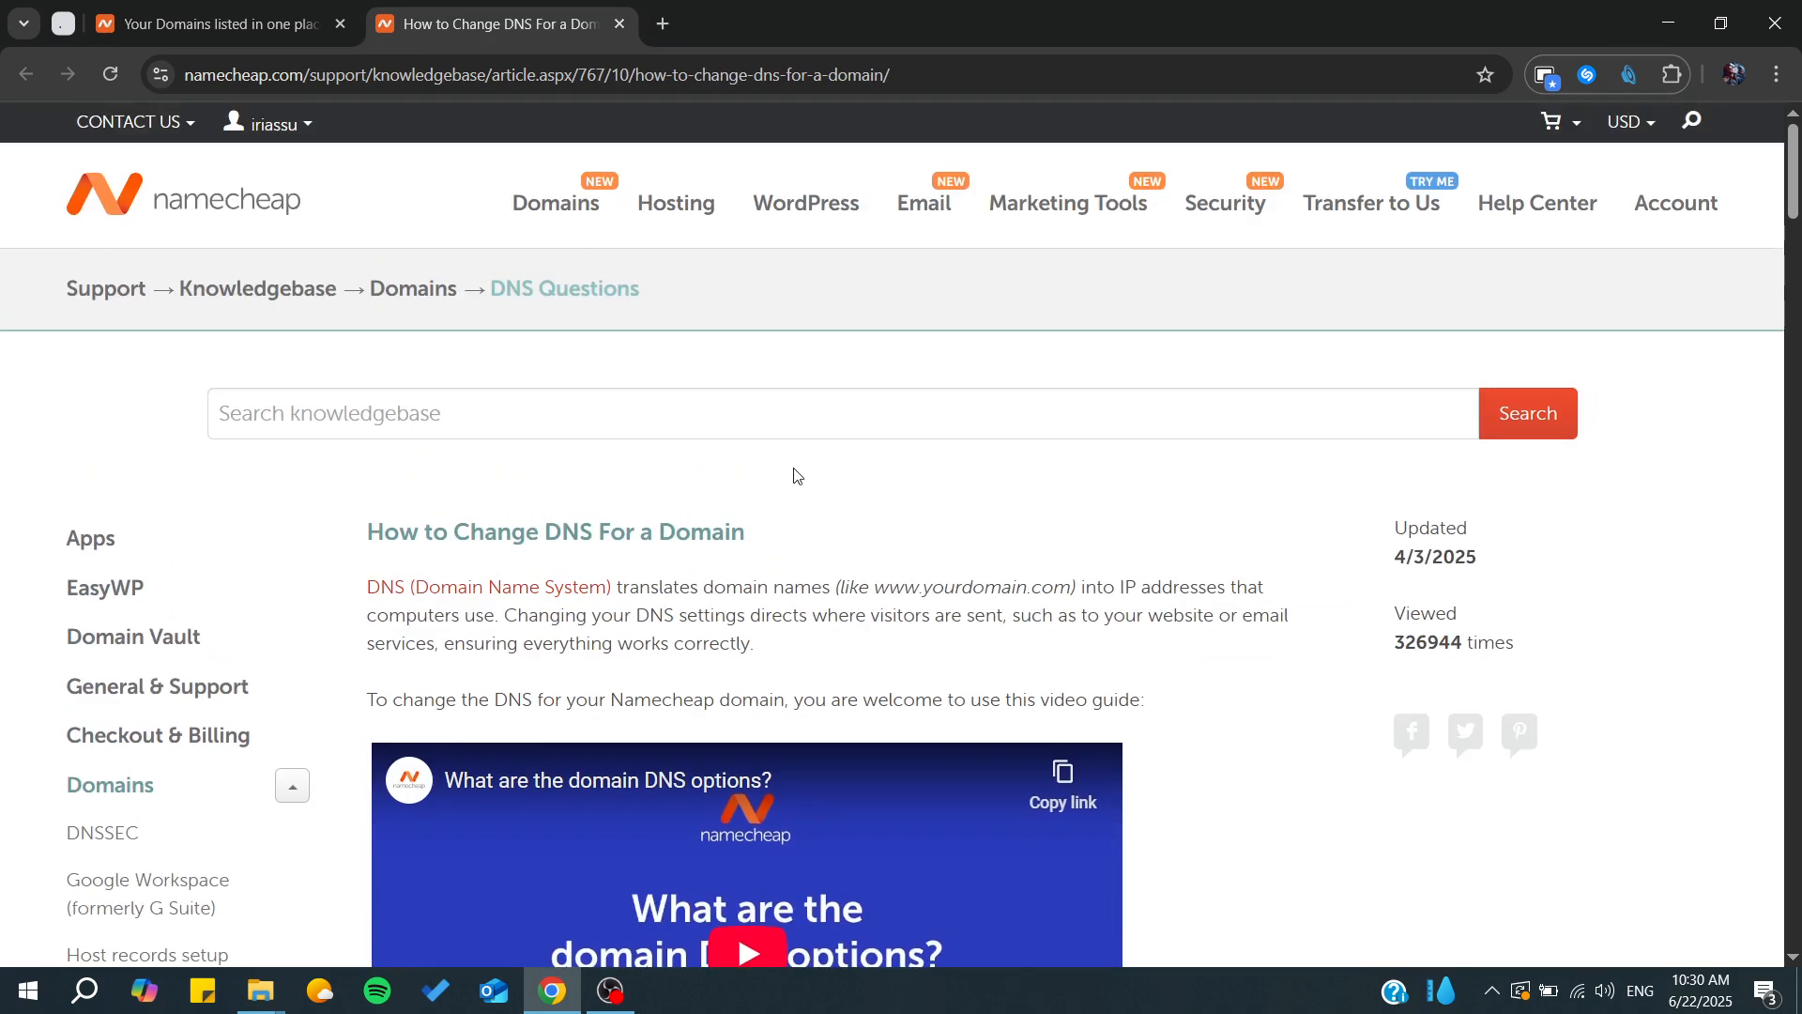